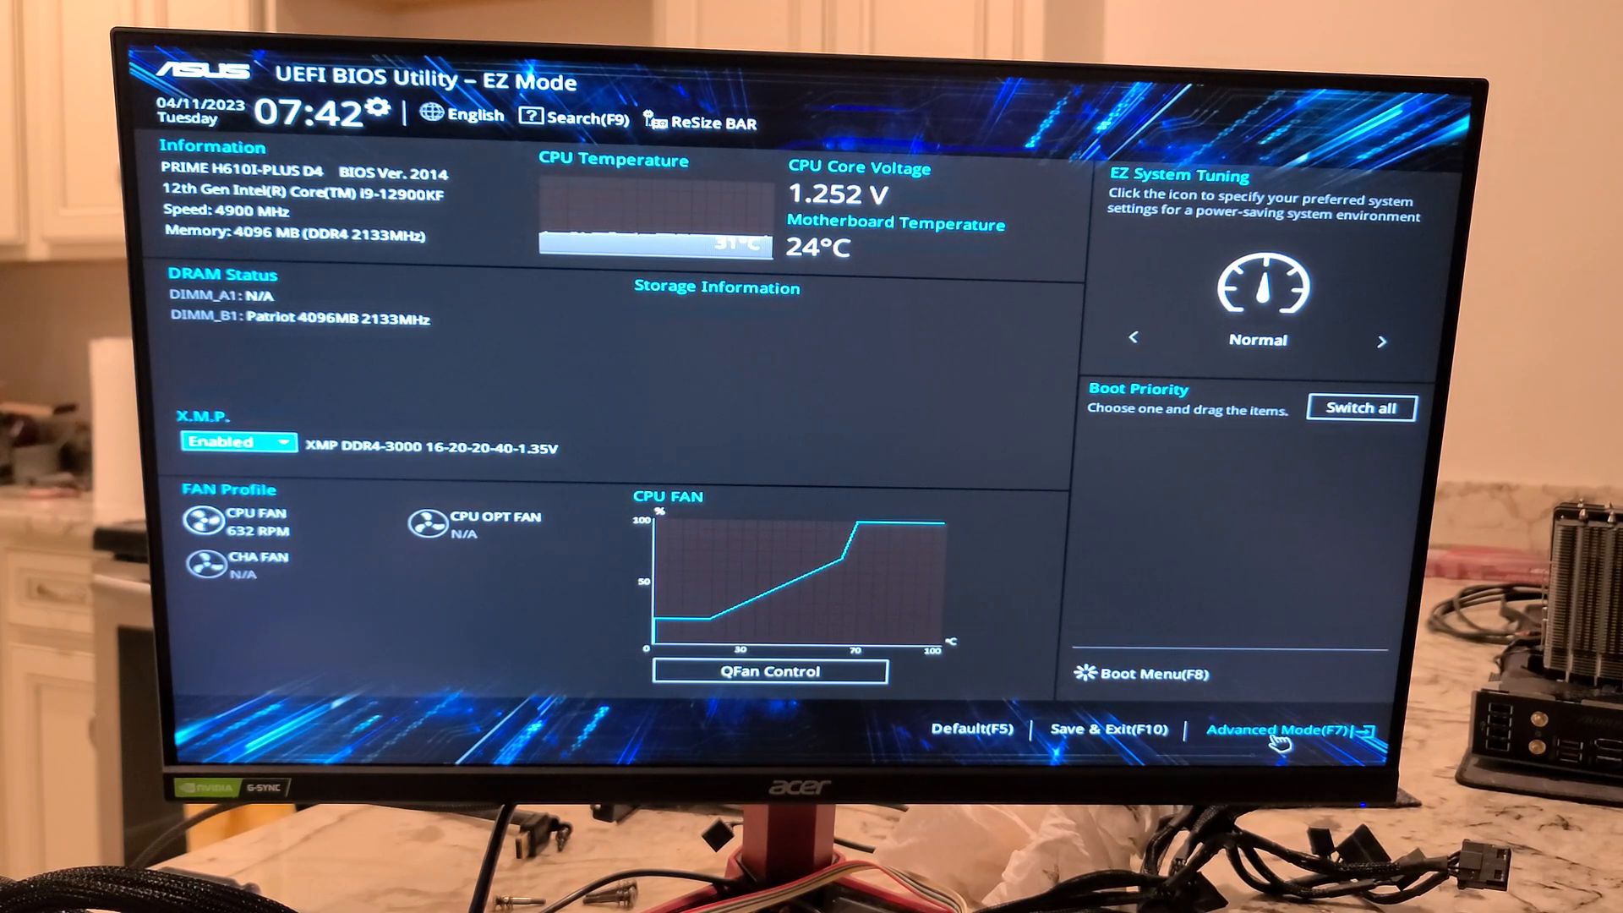
Step: Switch from EZ Mode to Advanced Mode, landing on the My Favorites page
left_click(1264, 729)
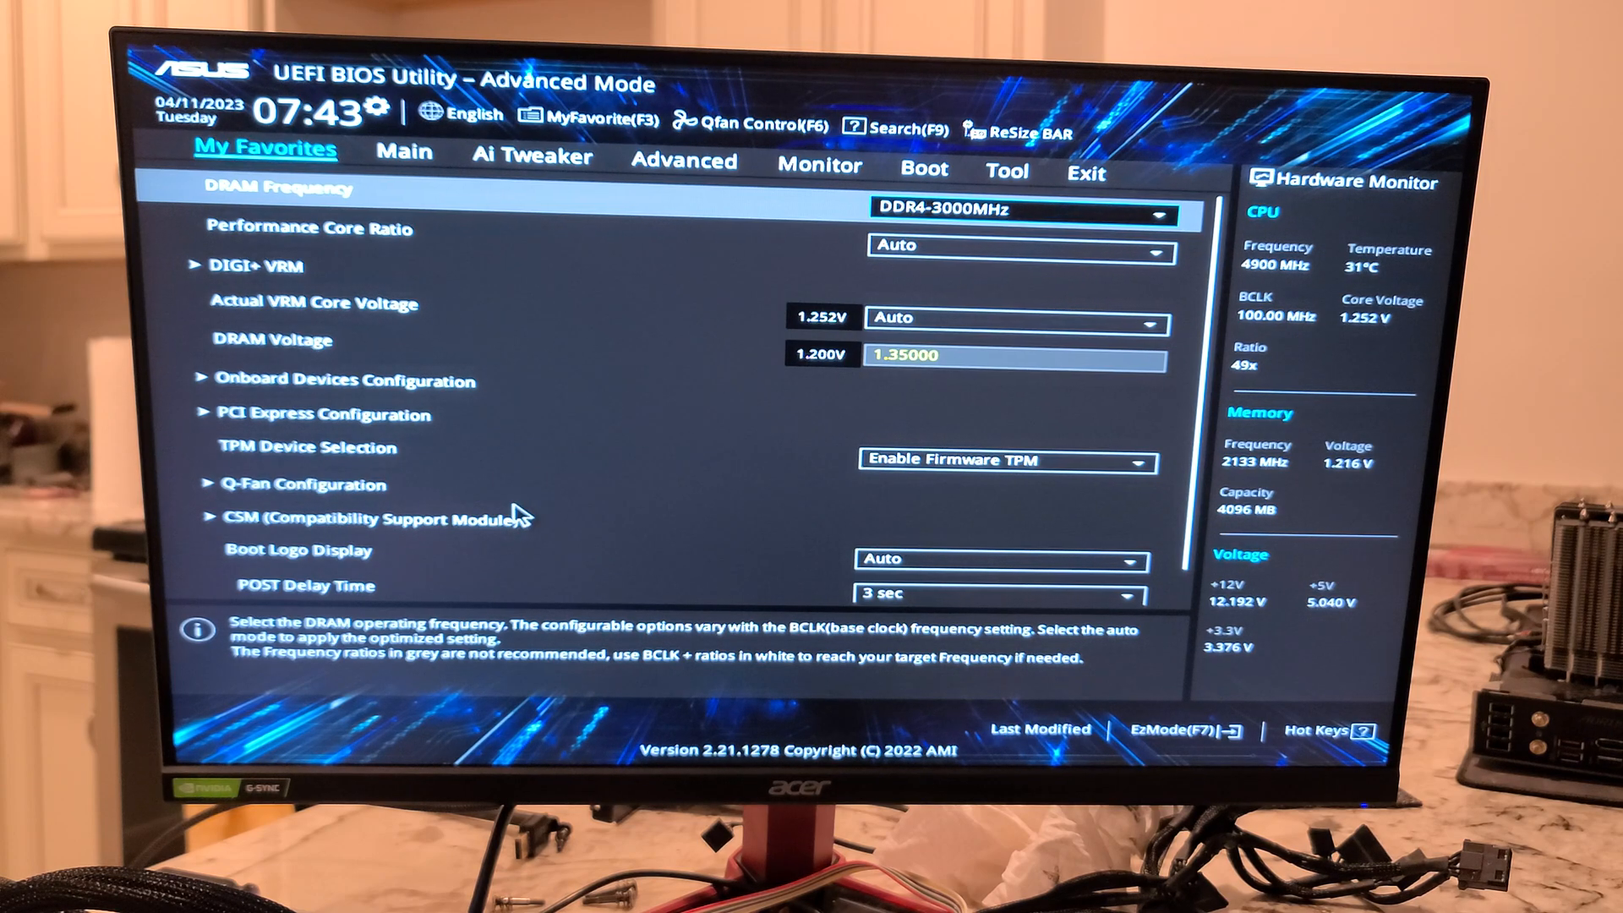
mouse_move(502, 354)
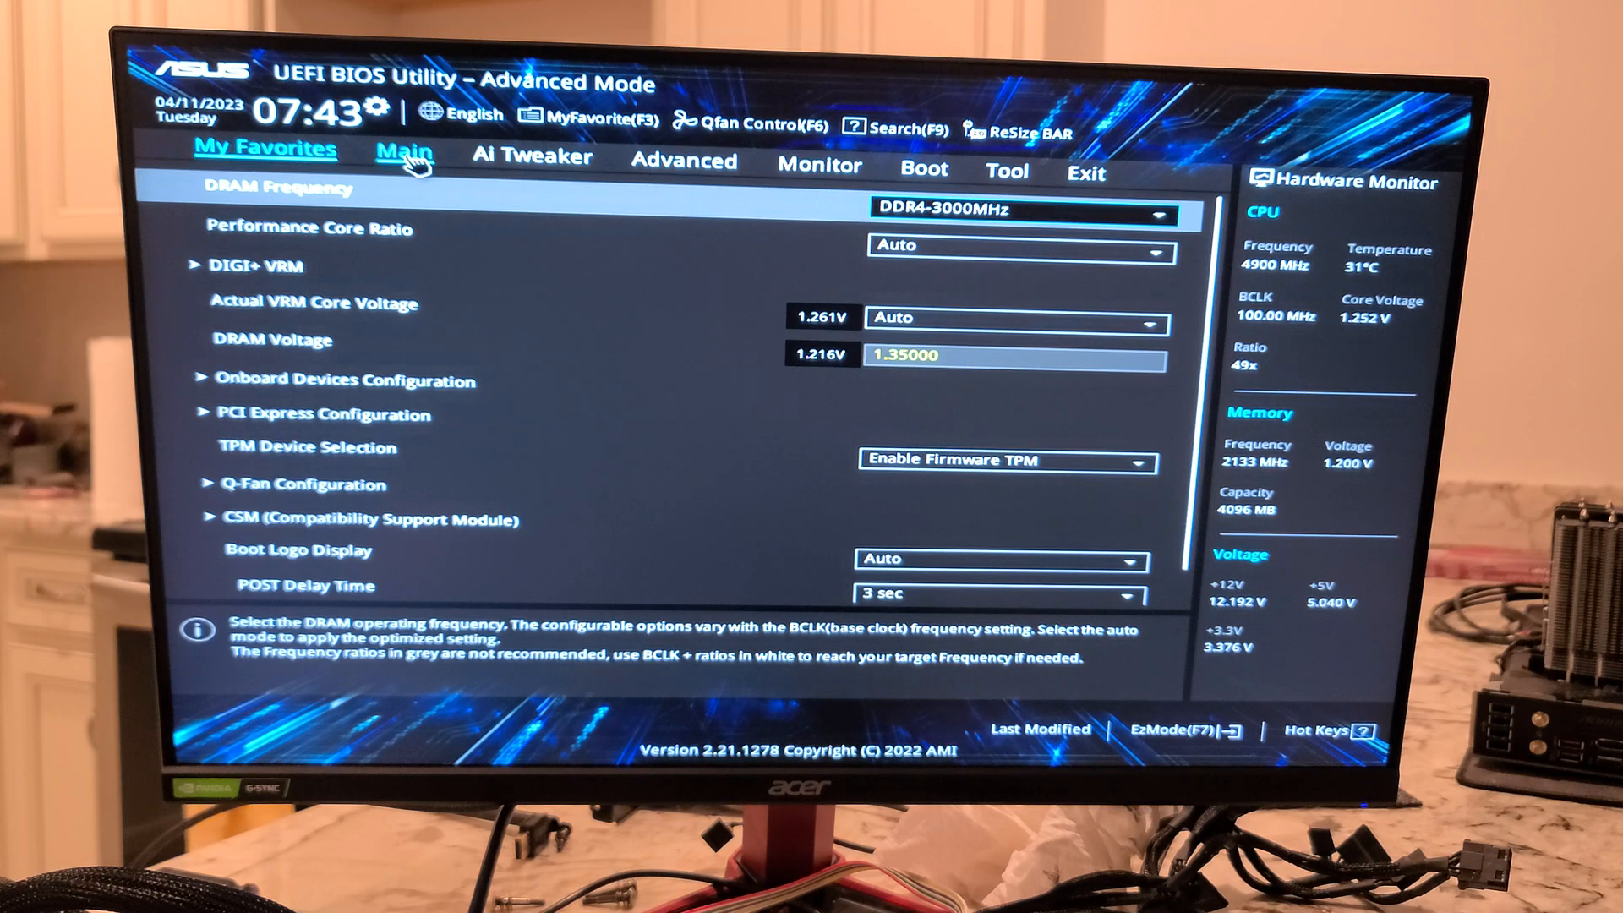
Step: Open the Main tab with BIOS and processor info, then select the Security entry
left_click(404, 156)
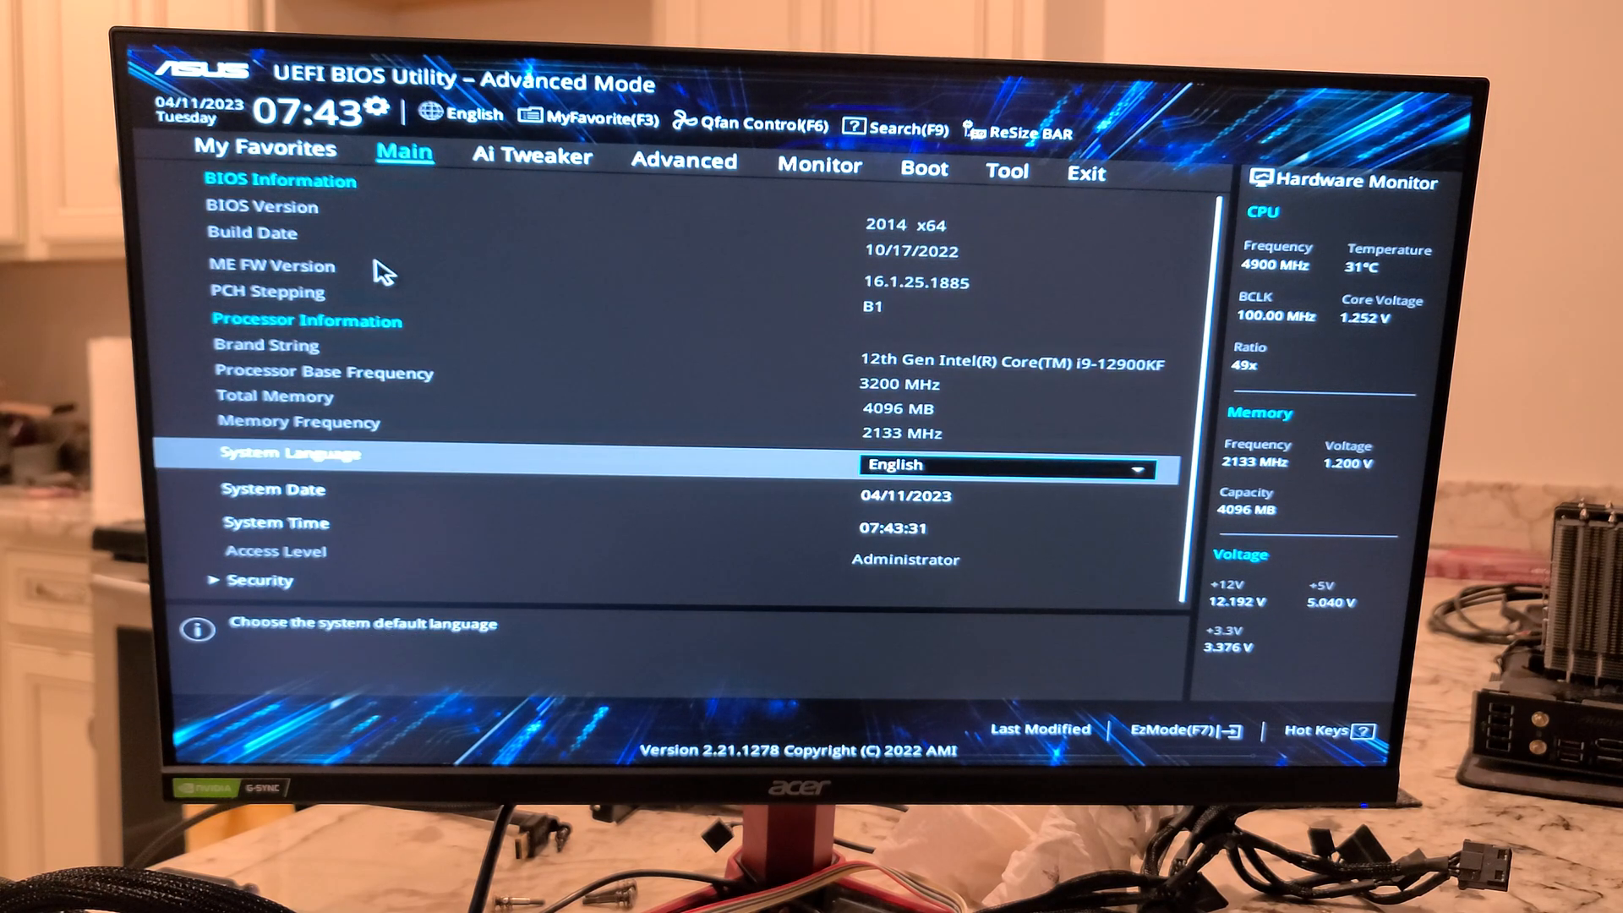
mouse_move(922, 383)
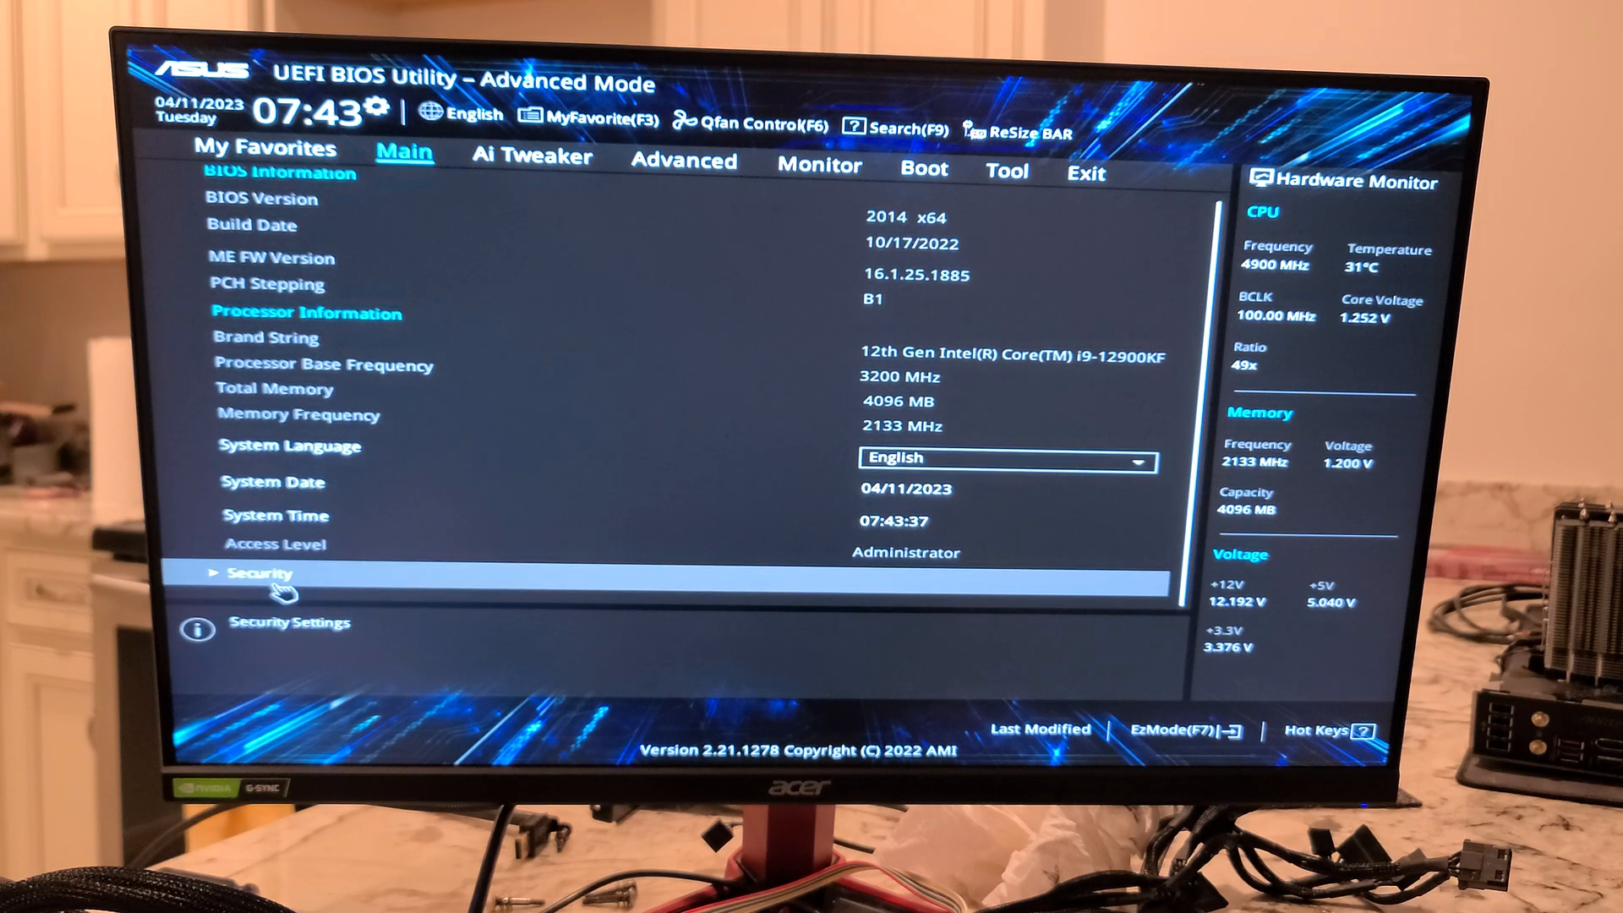
left_click(258, 573)
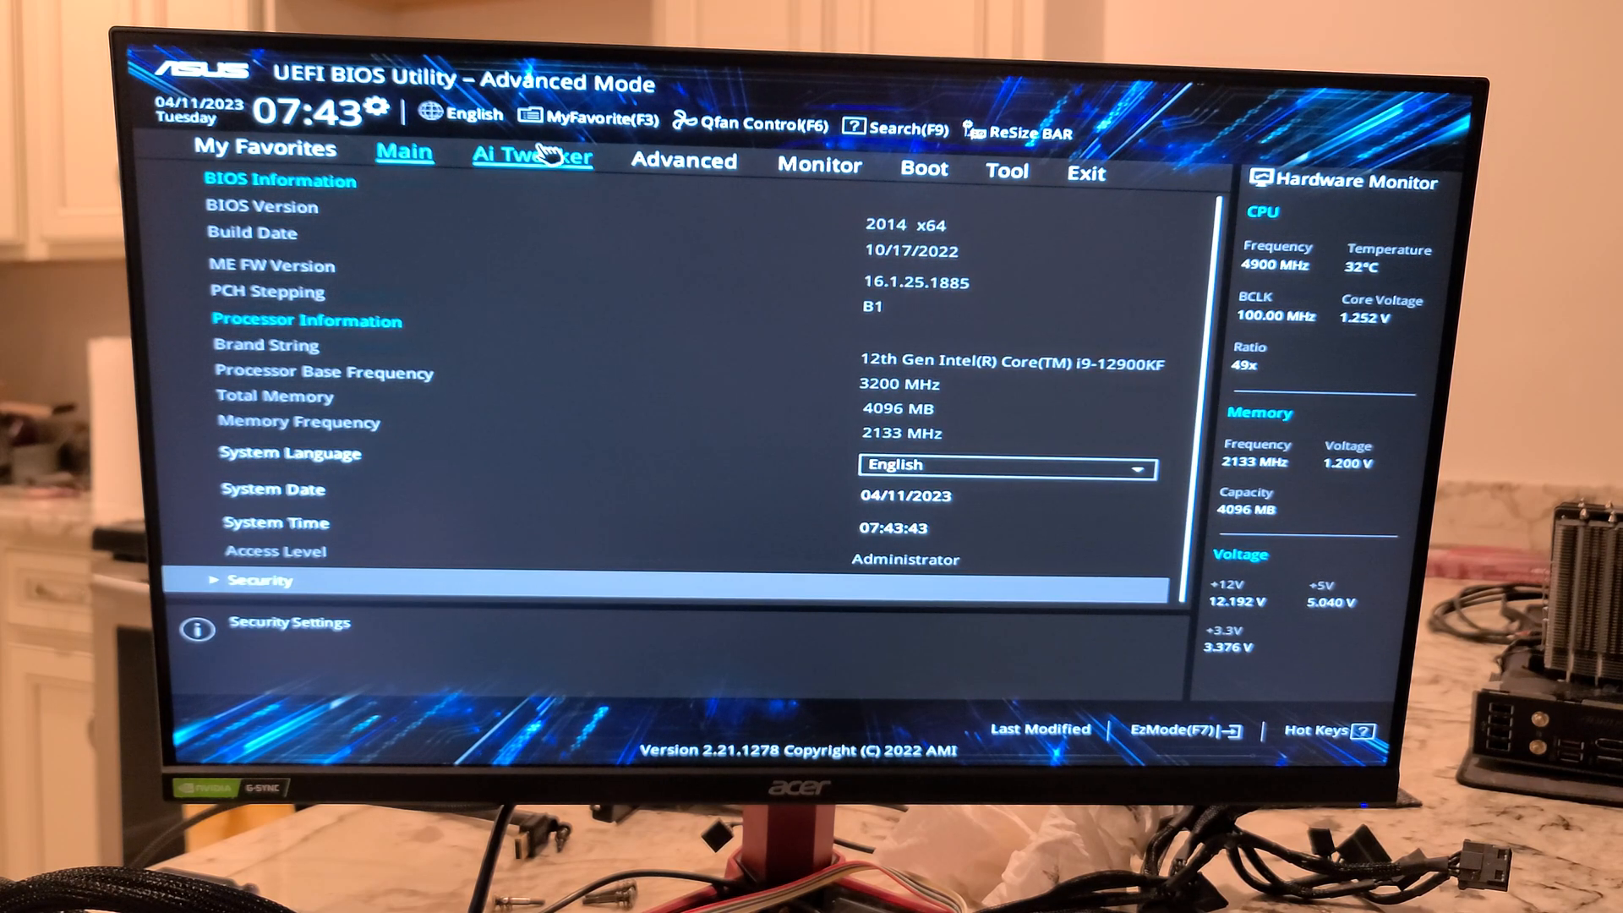
Step: Set Ai Tweaker's Ai Overclock Tuner to XMP I, then open AVX Related Controls
left_click(531, 157)
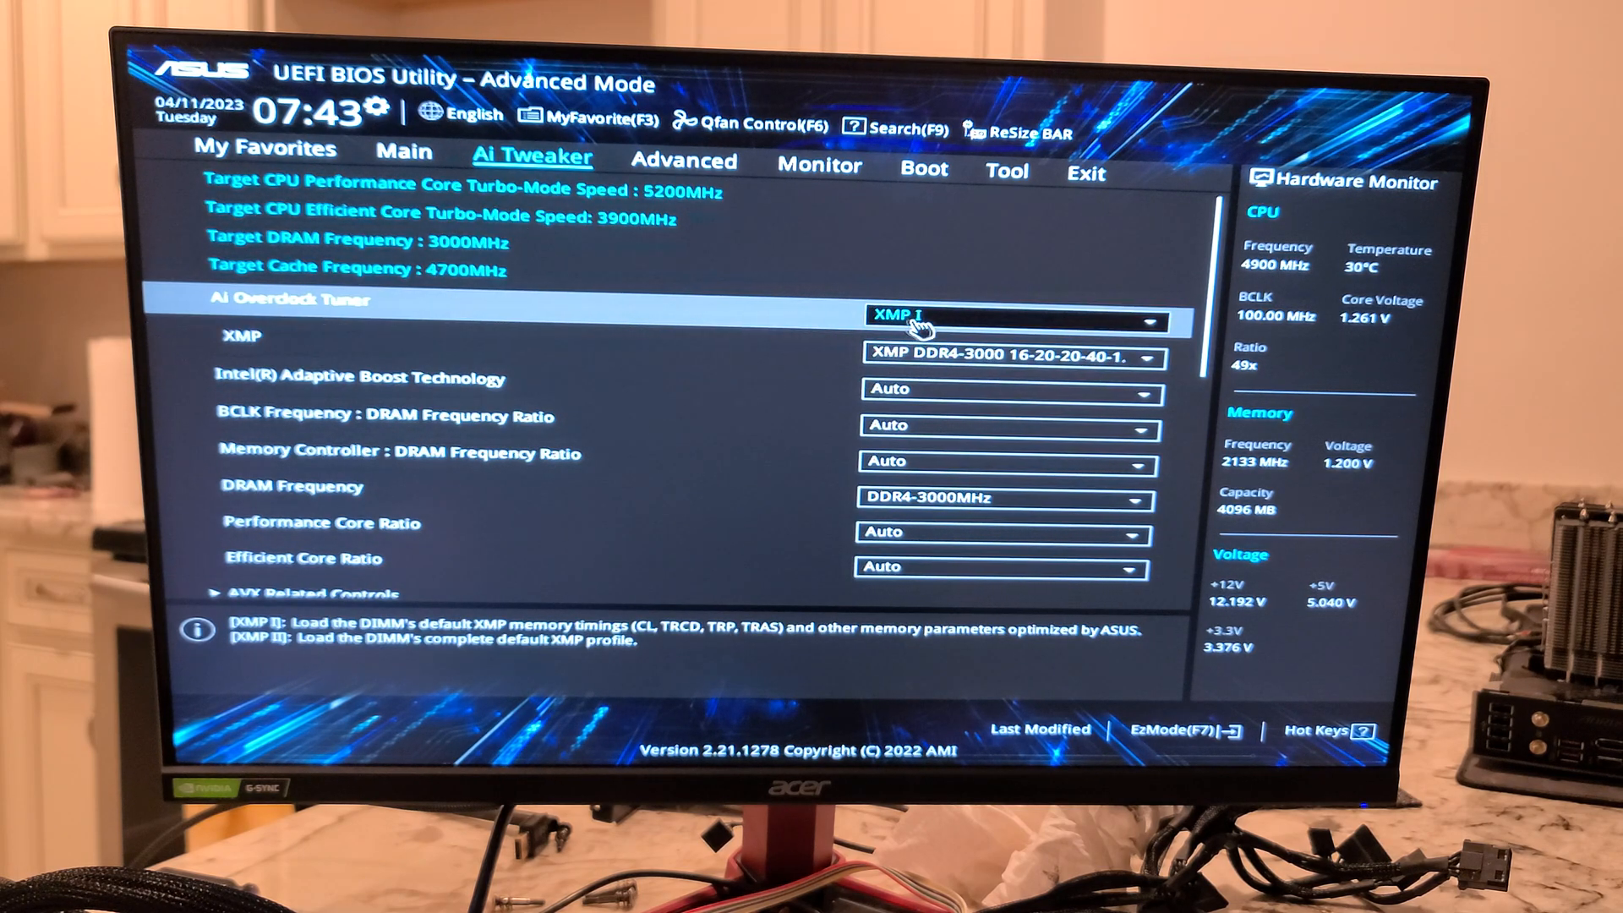
left_click(1009, 318)
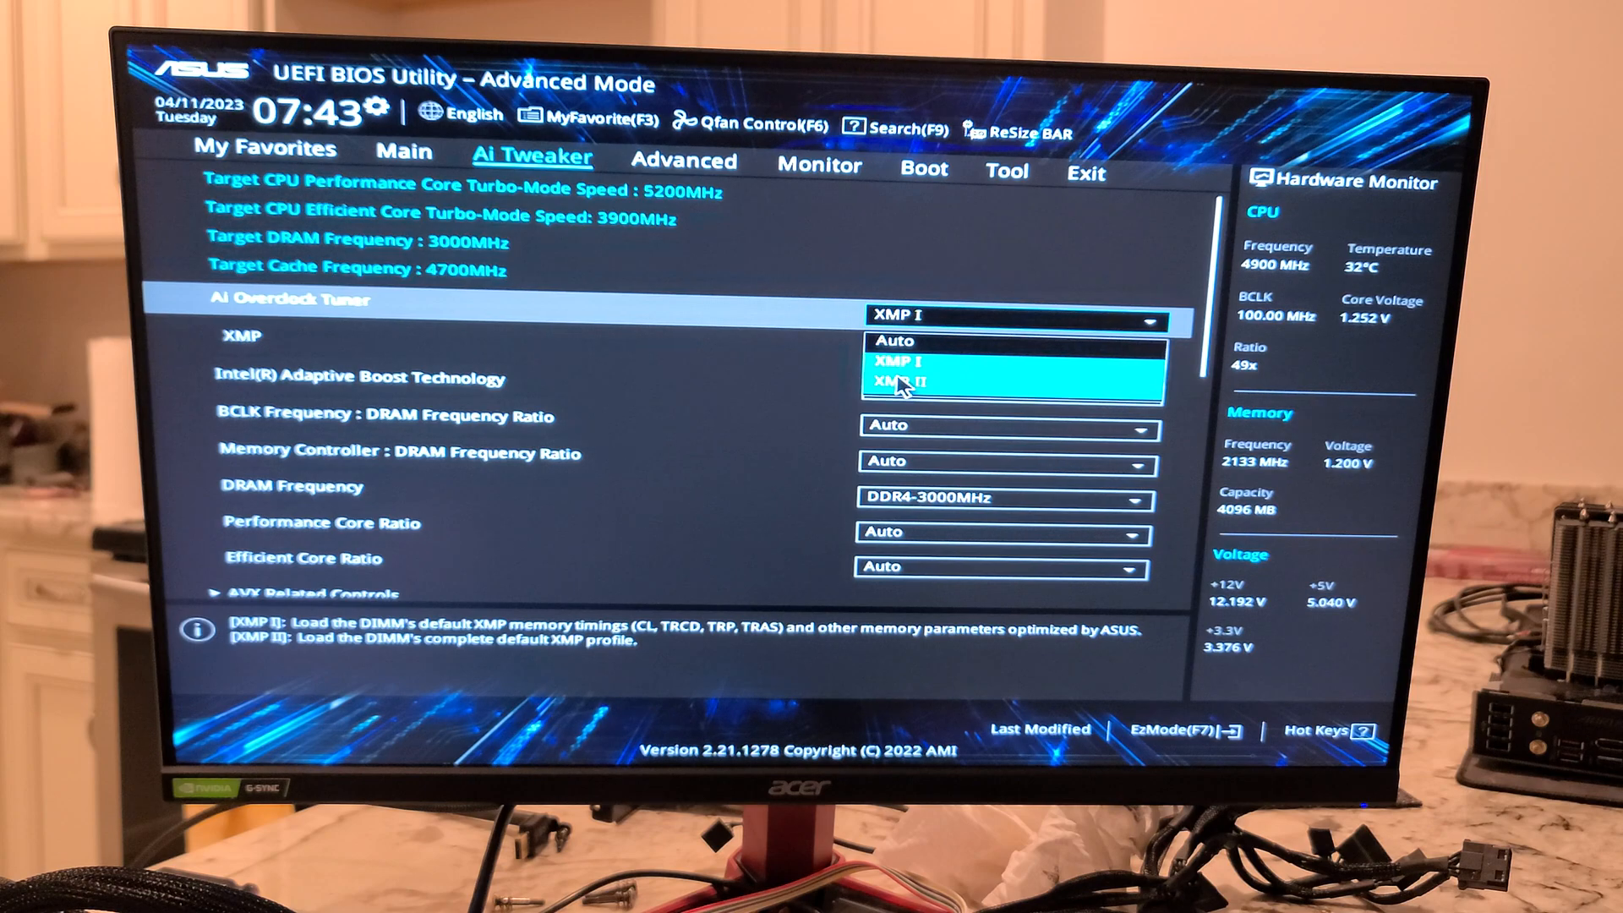
left_click(901, 363)
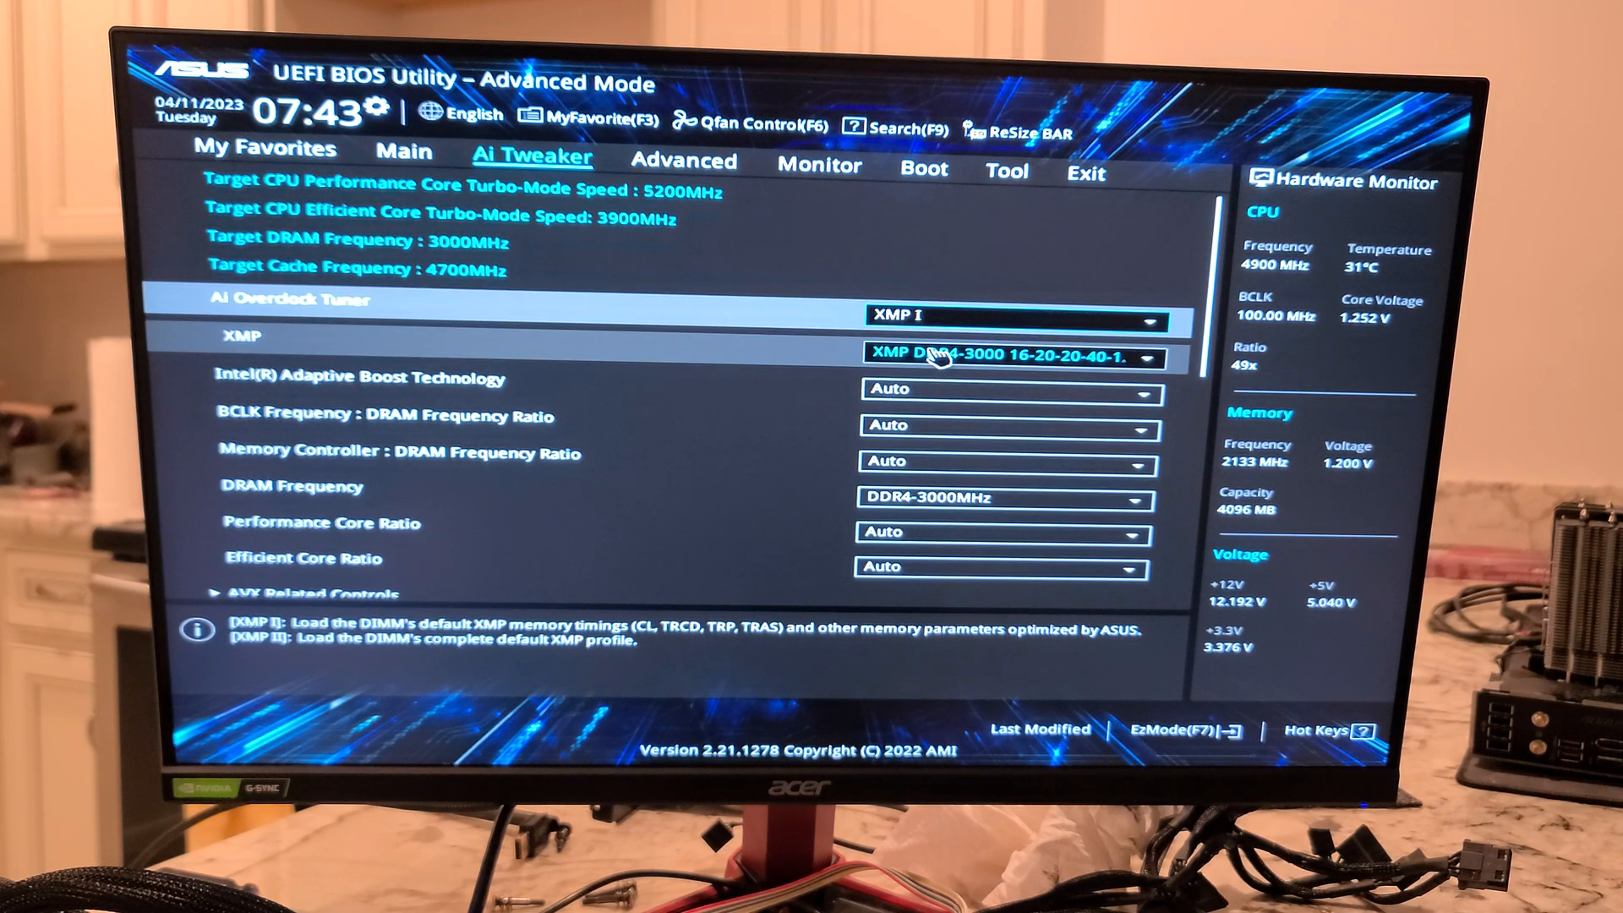
mouse_move(931, 362)
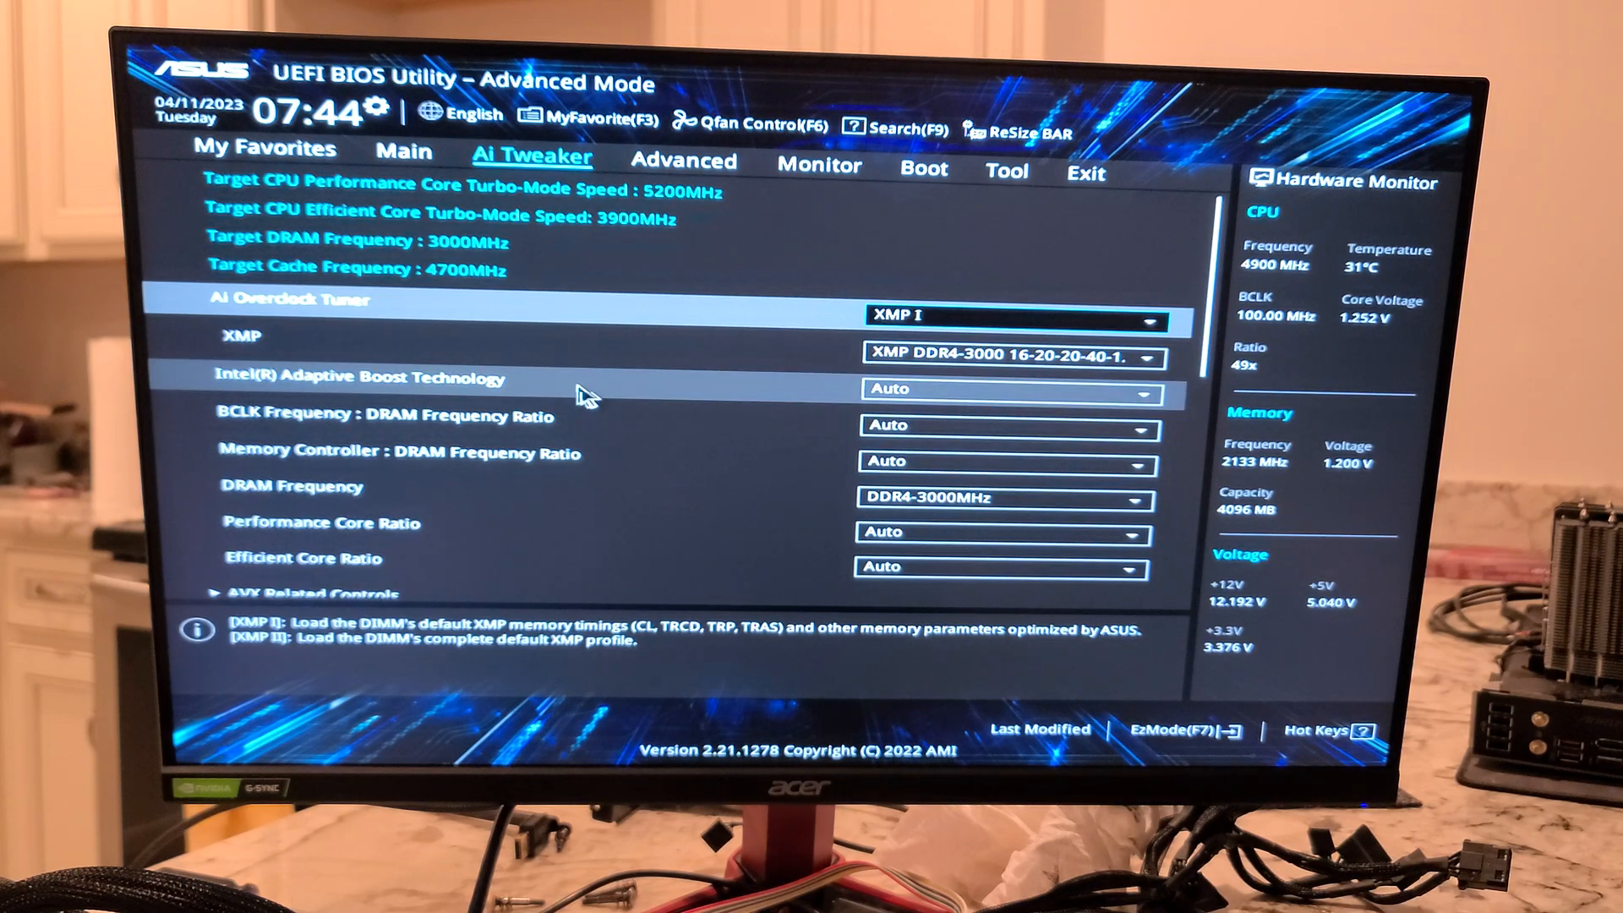
mouse_move(393, 388)
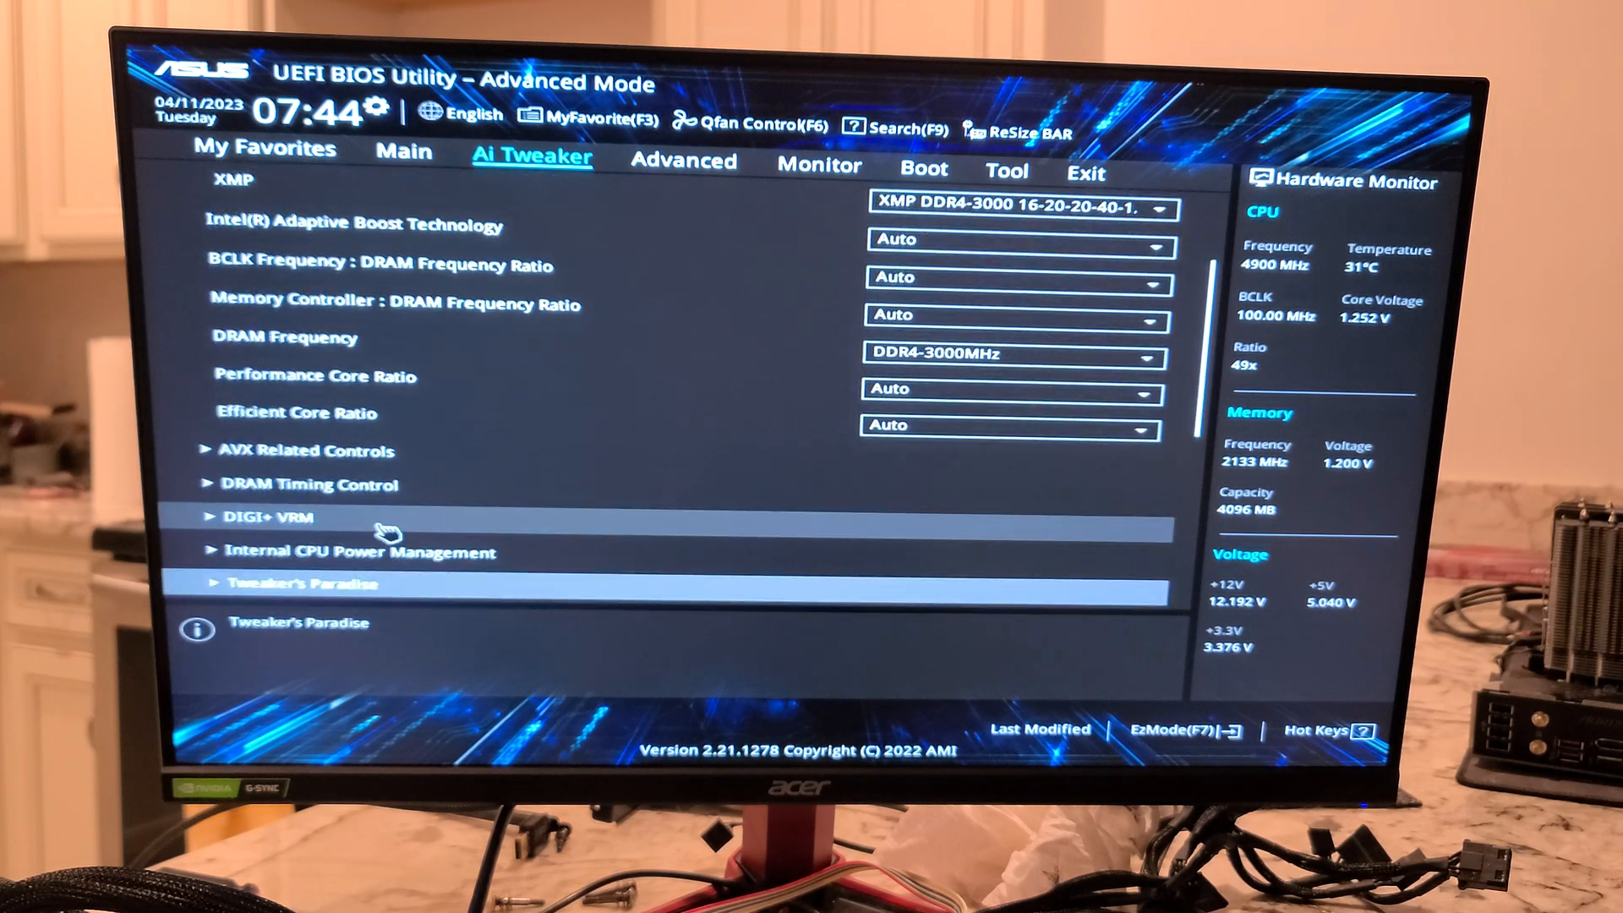
left_click(299, 449)
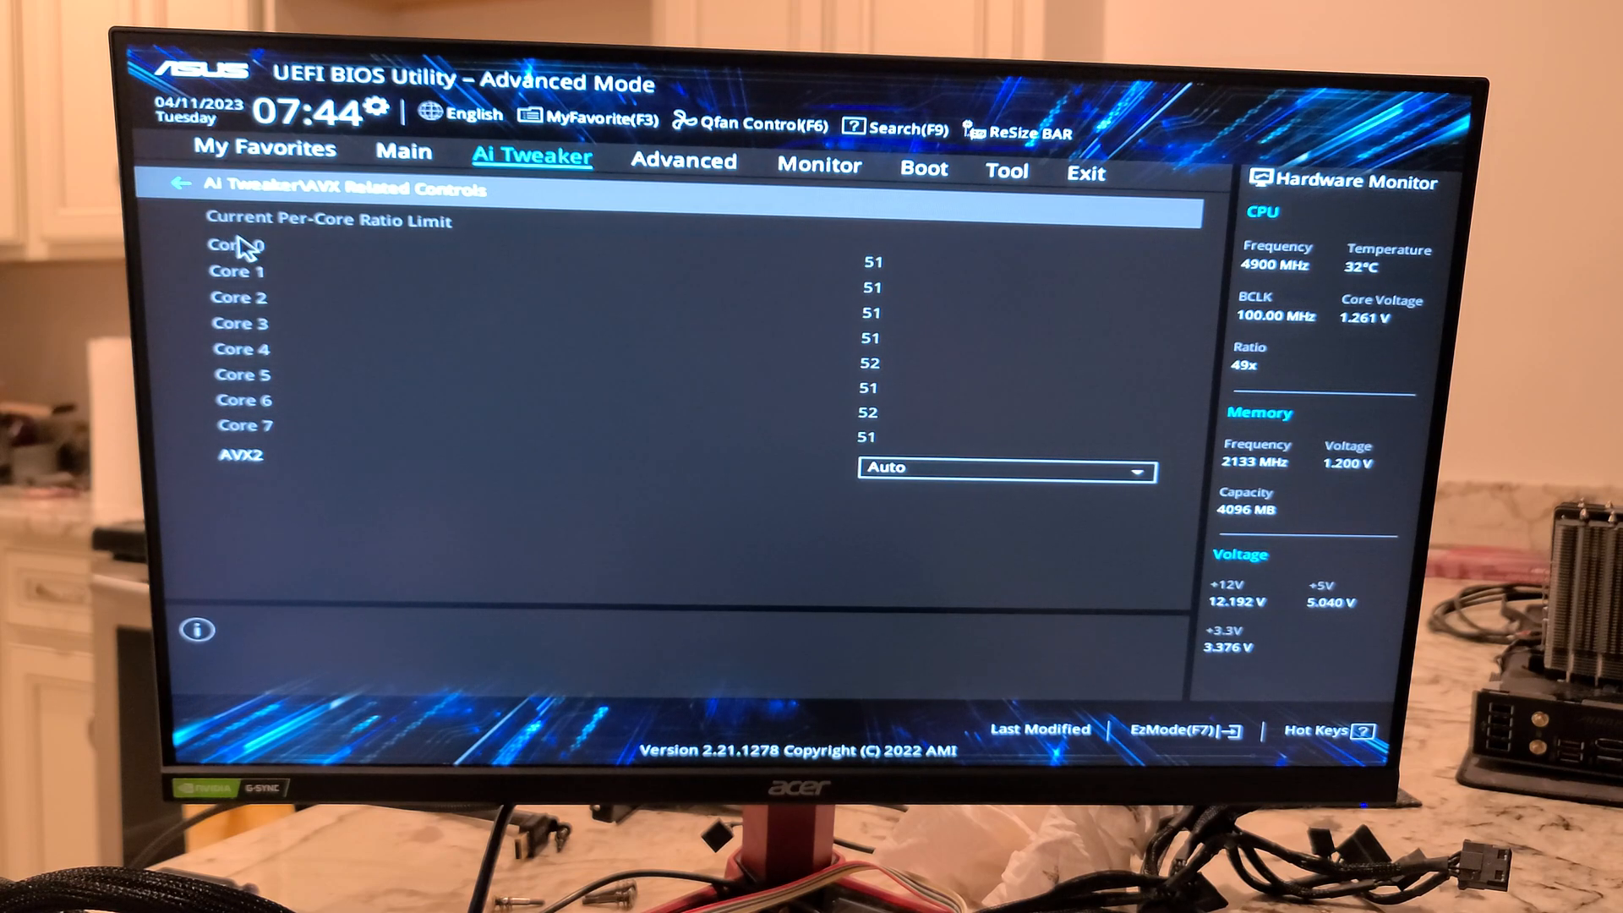
Step: Browse DRAM Timing Control and Internal CPU Power Management, ending in Tweaker's Paradise
left_click(184, 184)
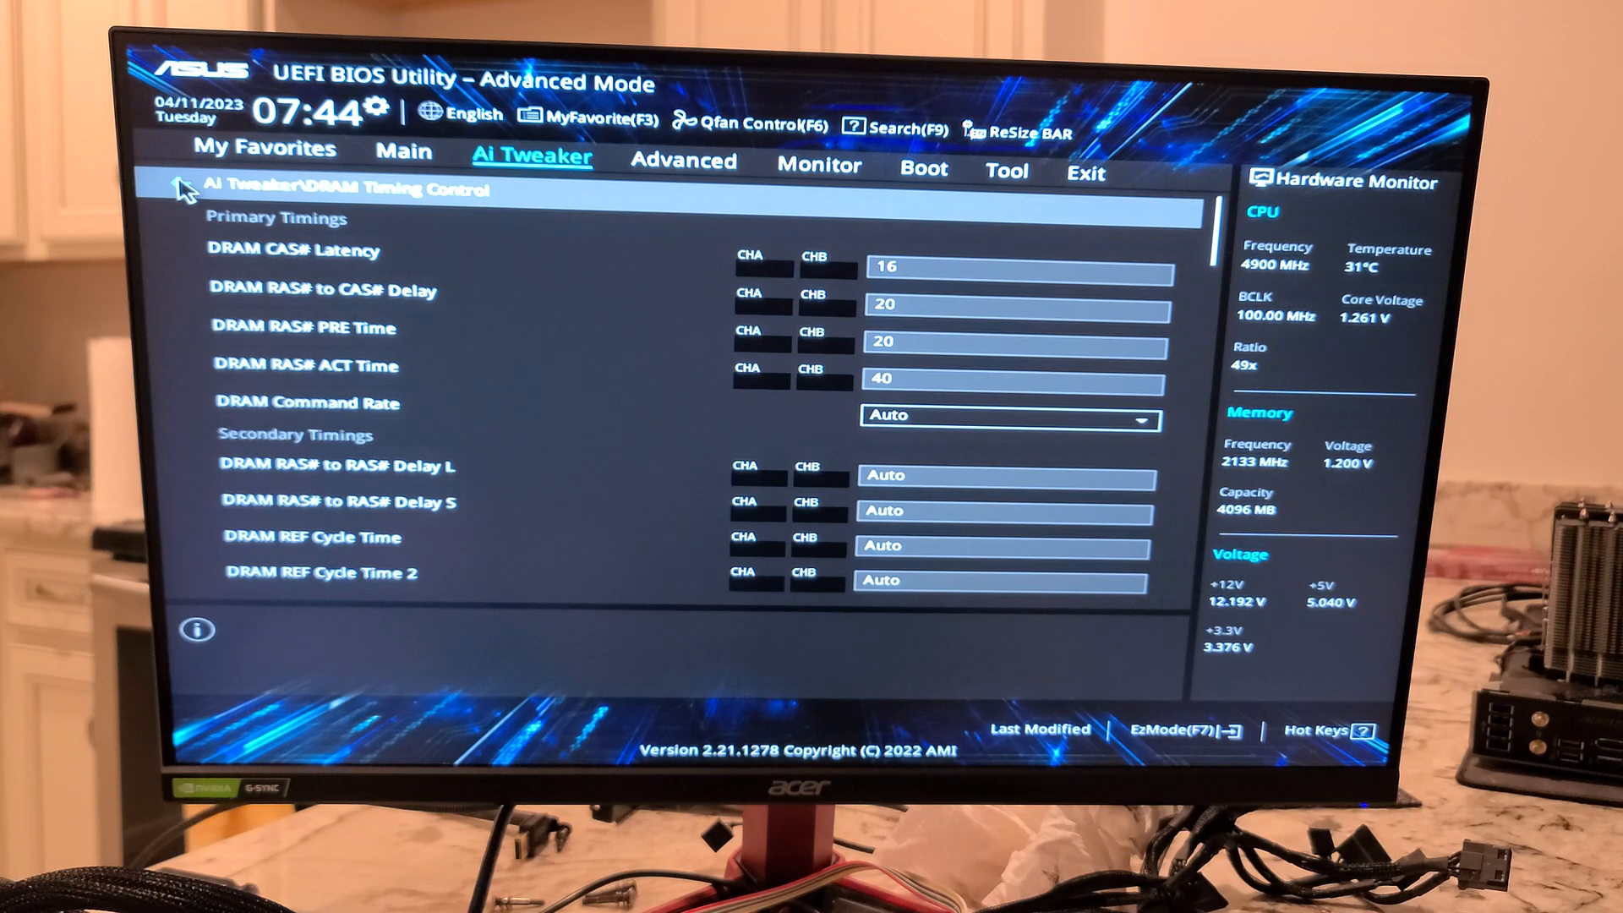
left_click(183, 188)
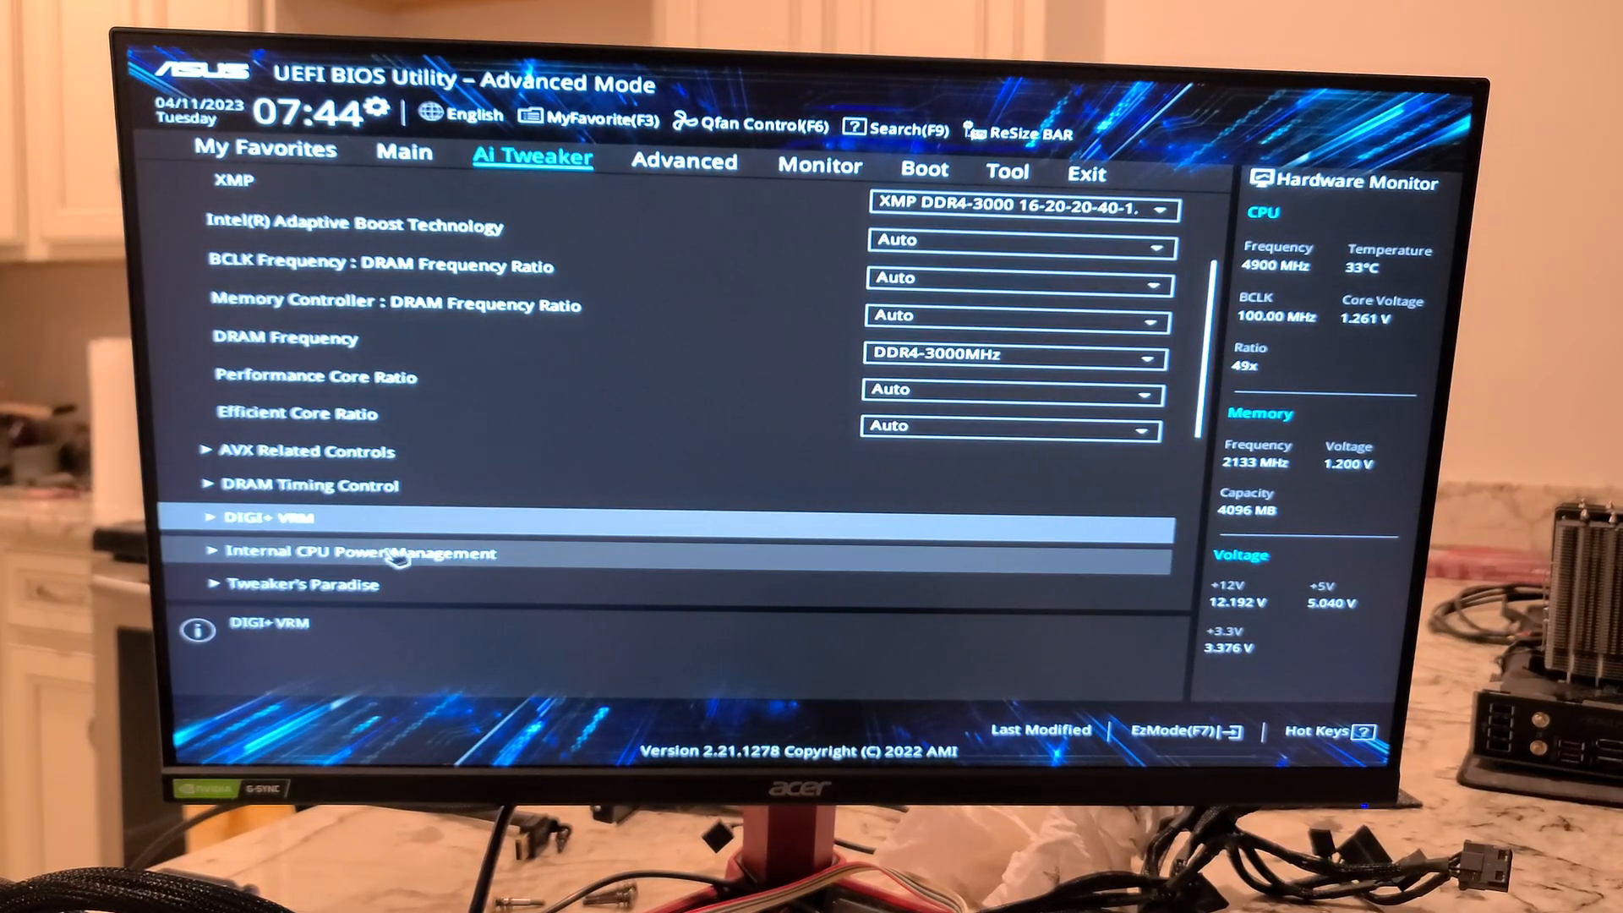
left_click(353, 552)
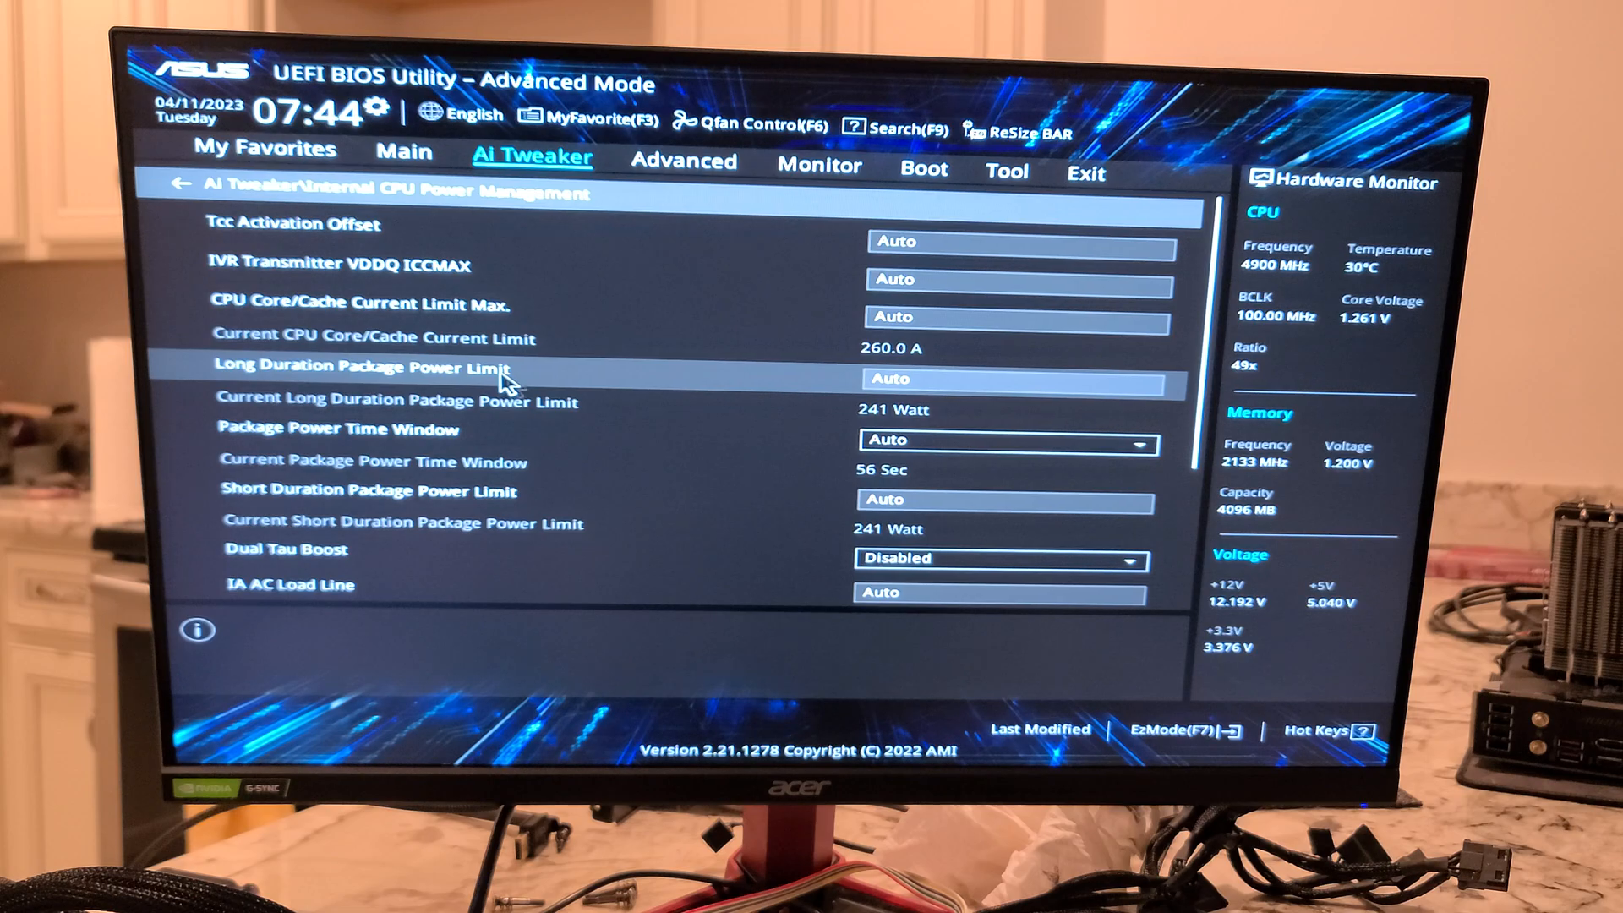
mouse_move(393, 365)
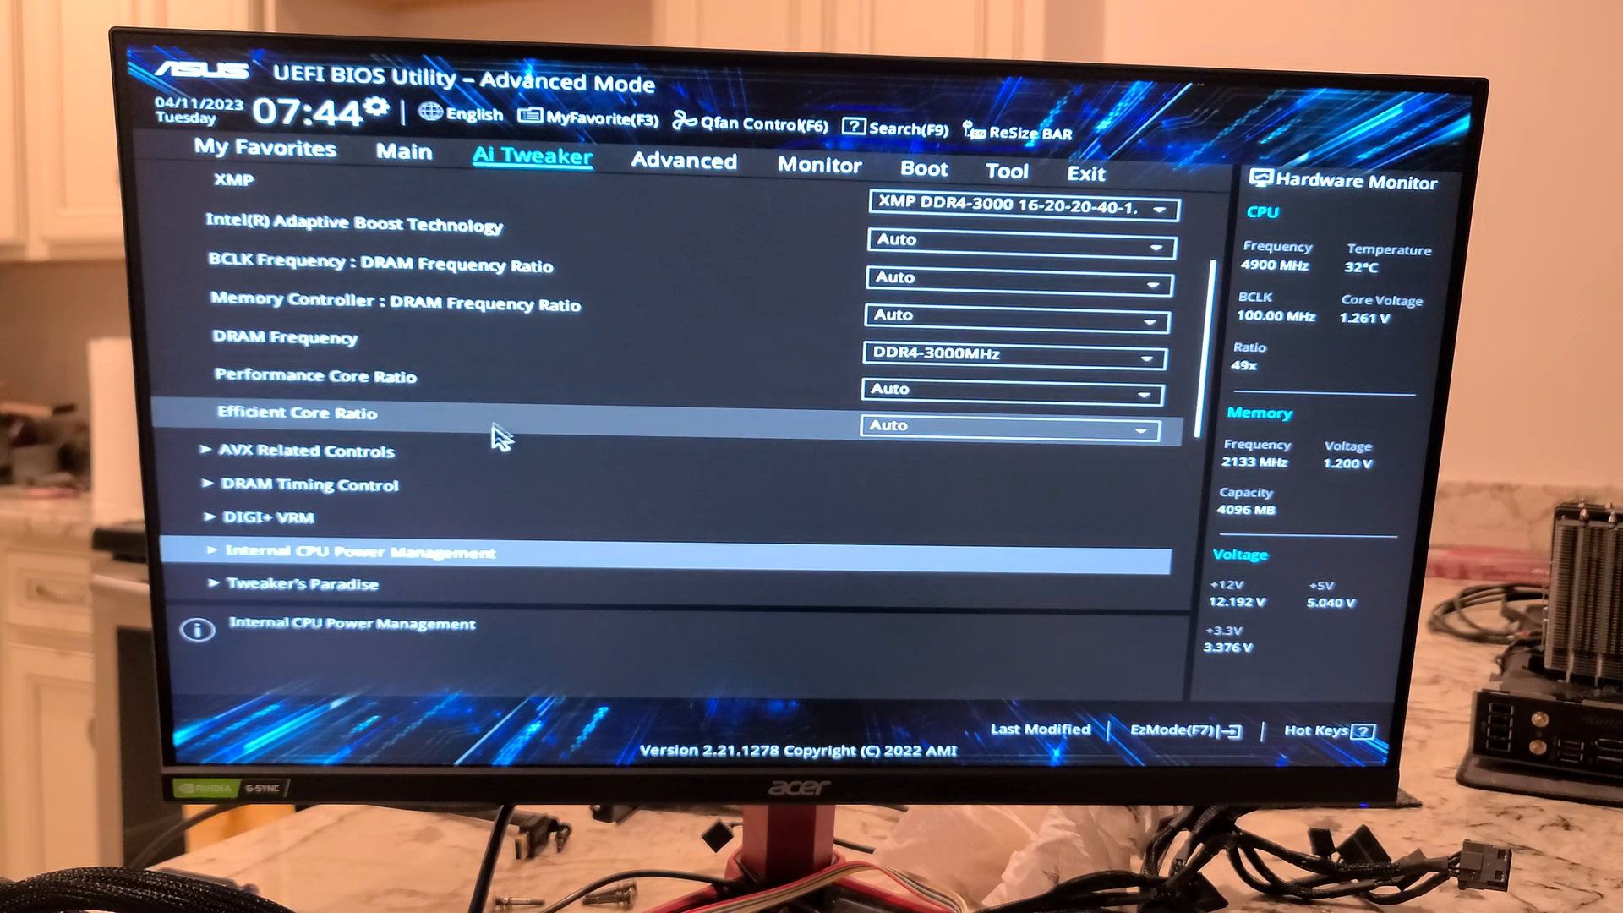
left_click(312, 585)
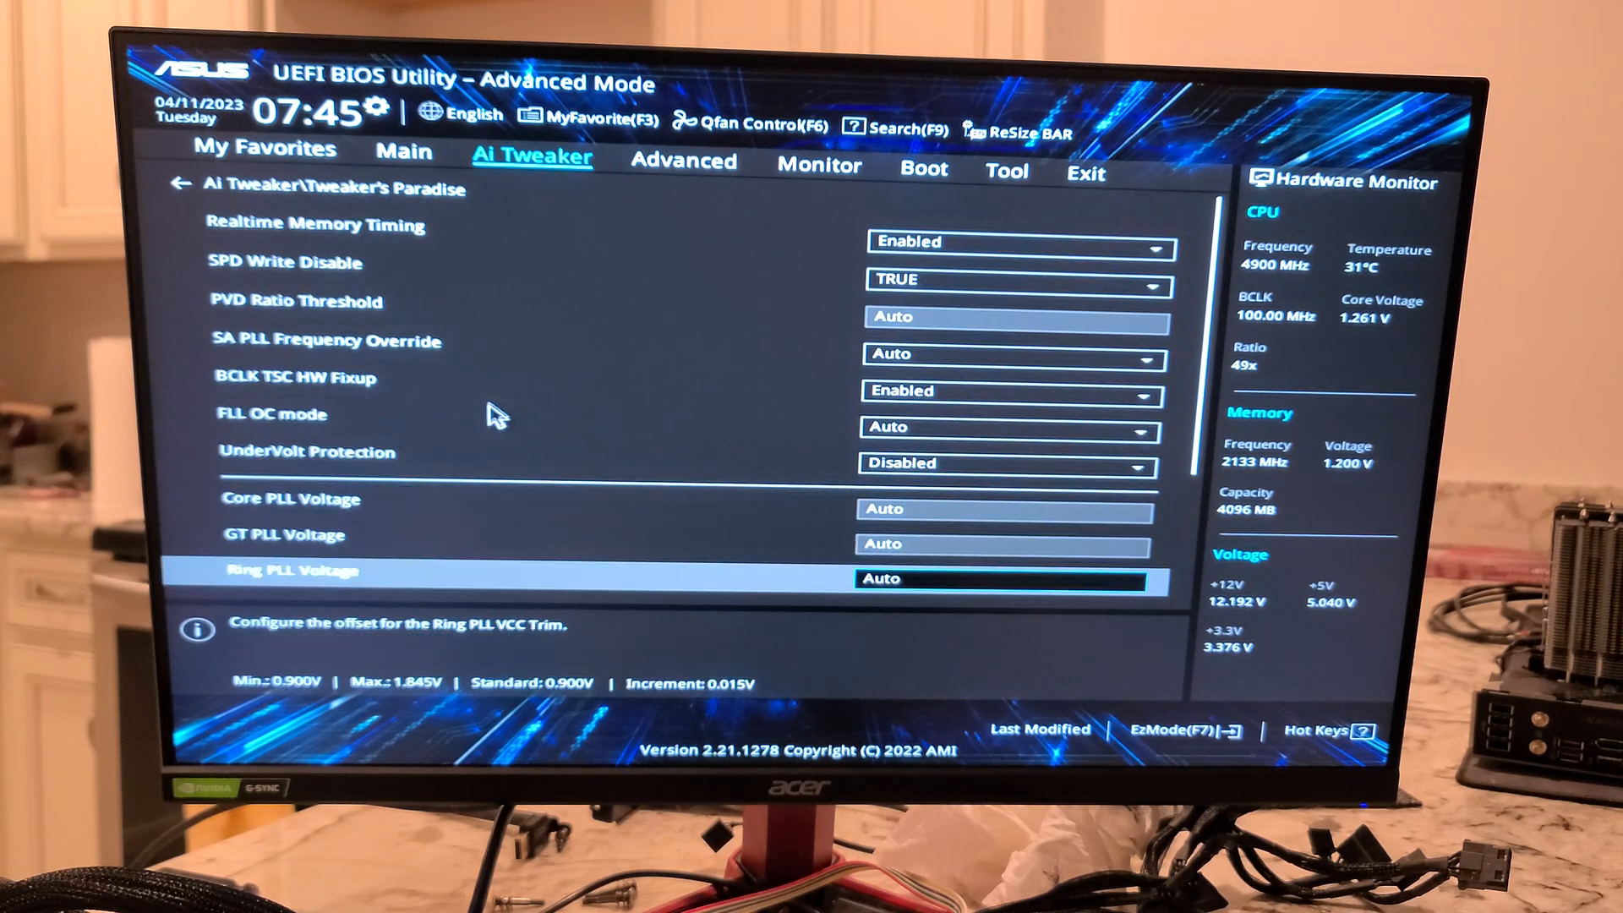
Step: Scroll through Tweaker's Paradise and Ai Tweaker to reach DRAM REF Voltage Control
scroll("down", 3)
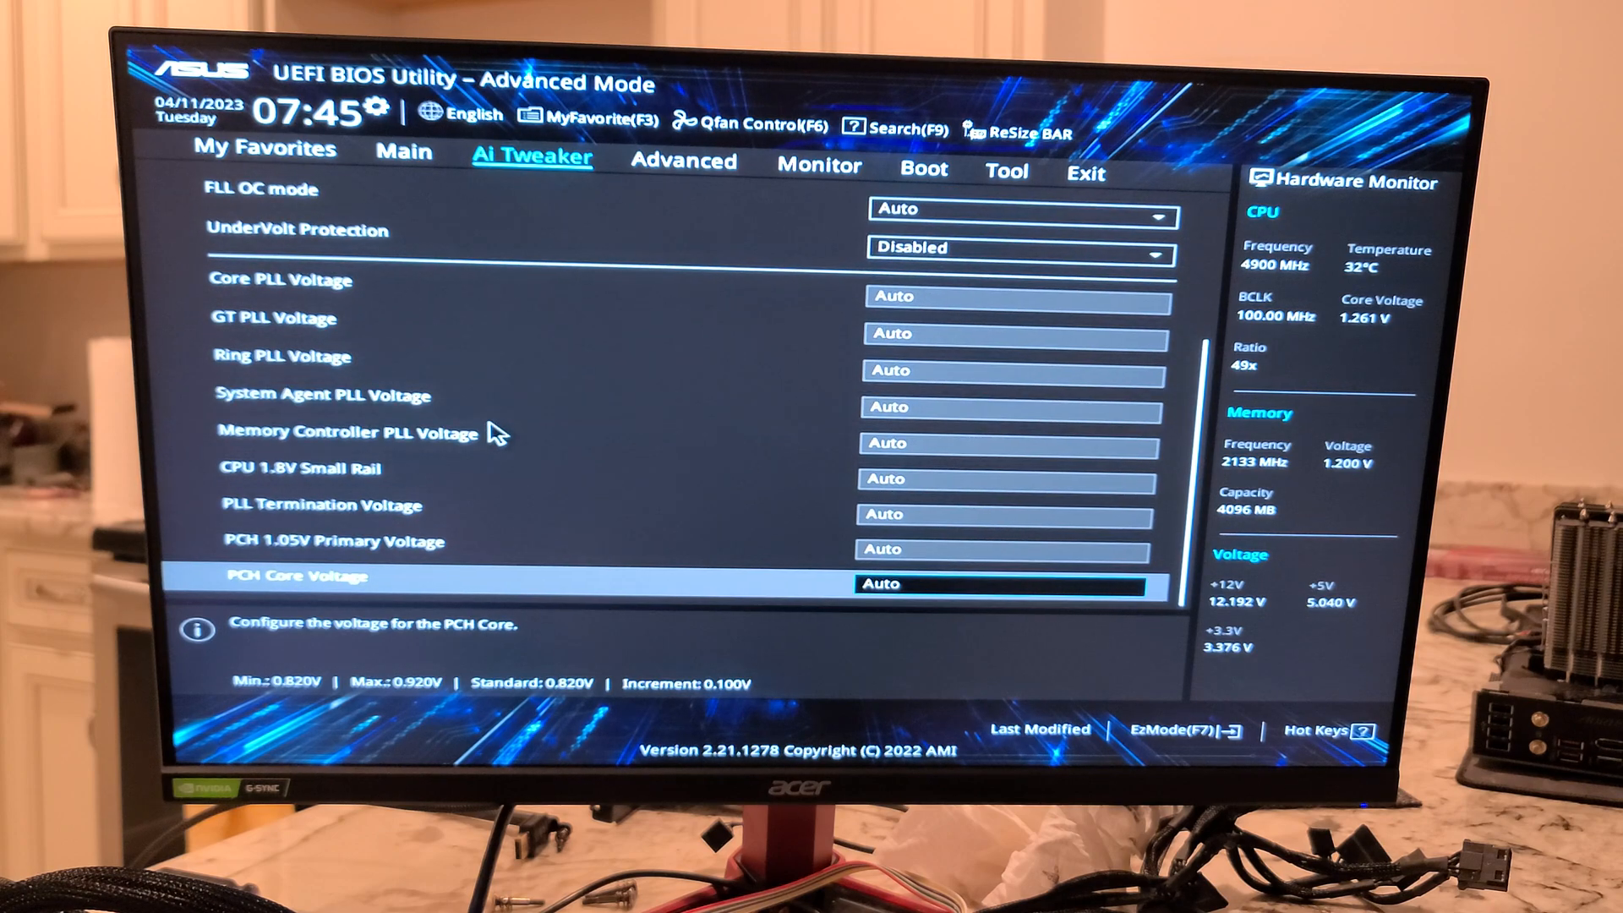
mouse_move(383, 465)
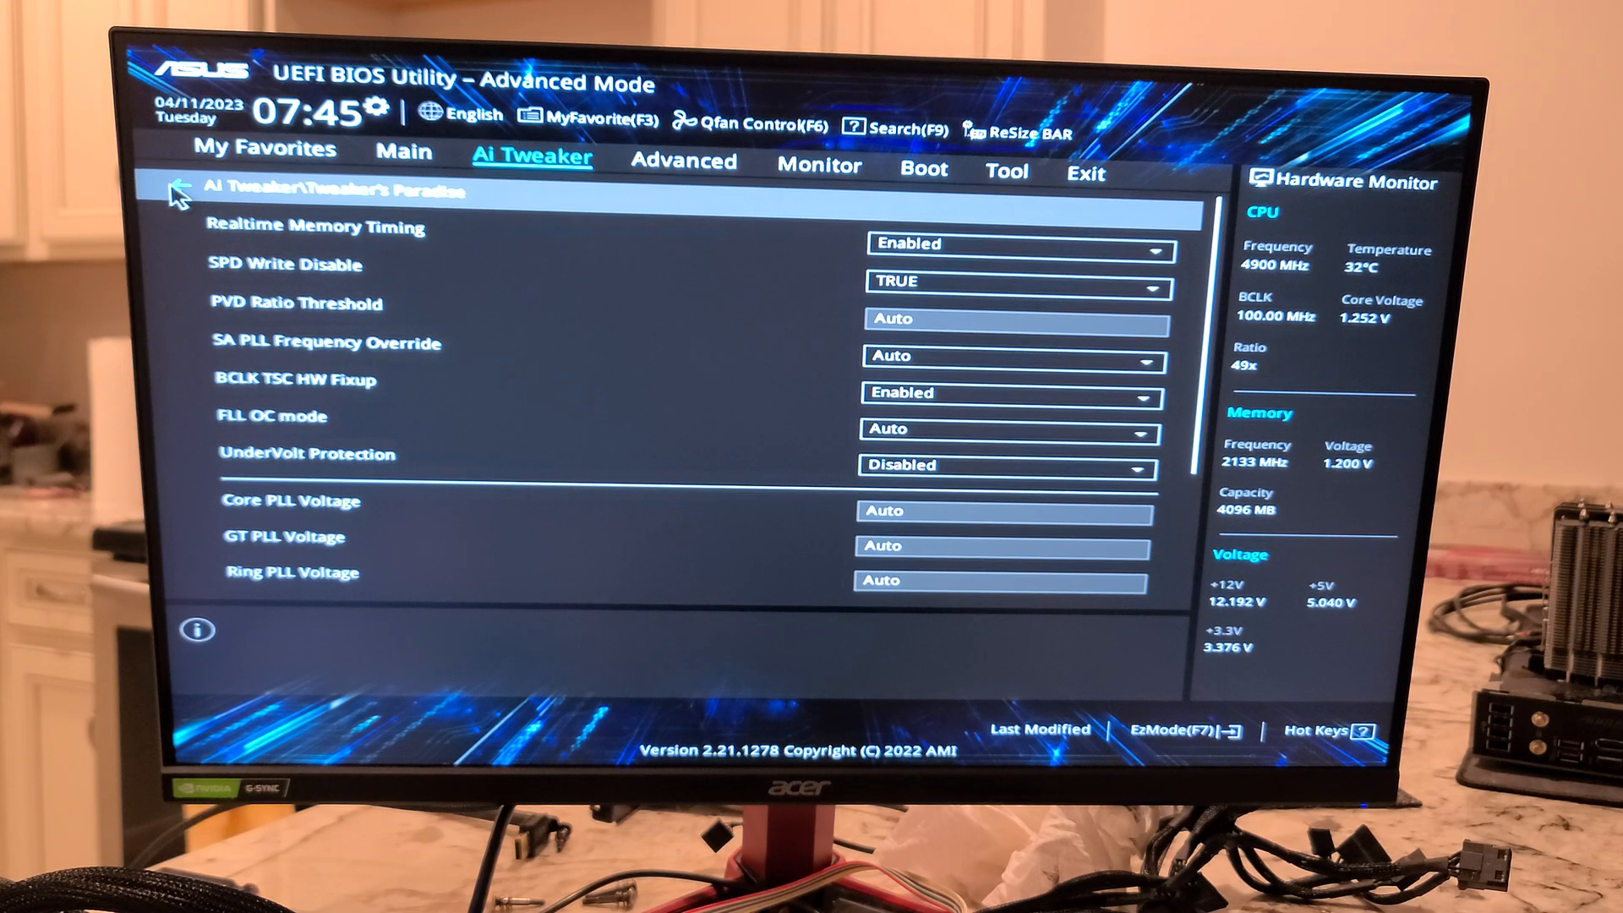
mouse_move(186, 193)
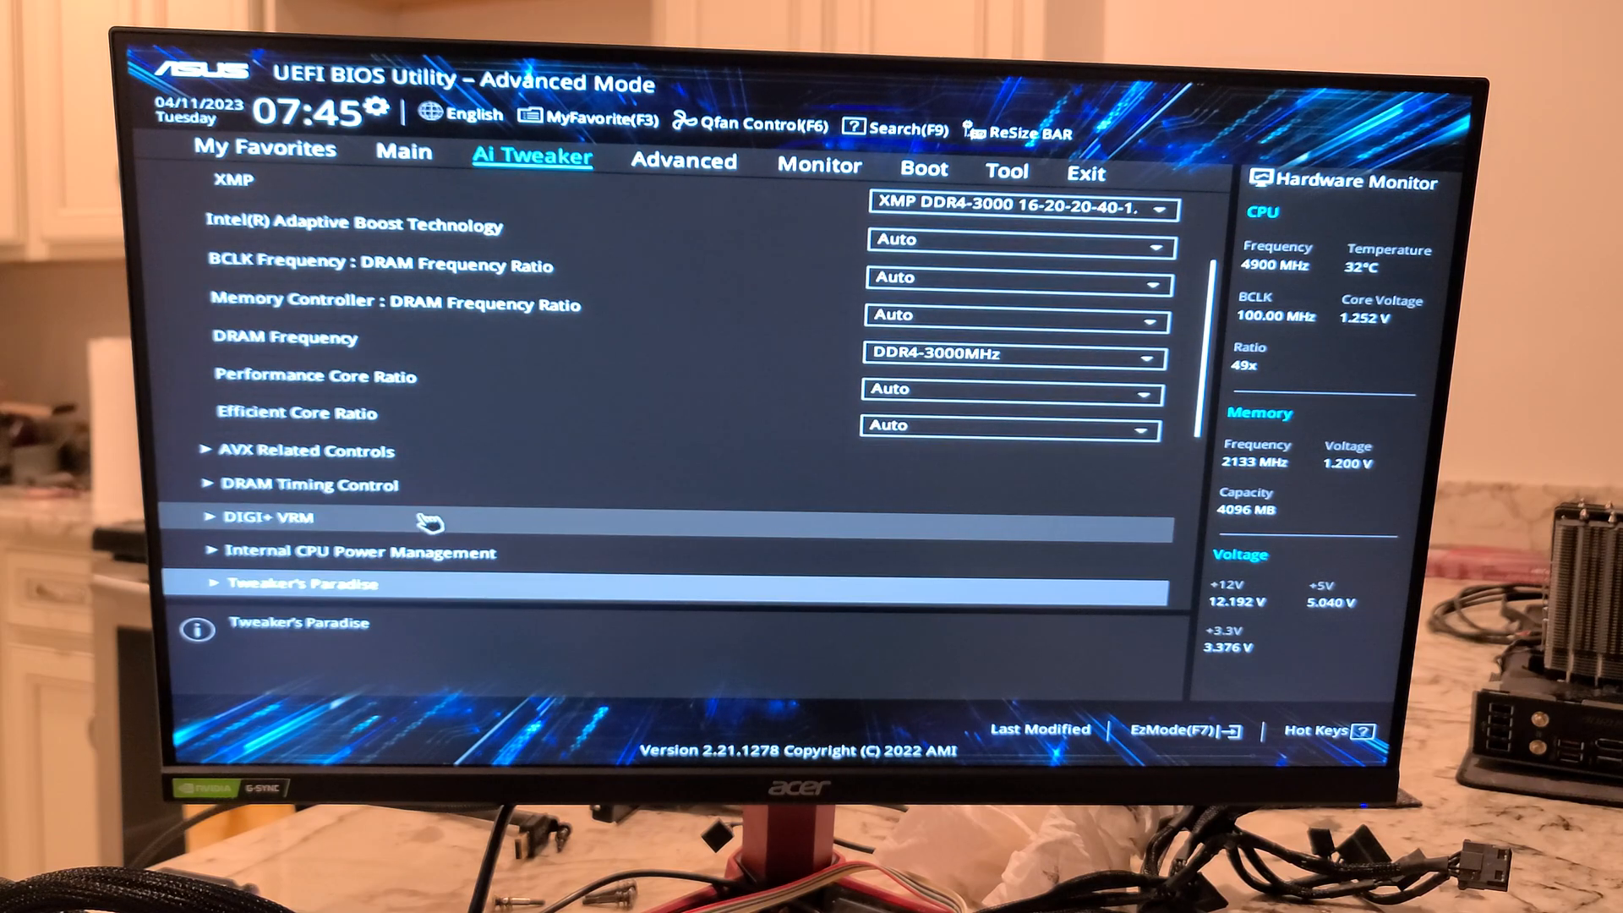
scroll("down", 3)
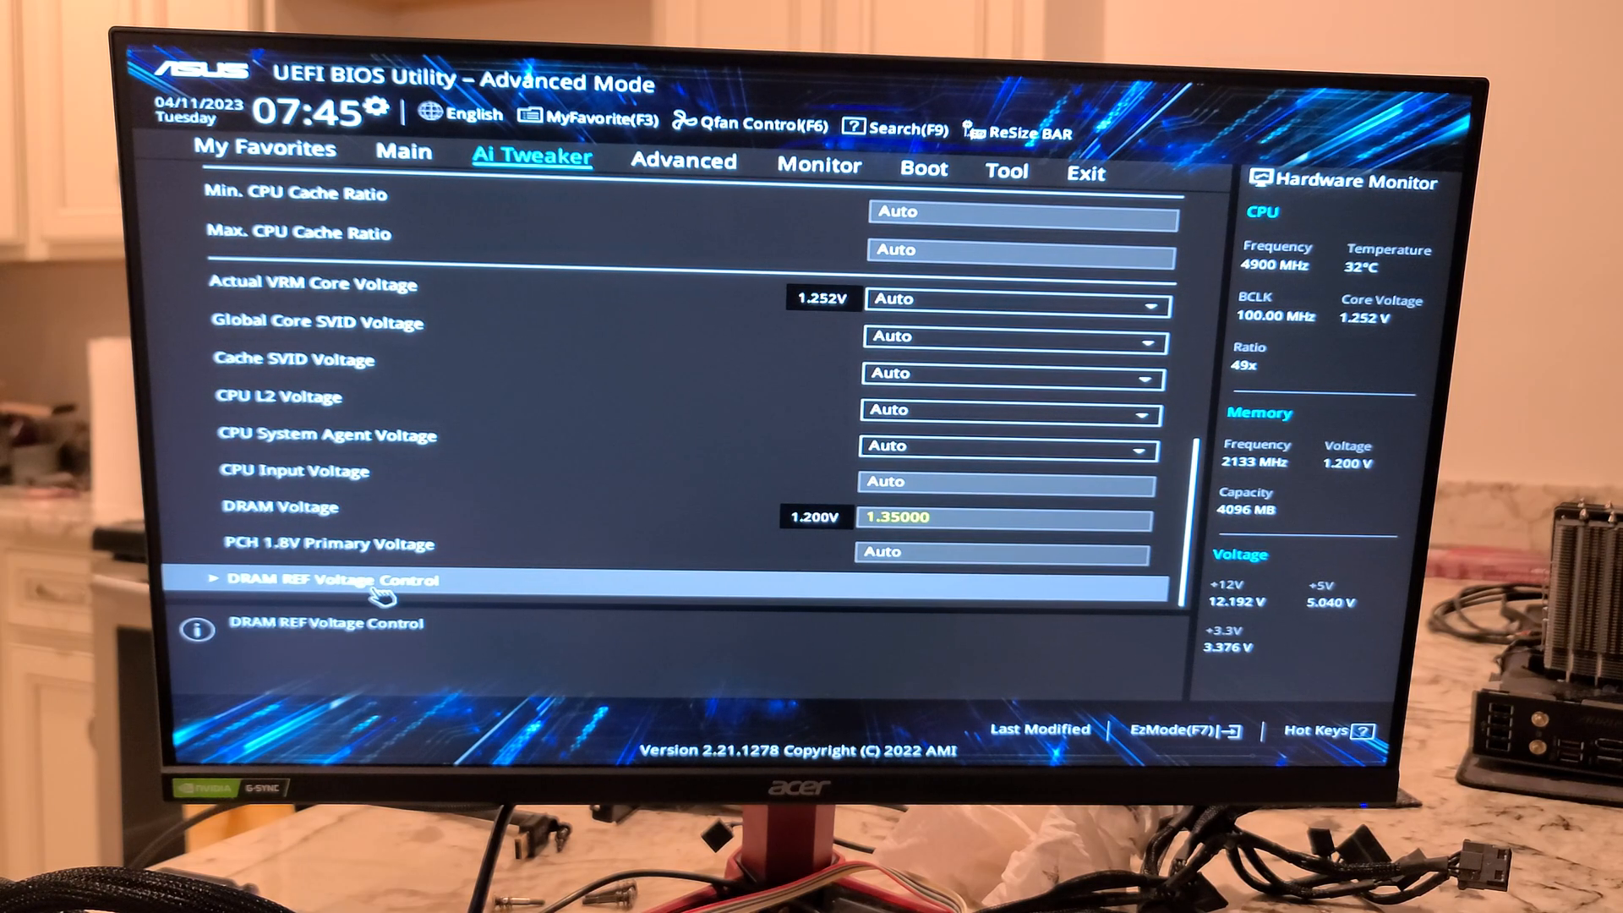
left_click(362, 580)
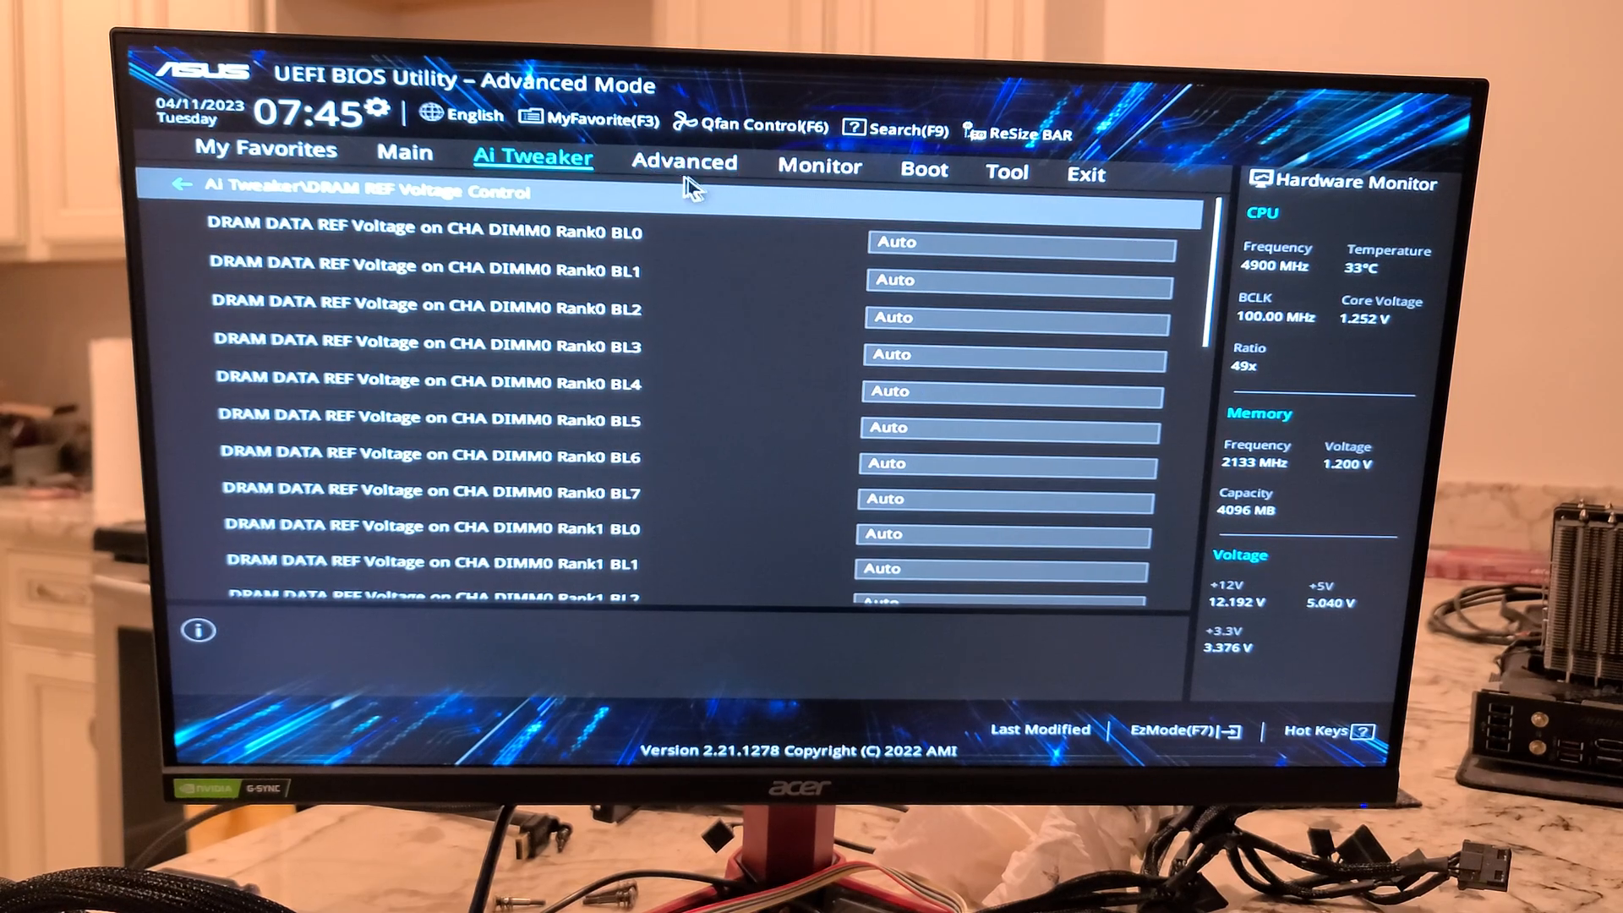
left_click(683, 163)
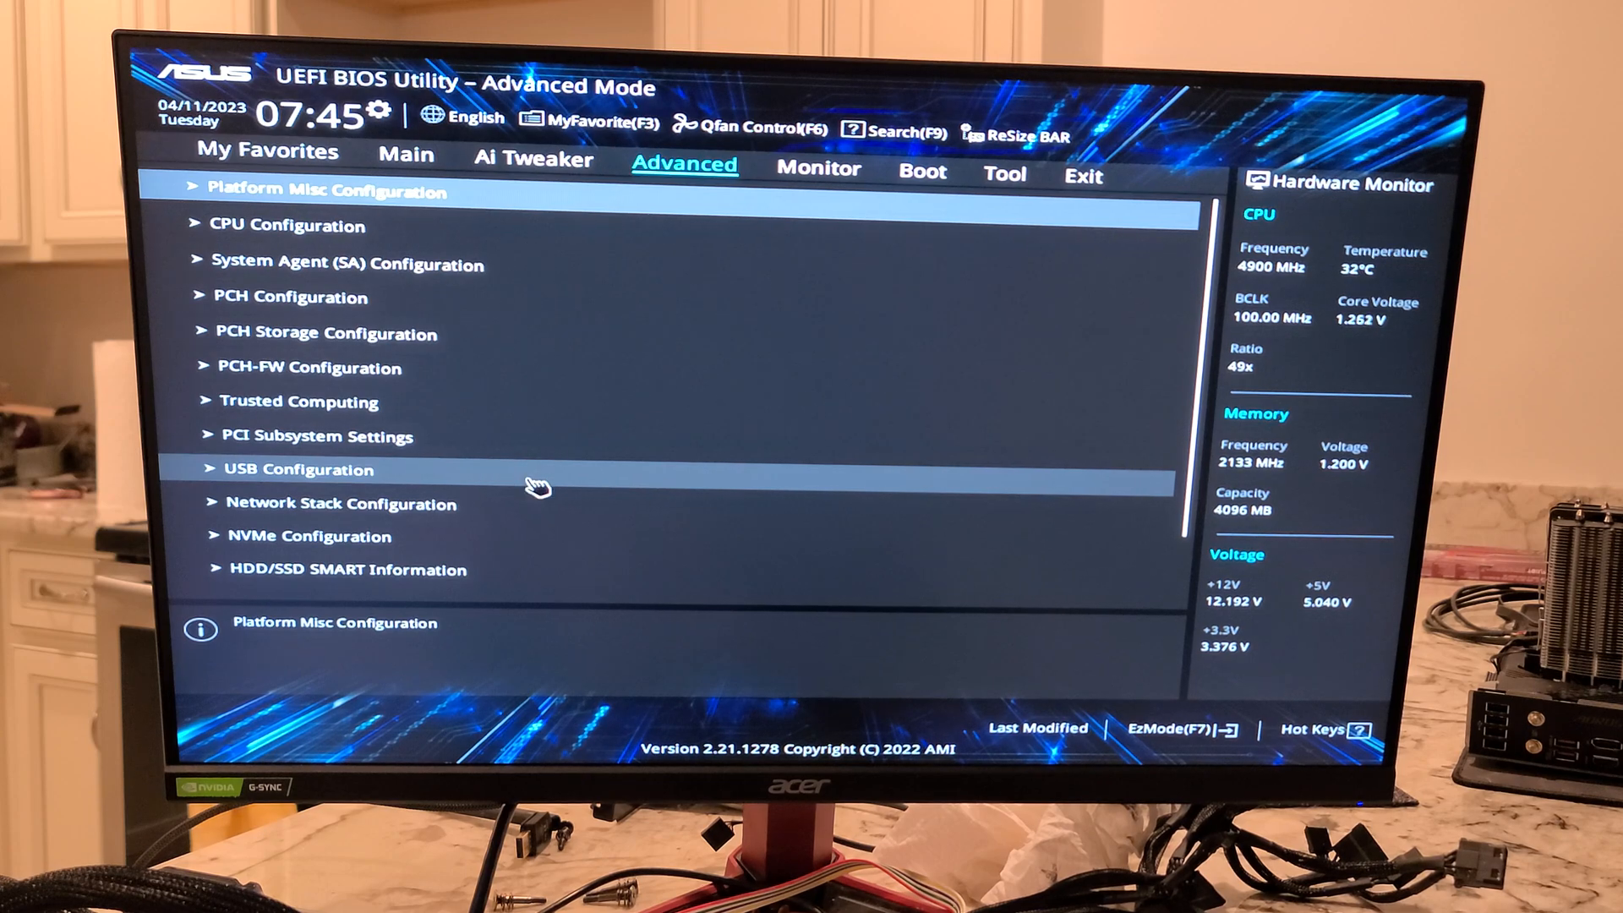
left_click(327, 190)
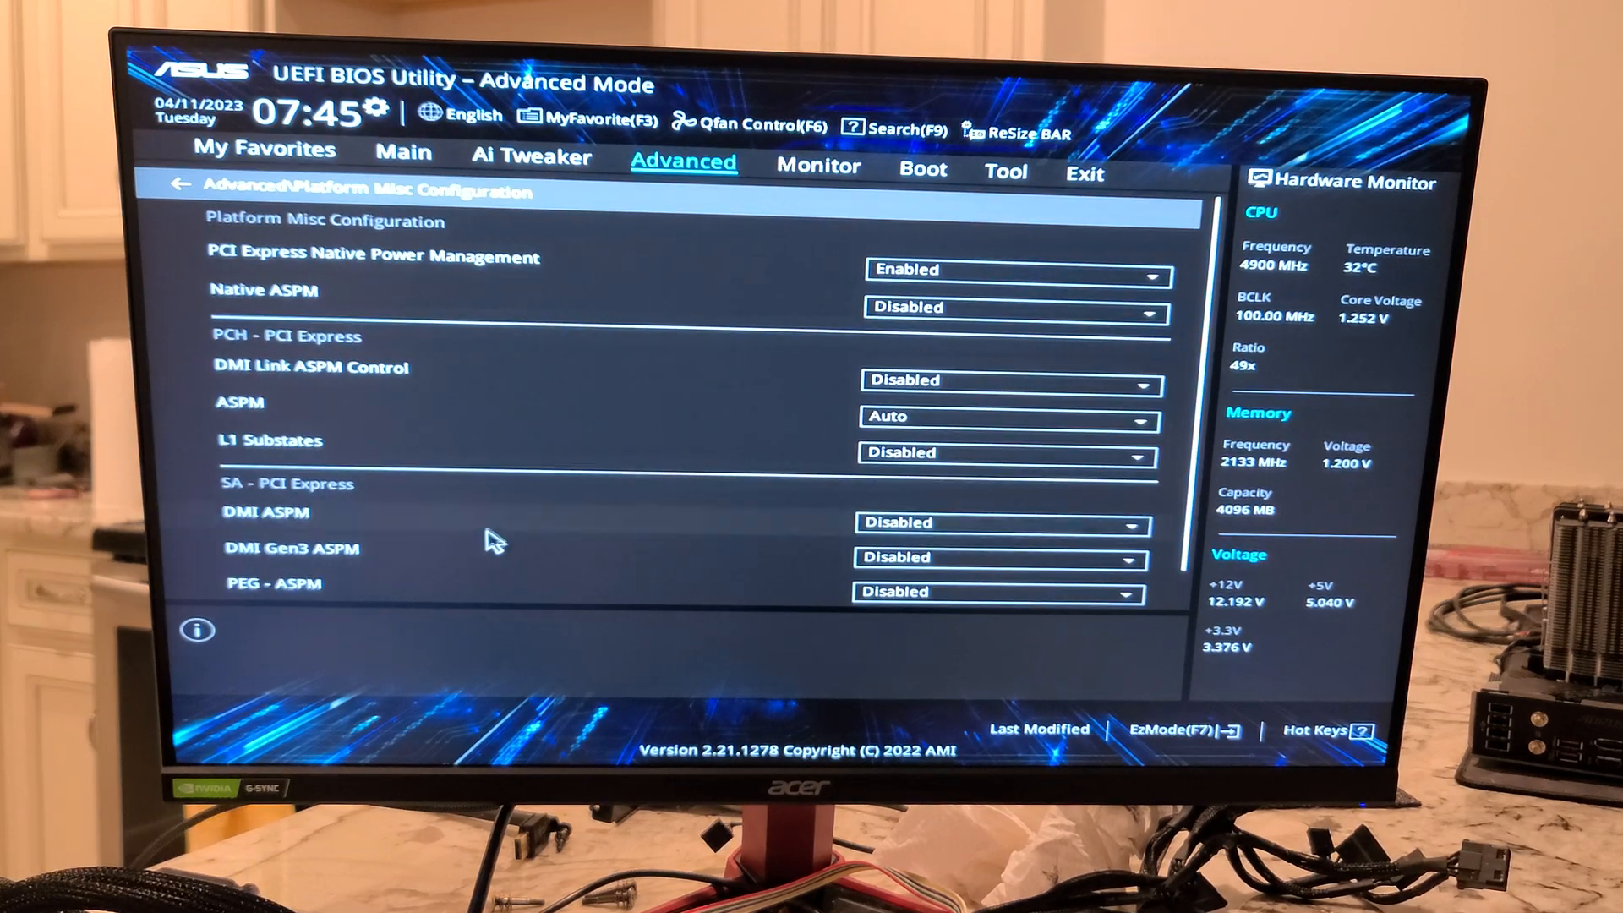
mouse_move(635, 721)
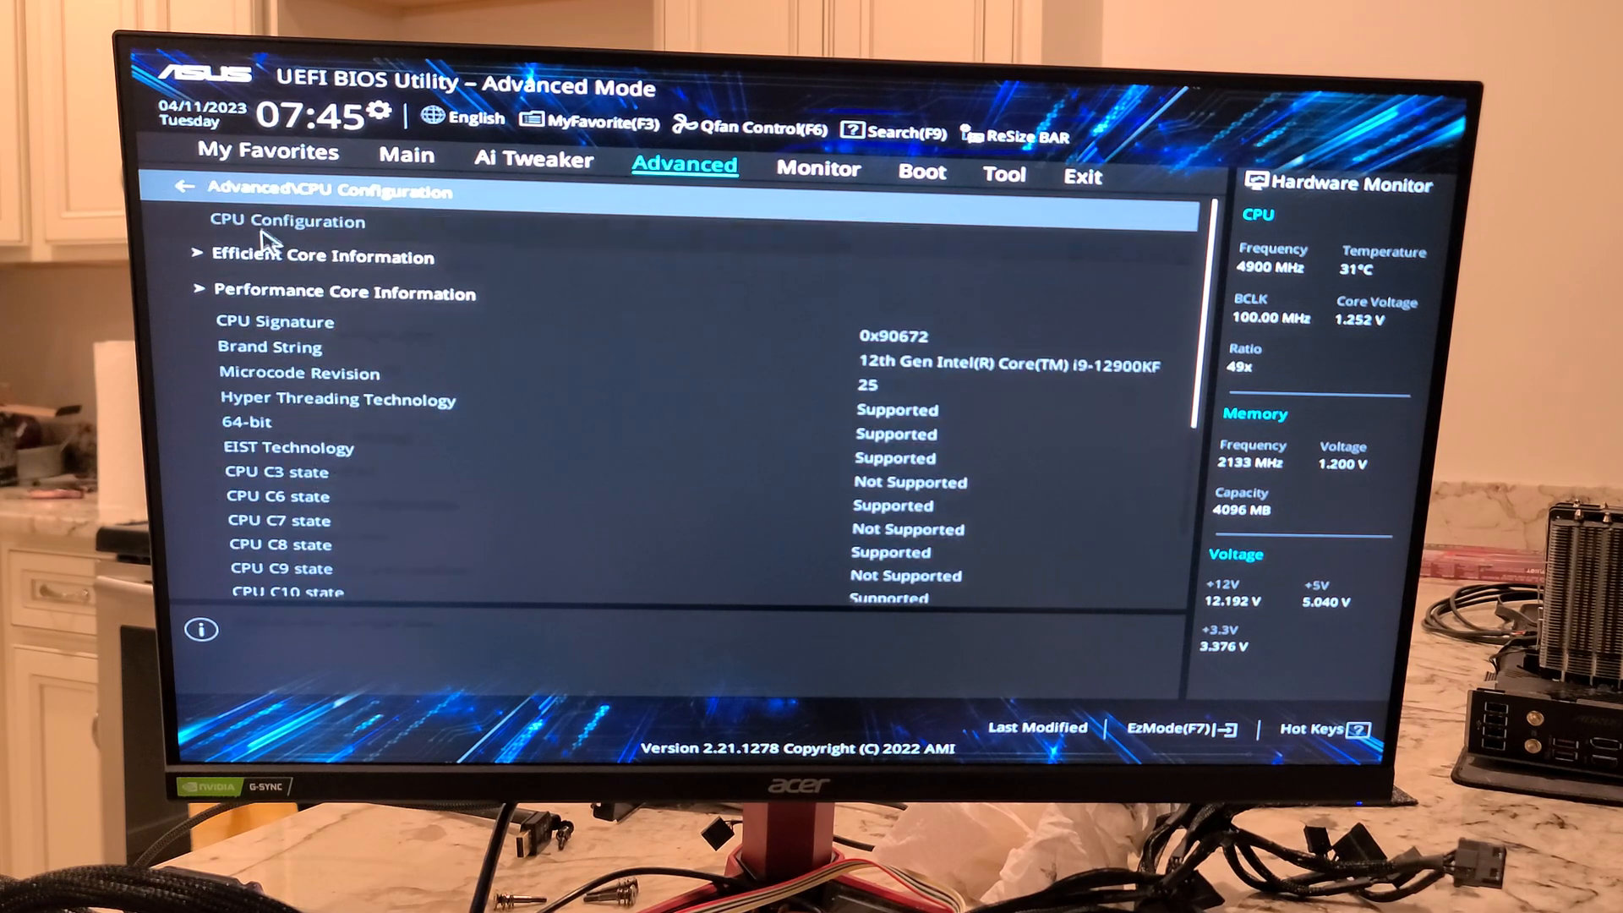
left_click(184, 191)
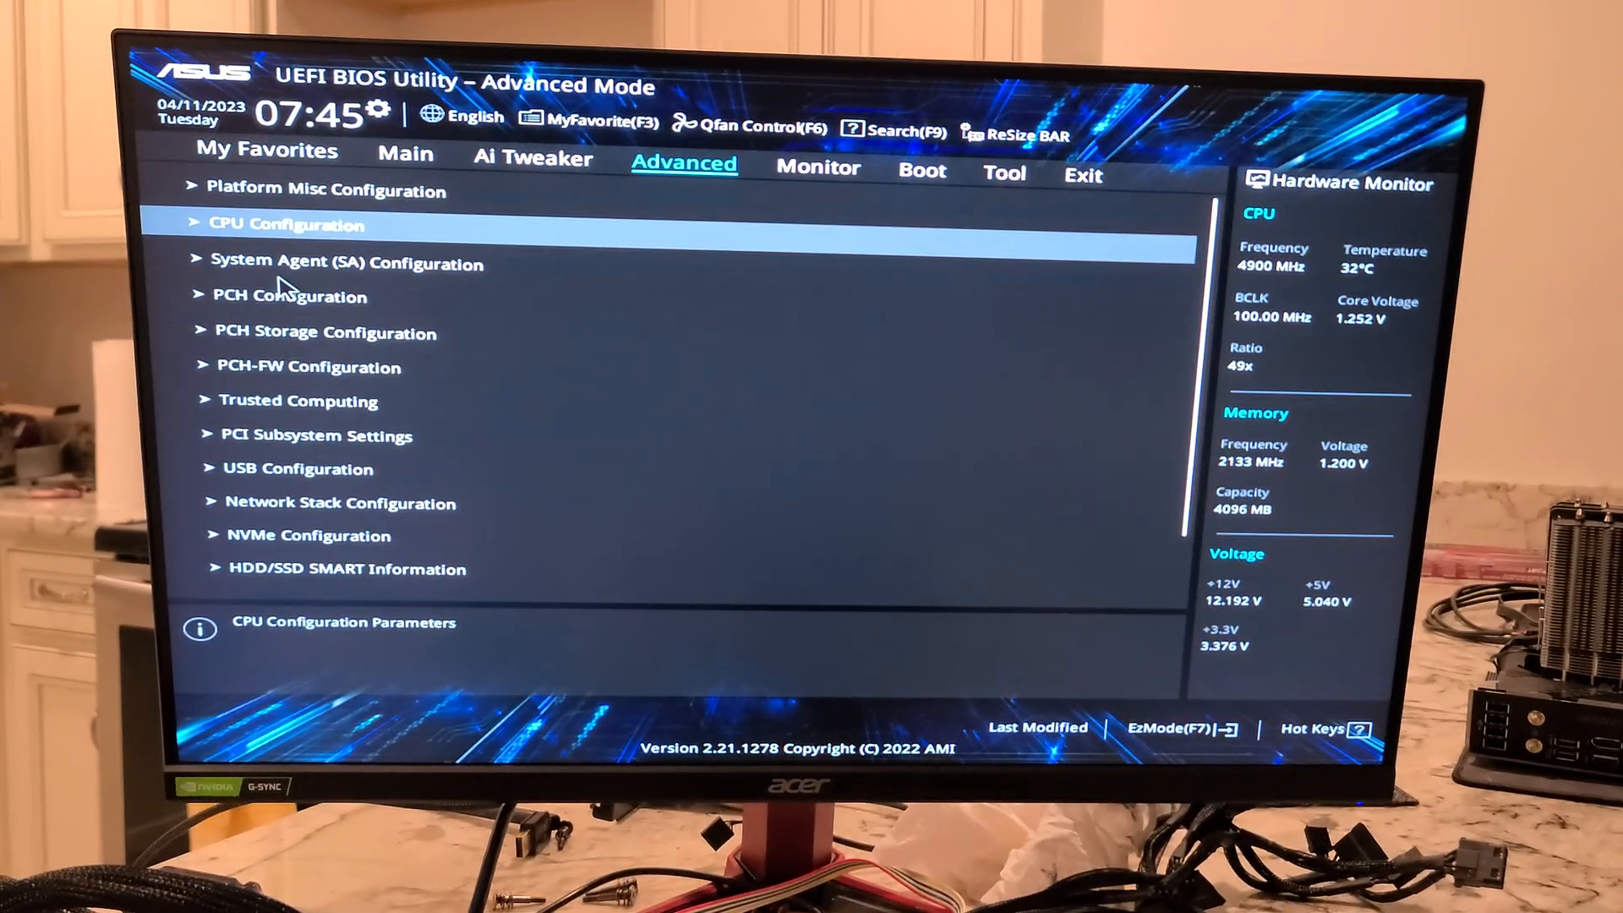
left_click(285, 223)
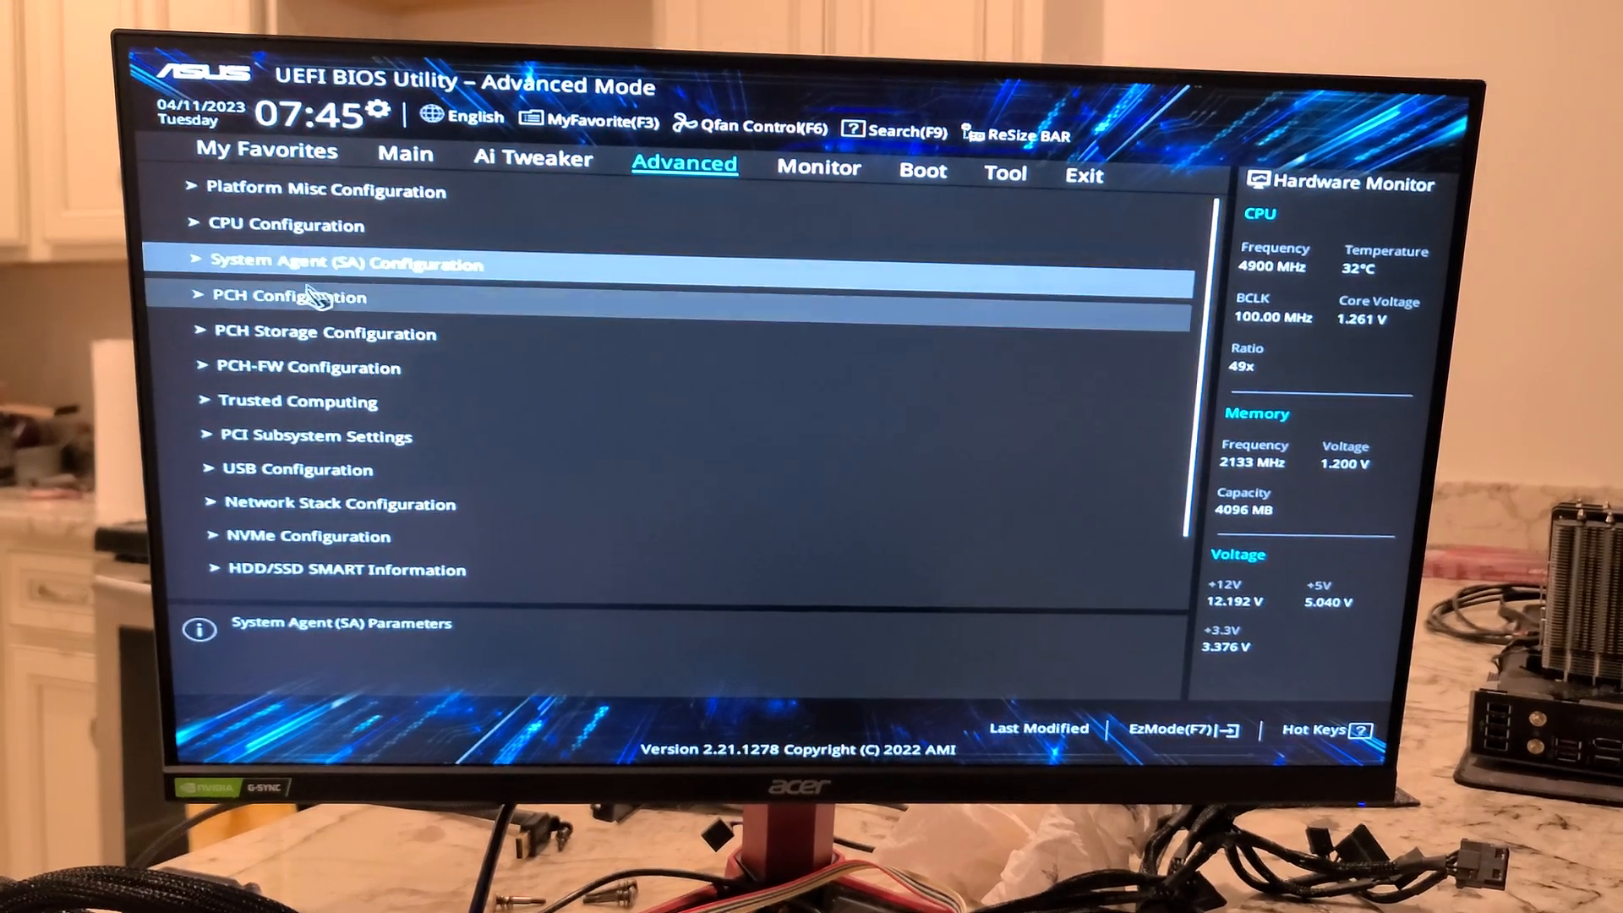
left_click(345, 262)
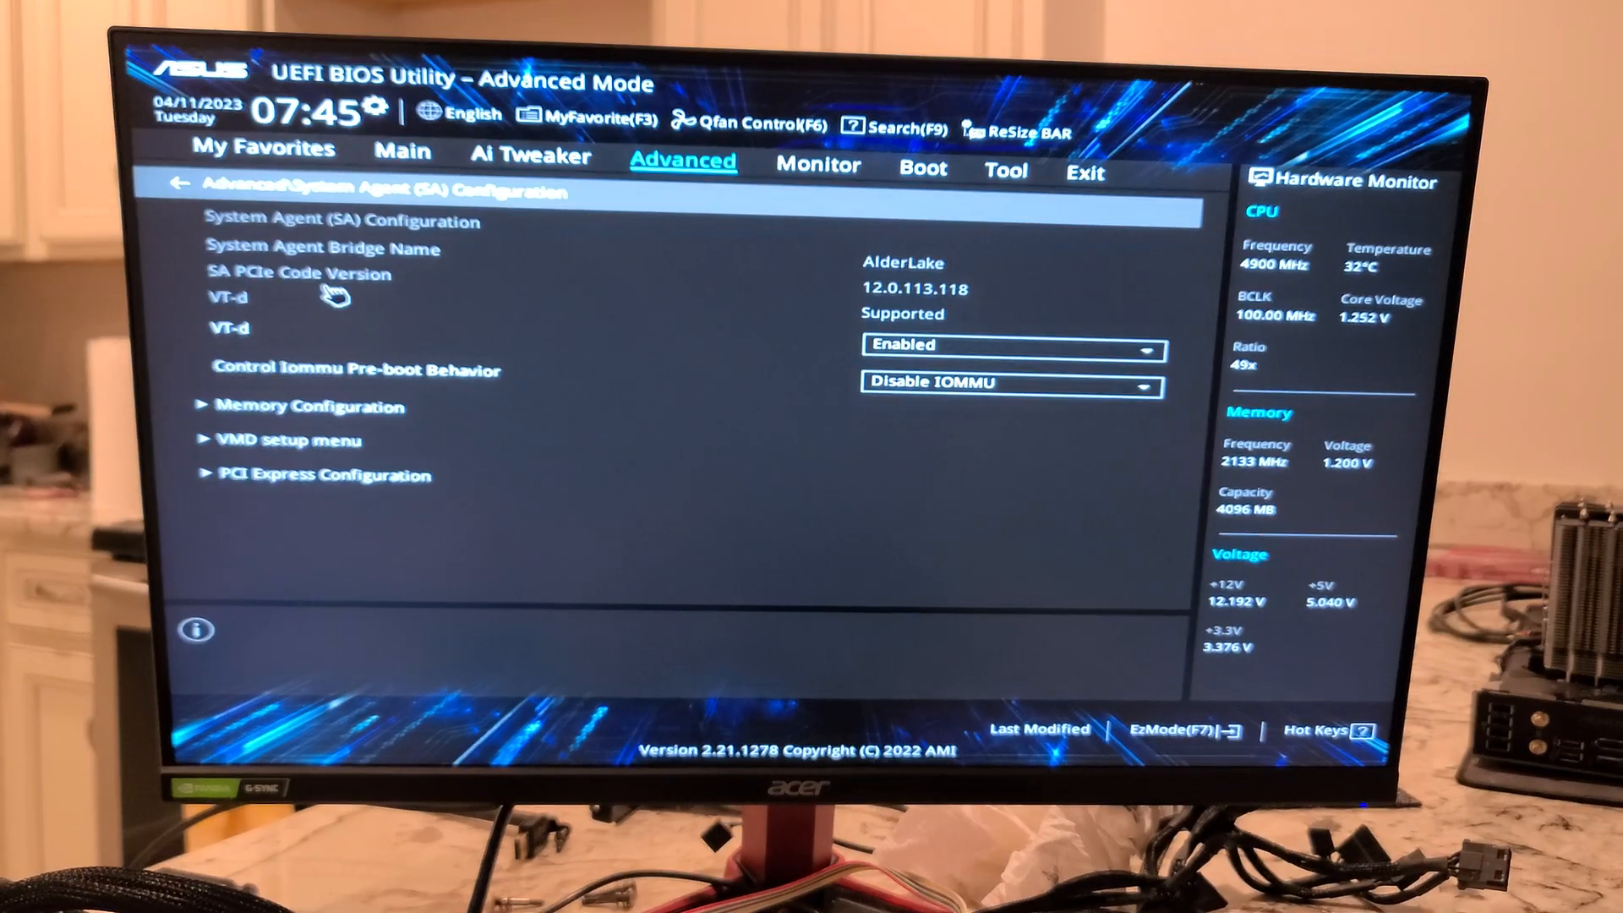
left_click(307, 405)
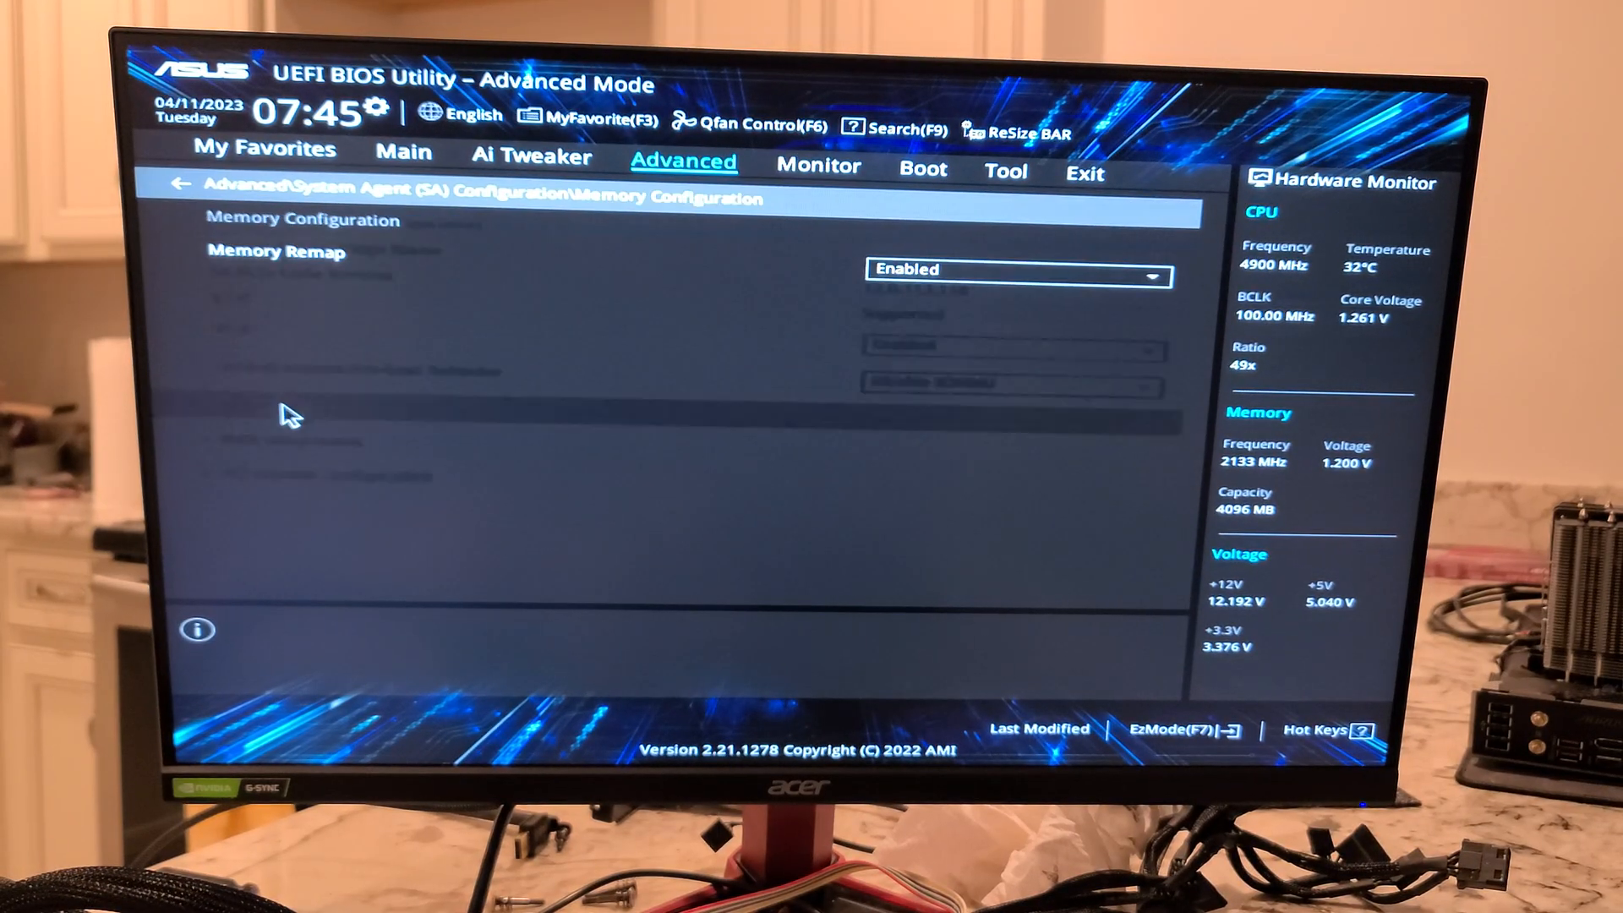
left_click(183, 184)
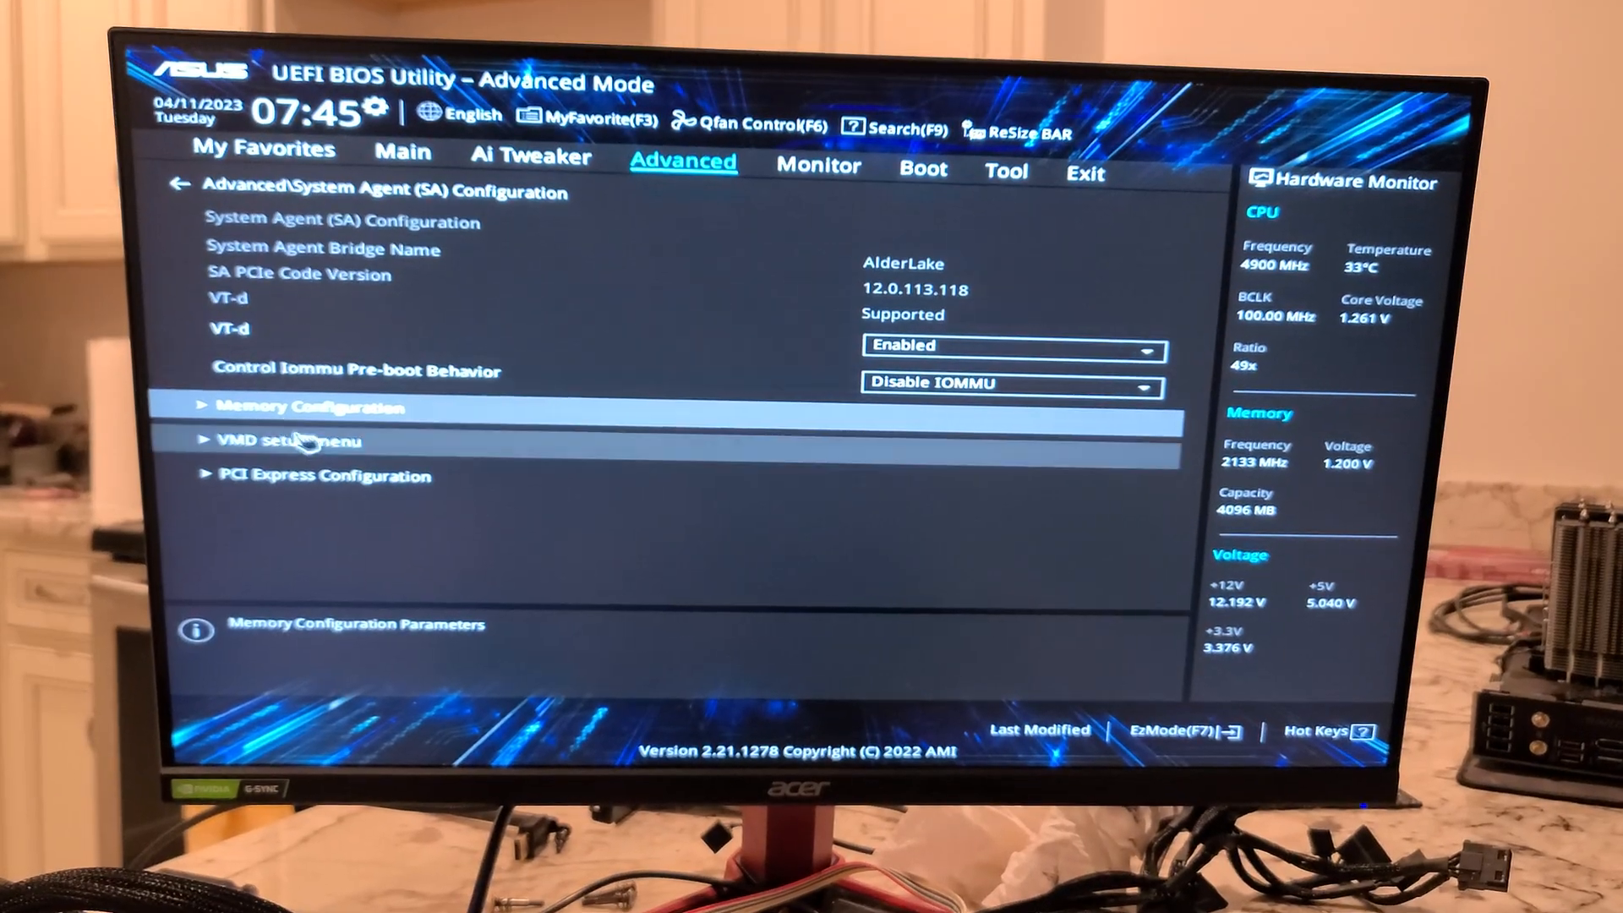
left_click(300, 440)
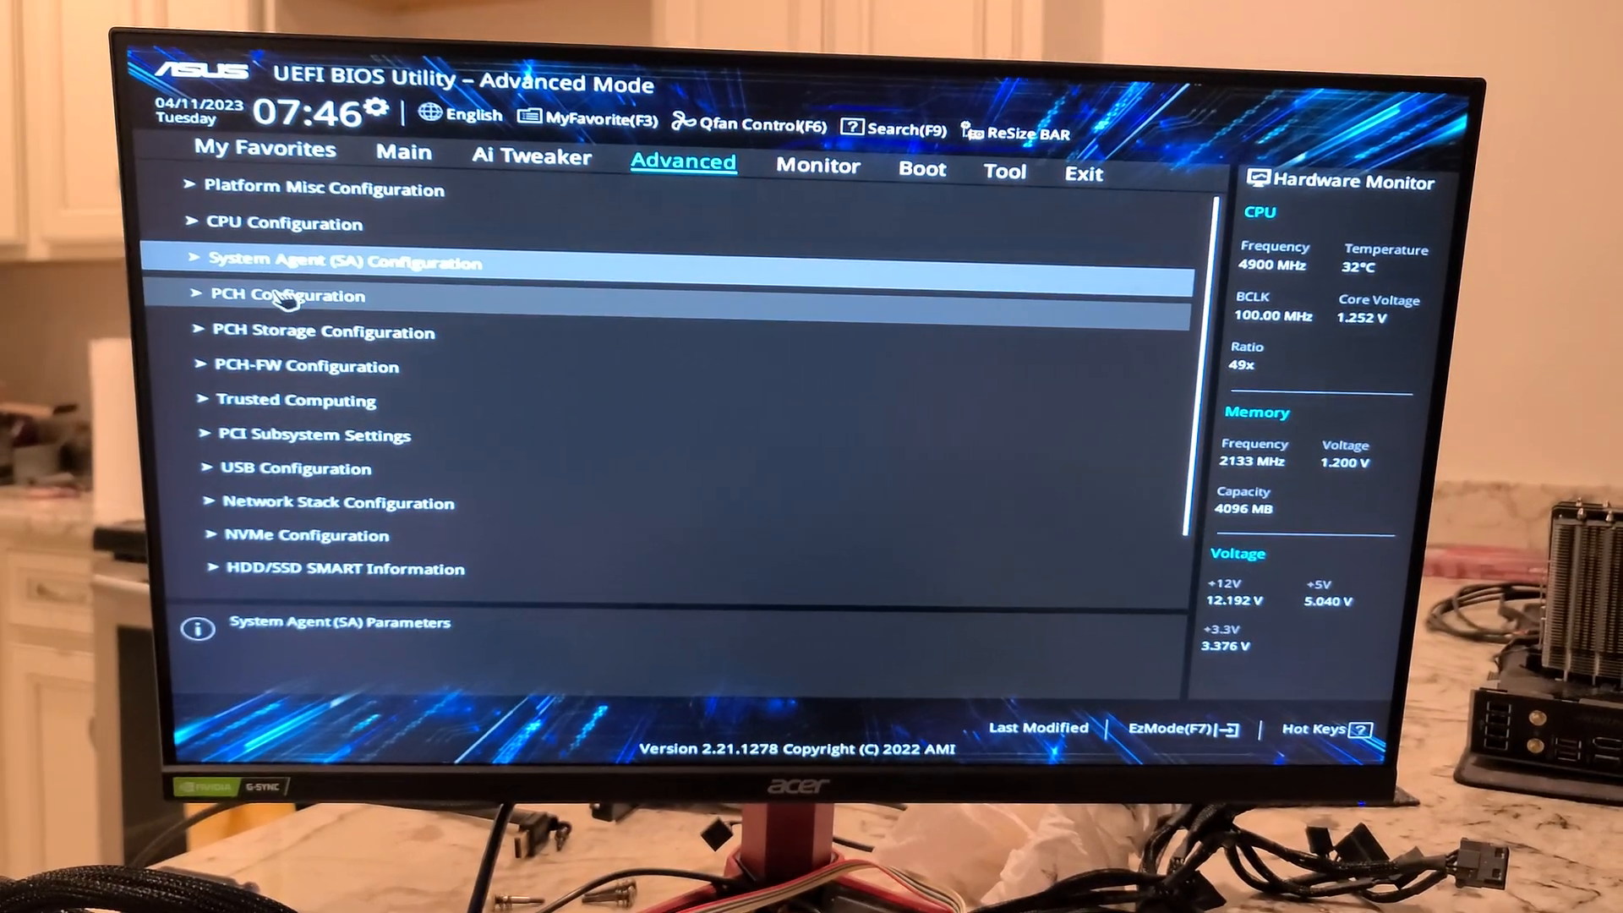
key("Down")
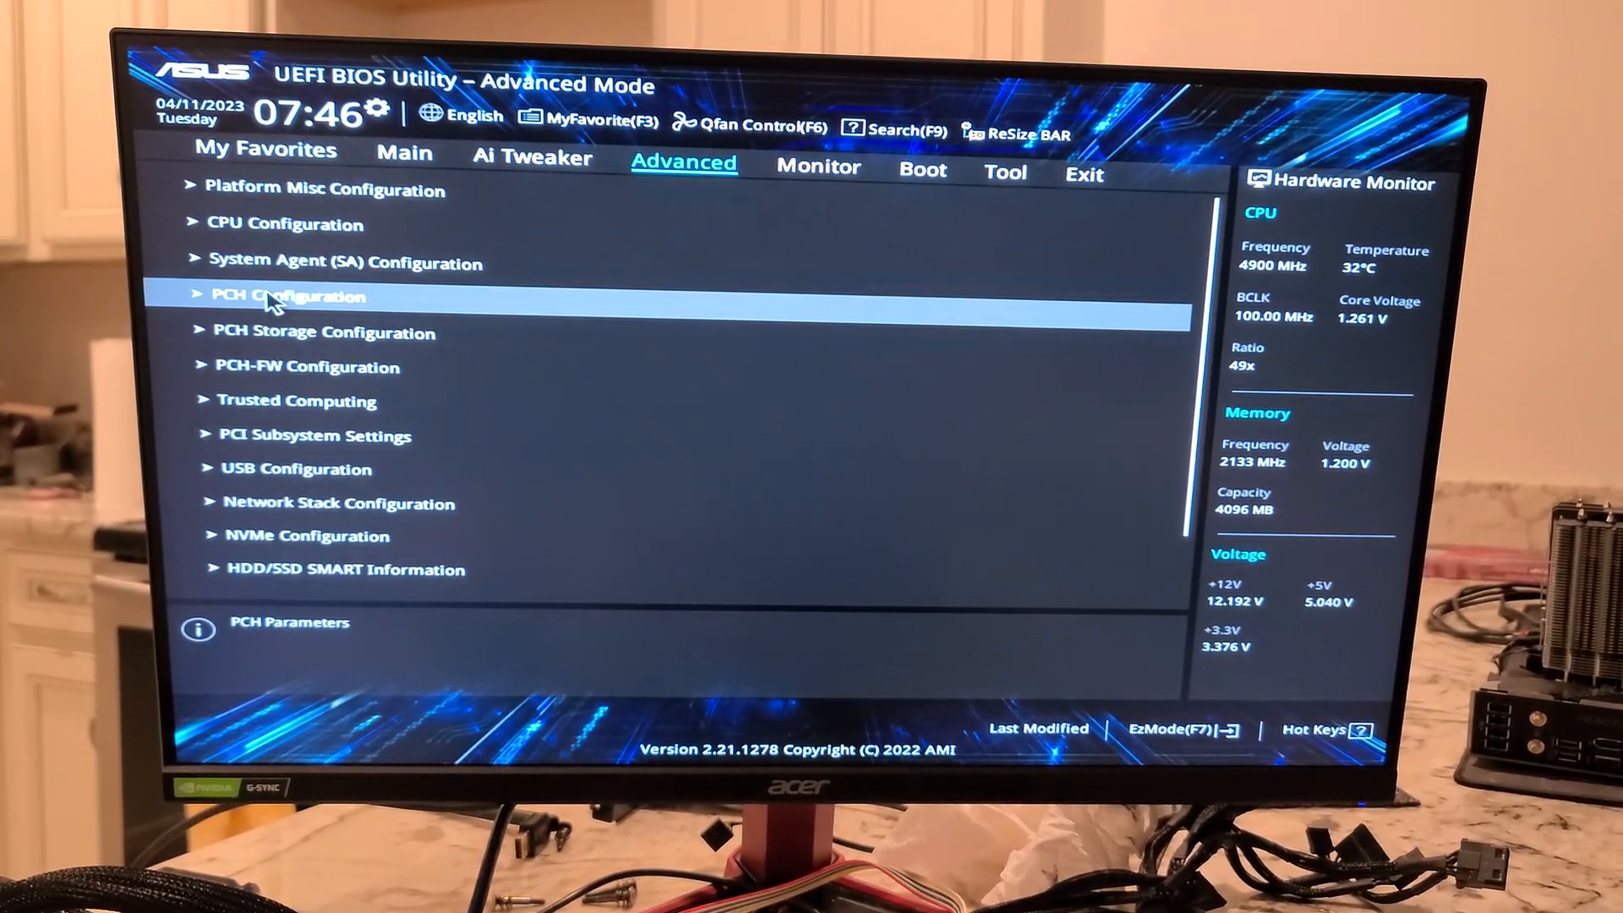
mouse_move(321, 332)
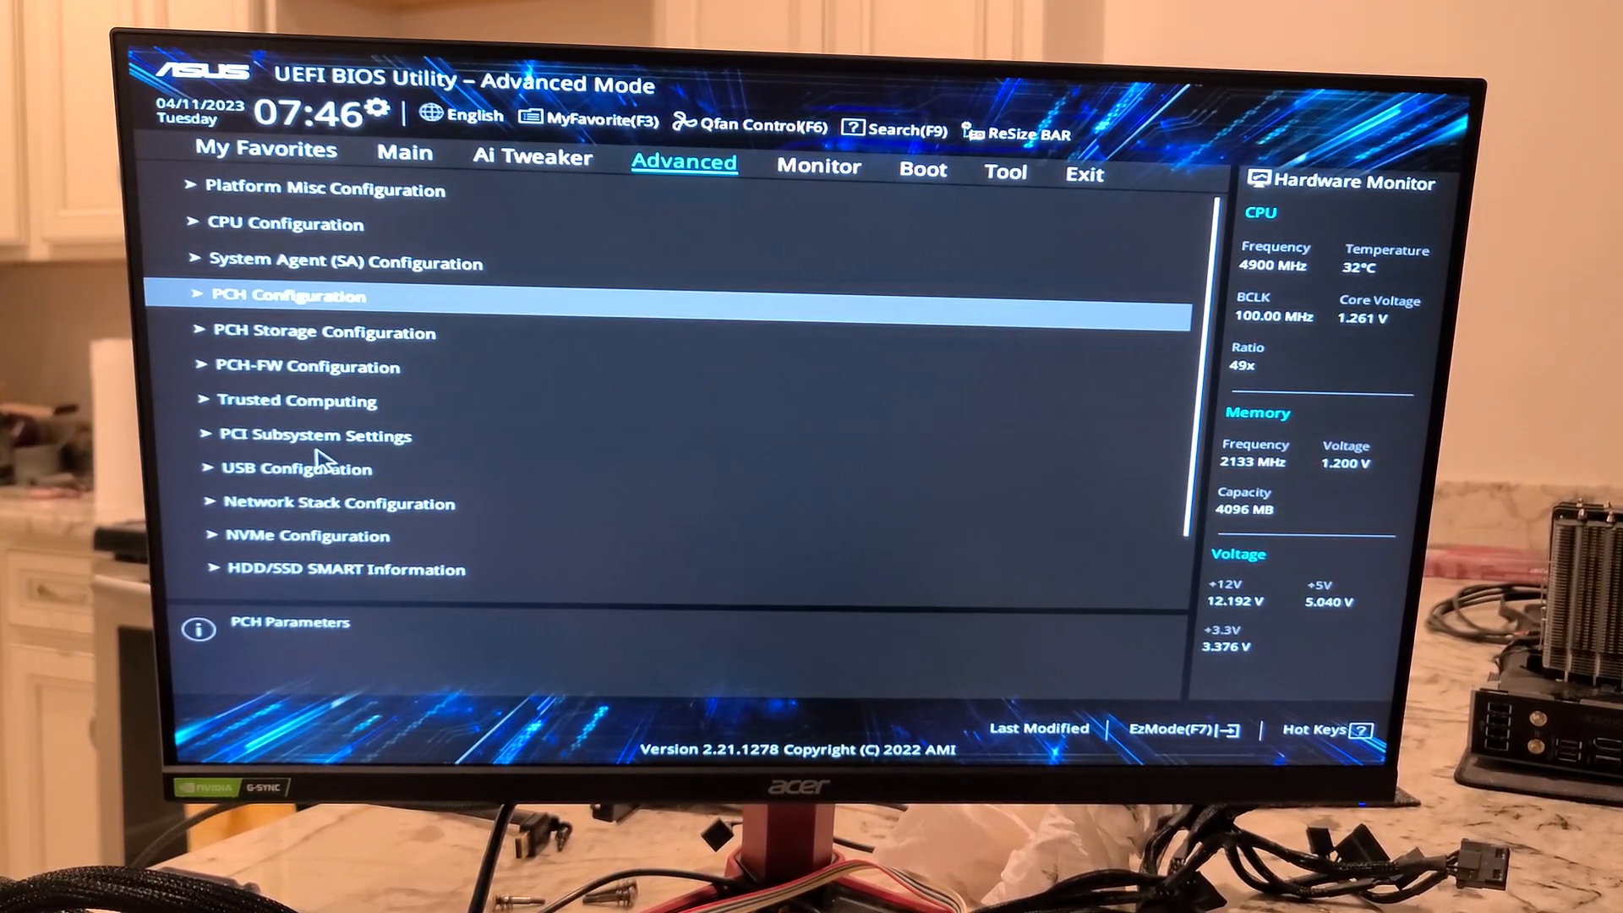
left_click(298, 401)
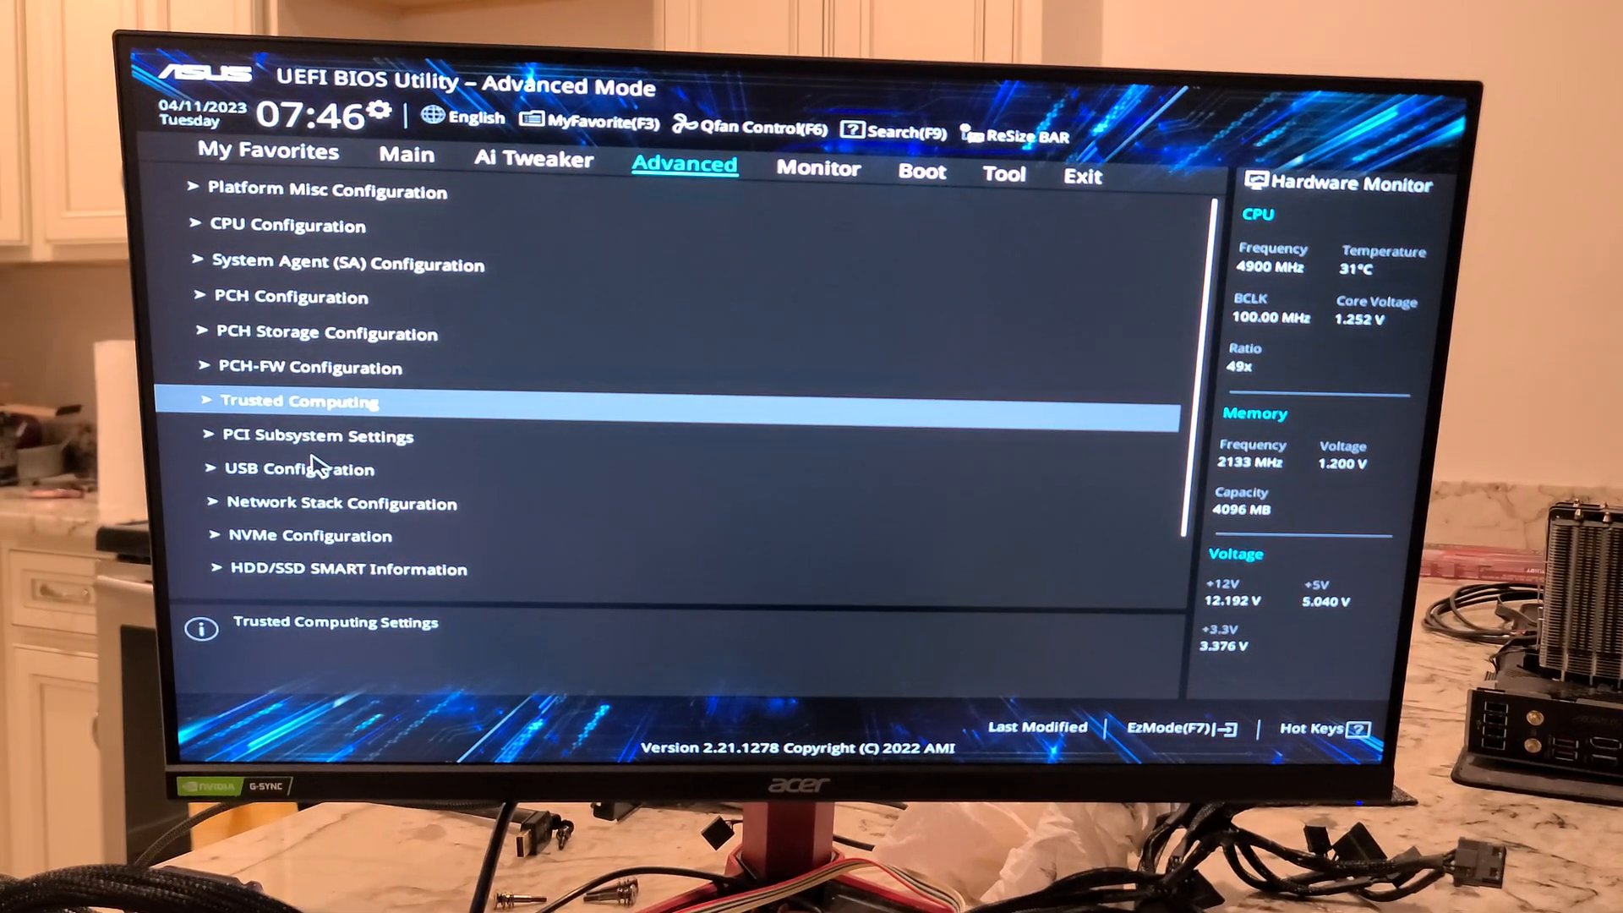
left_click(300, 469)
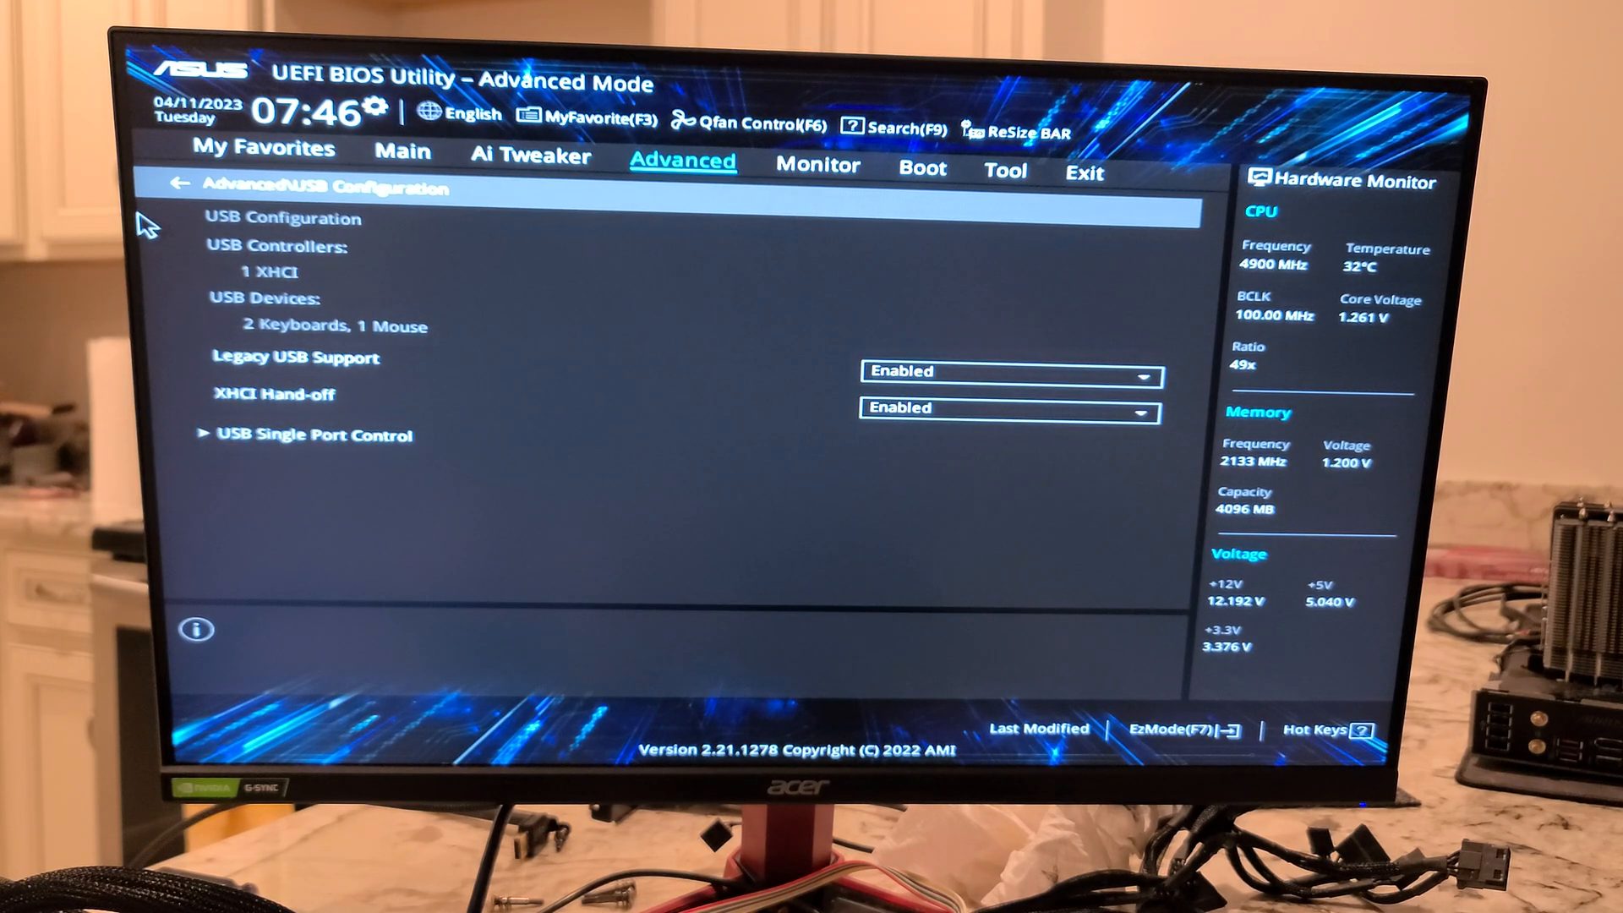
left_click(183, 186)
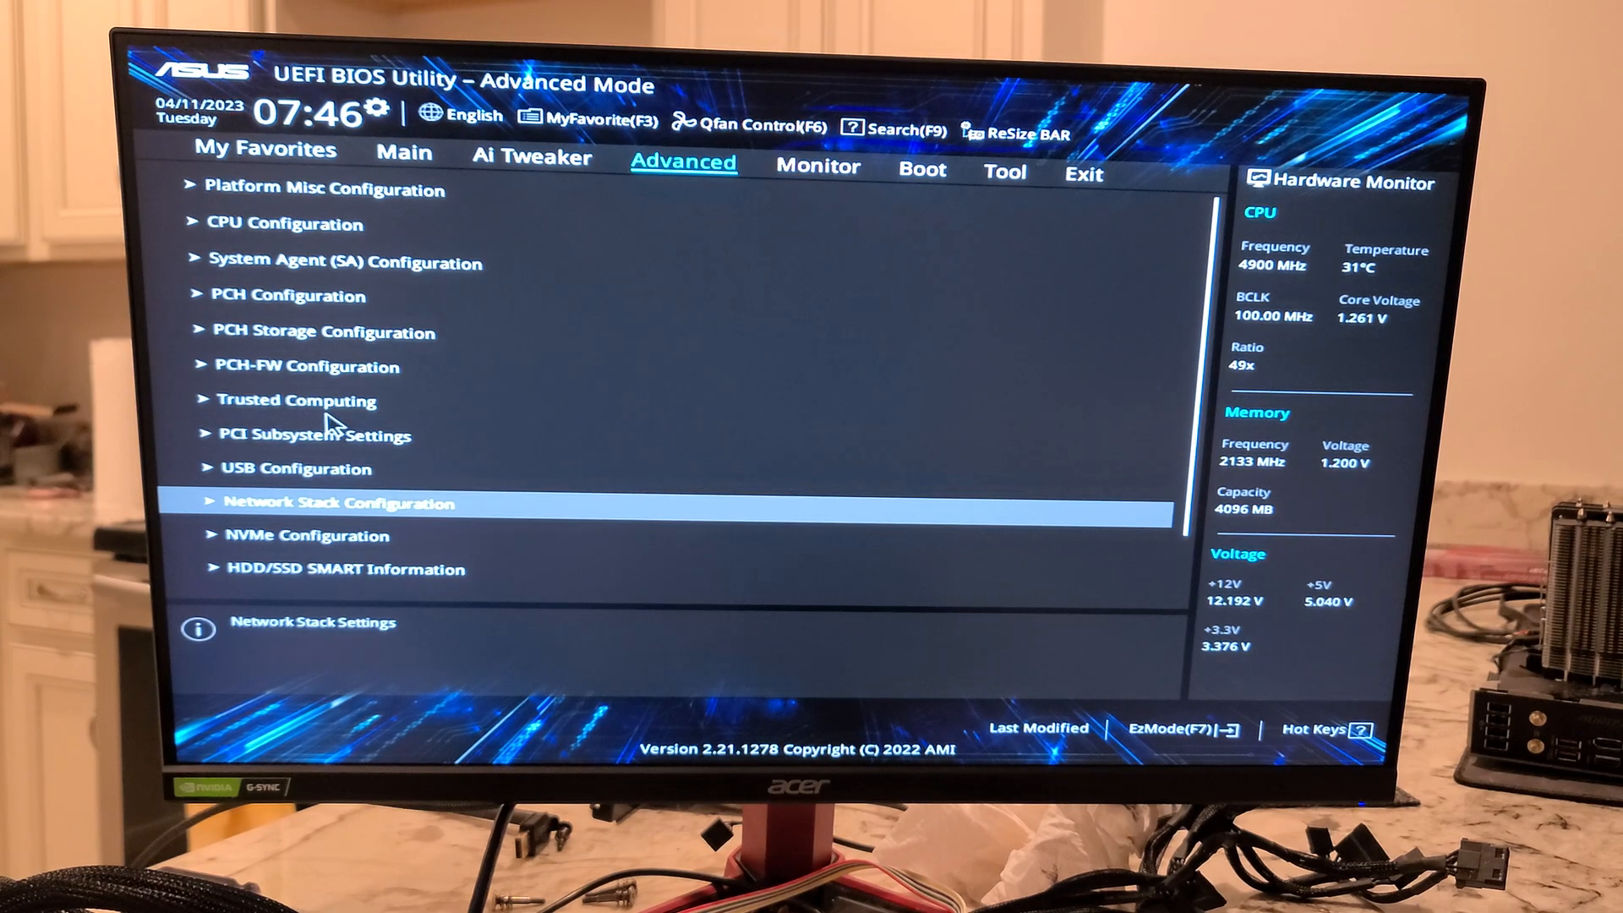
left_click(331, 502)
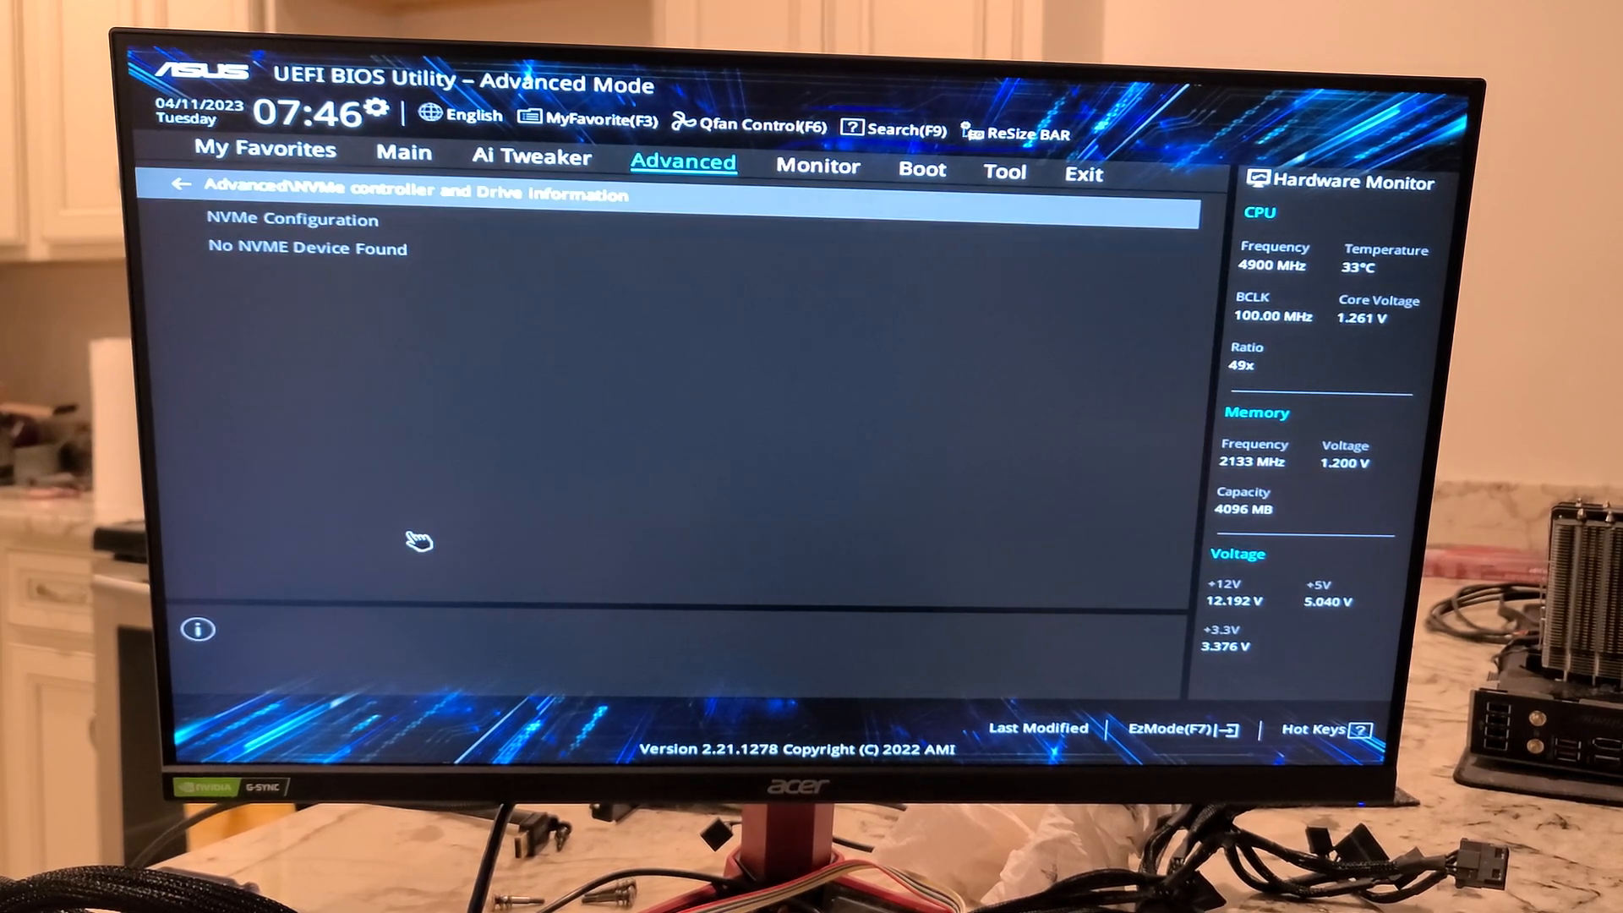
left_click(185, 185)
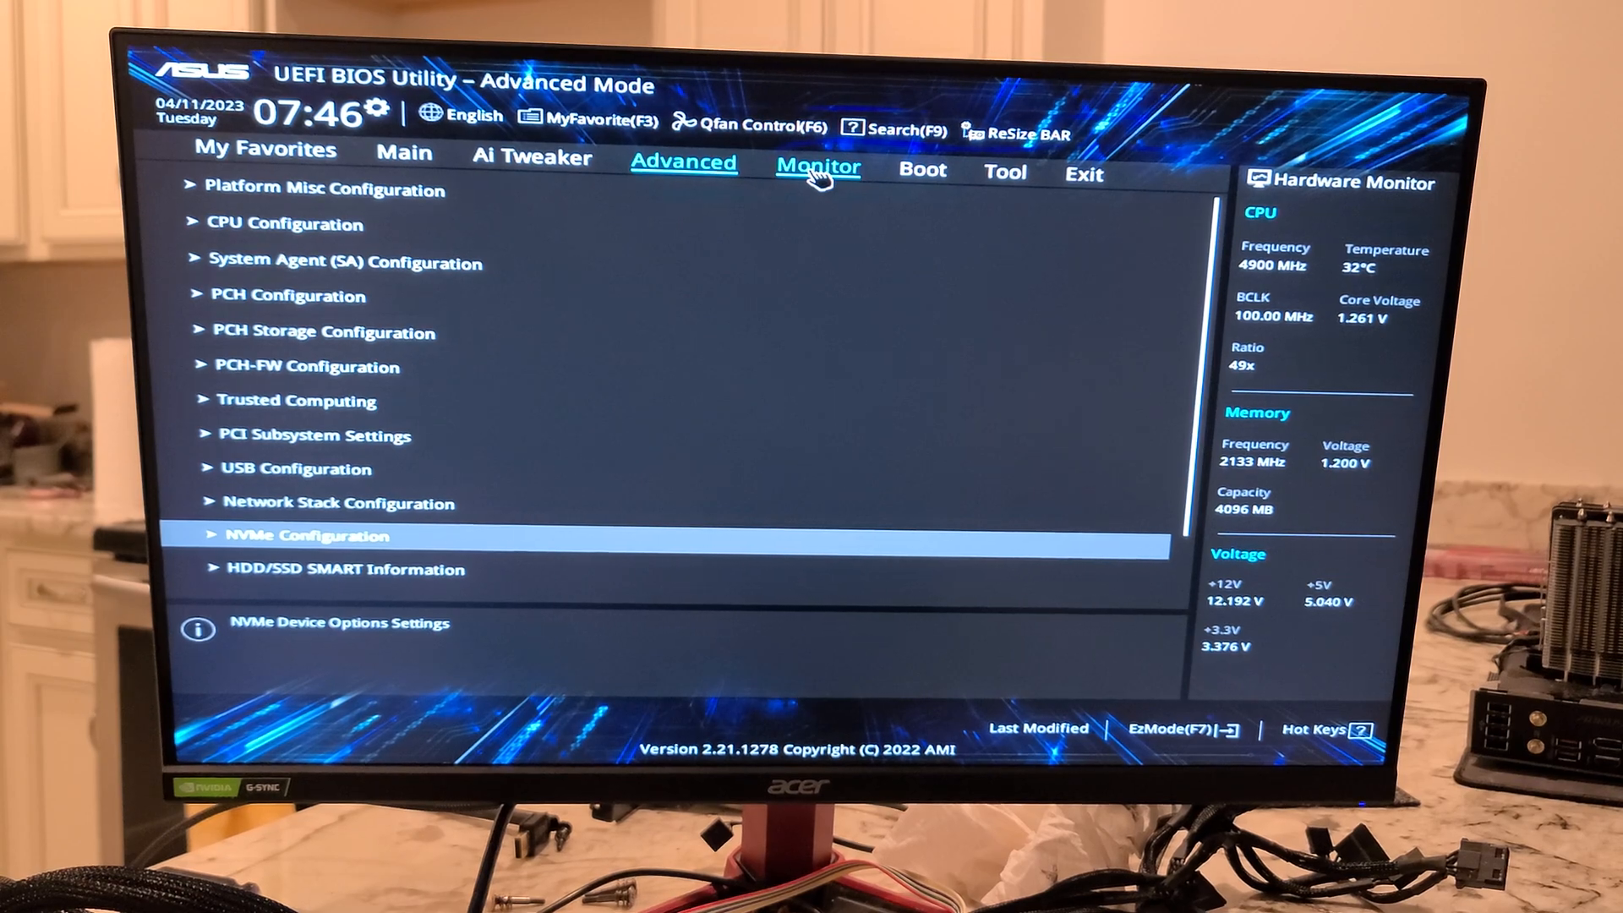
Step: View Fan Speed Monitor (CPU fan 534 RPM) and Q-Fan Configuration, returning to the Monitor list
left_click(817, 166)
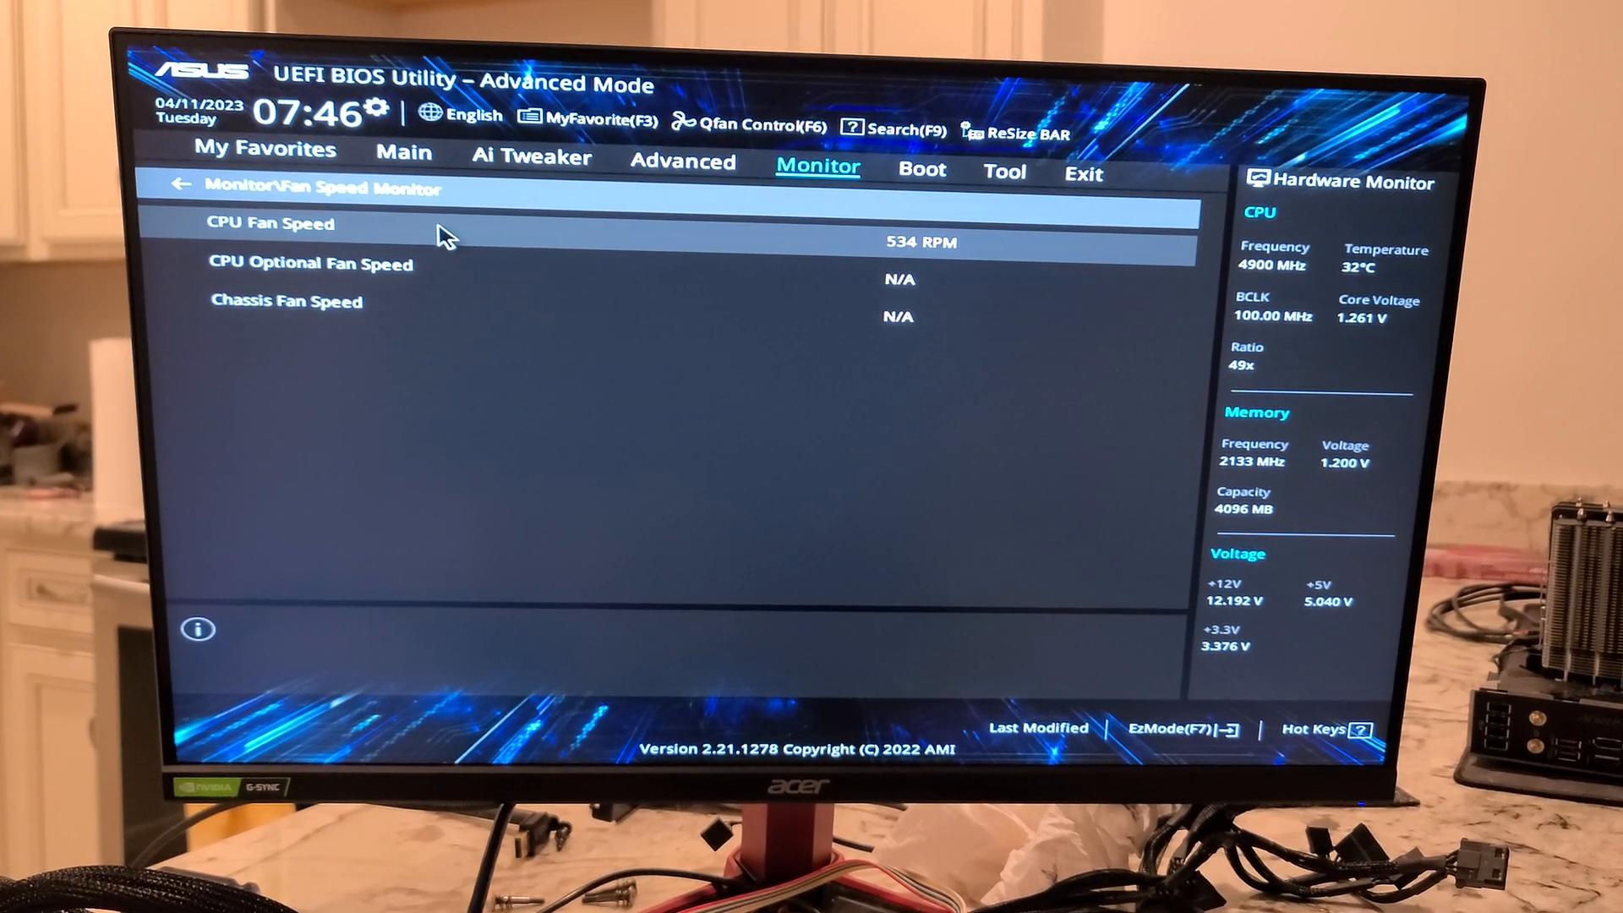
left_click(184, 184)
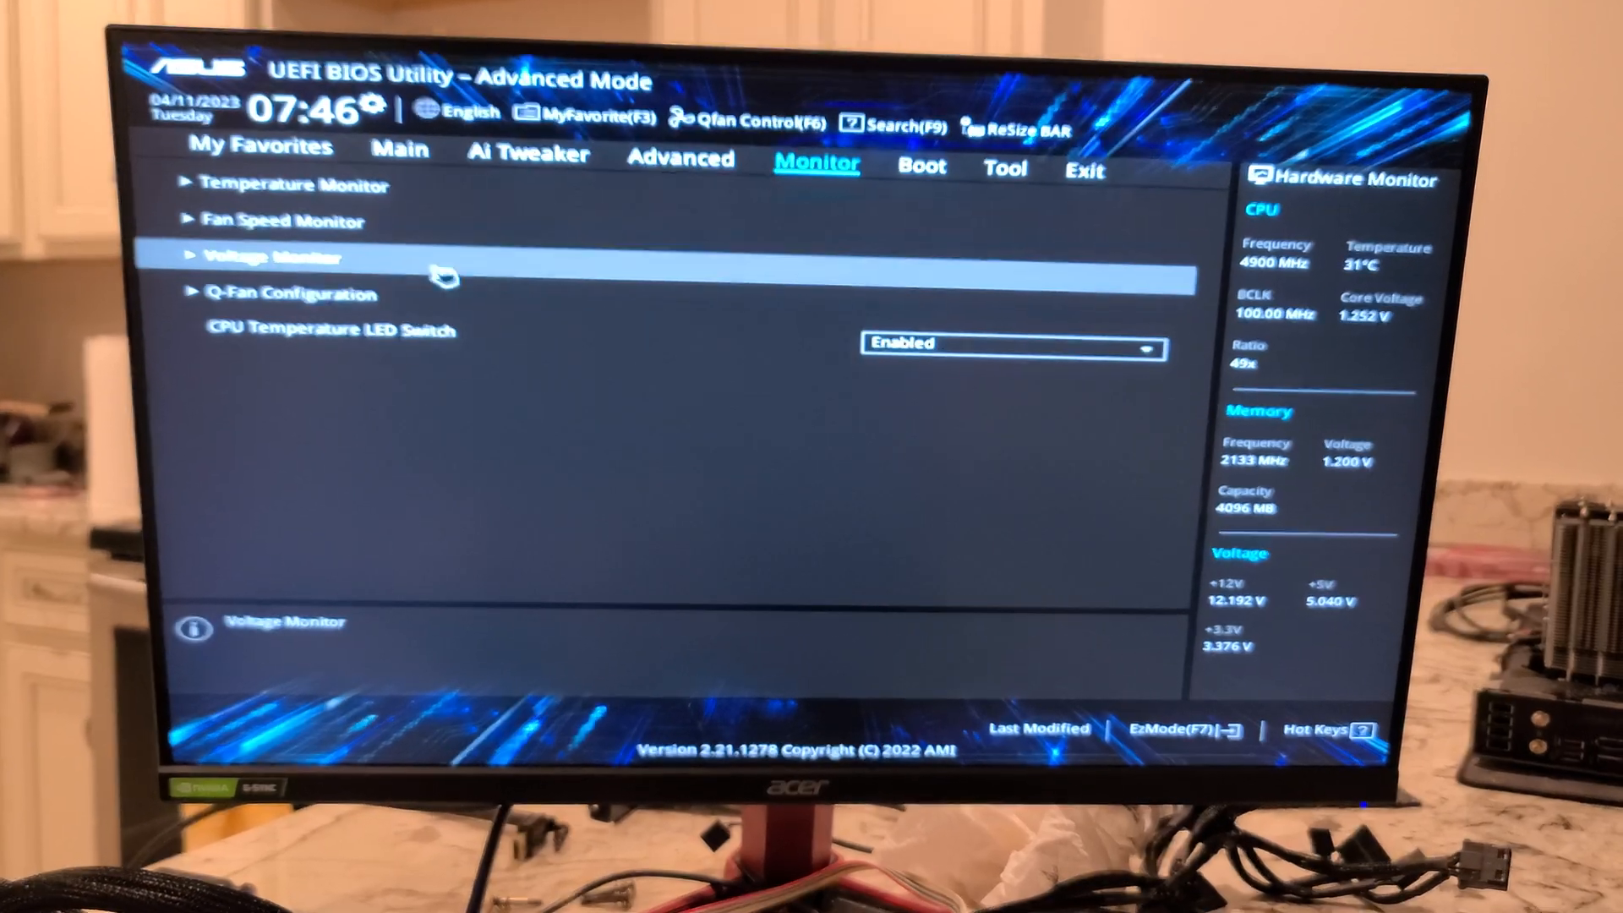
left_click(299, 294)
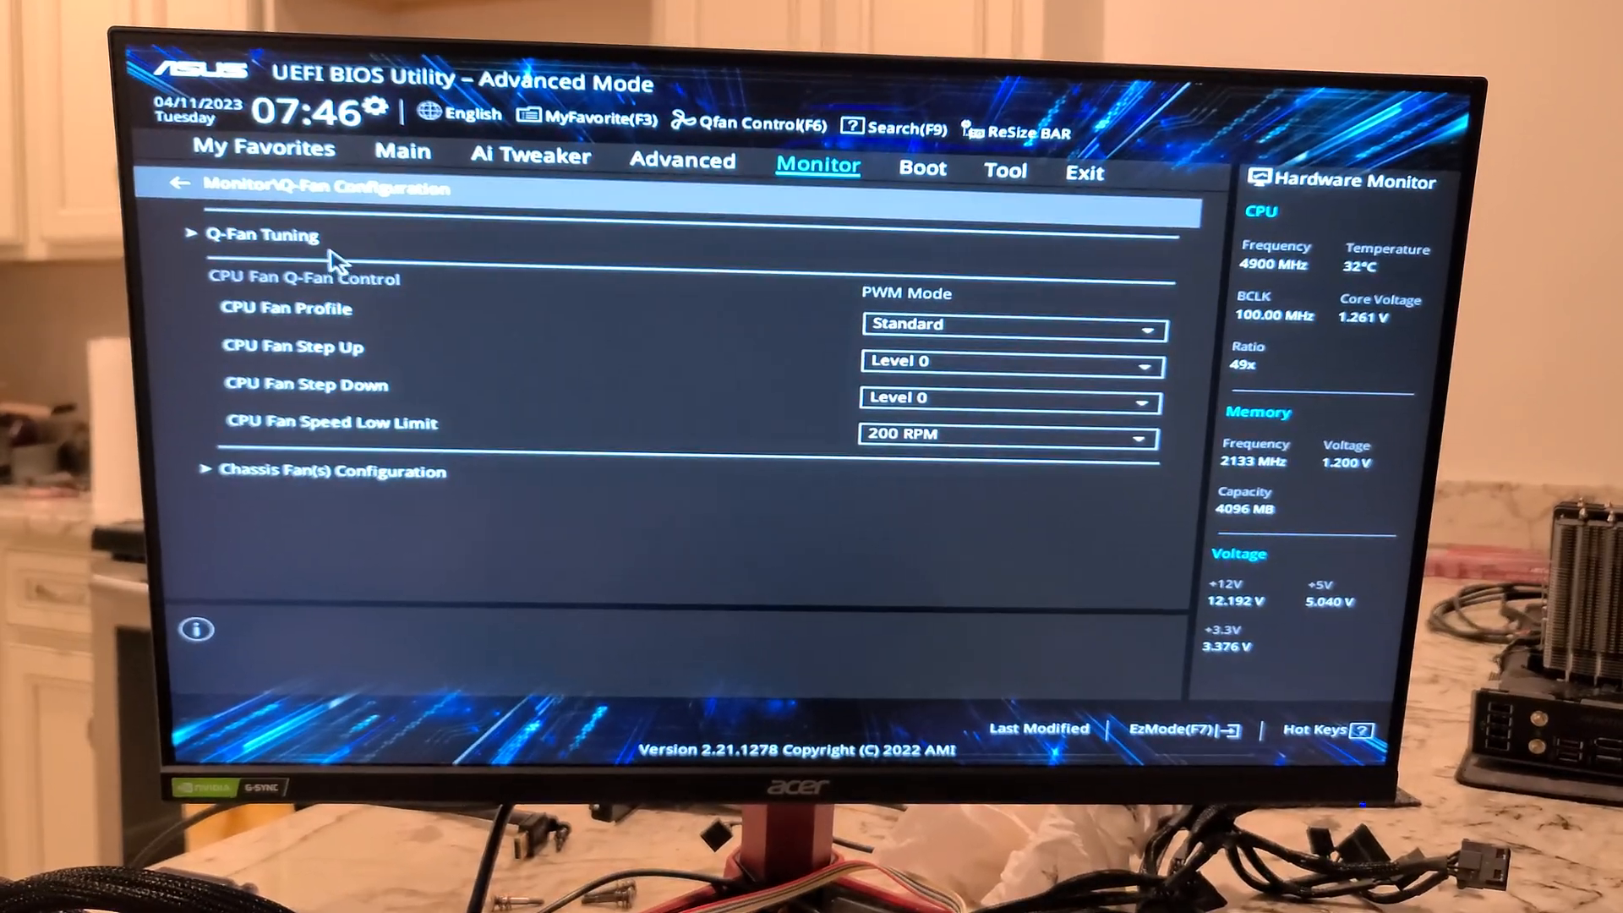
left_click(182, 184)
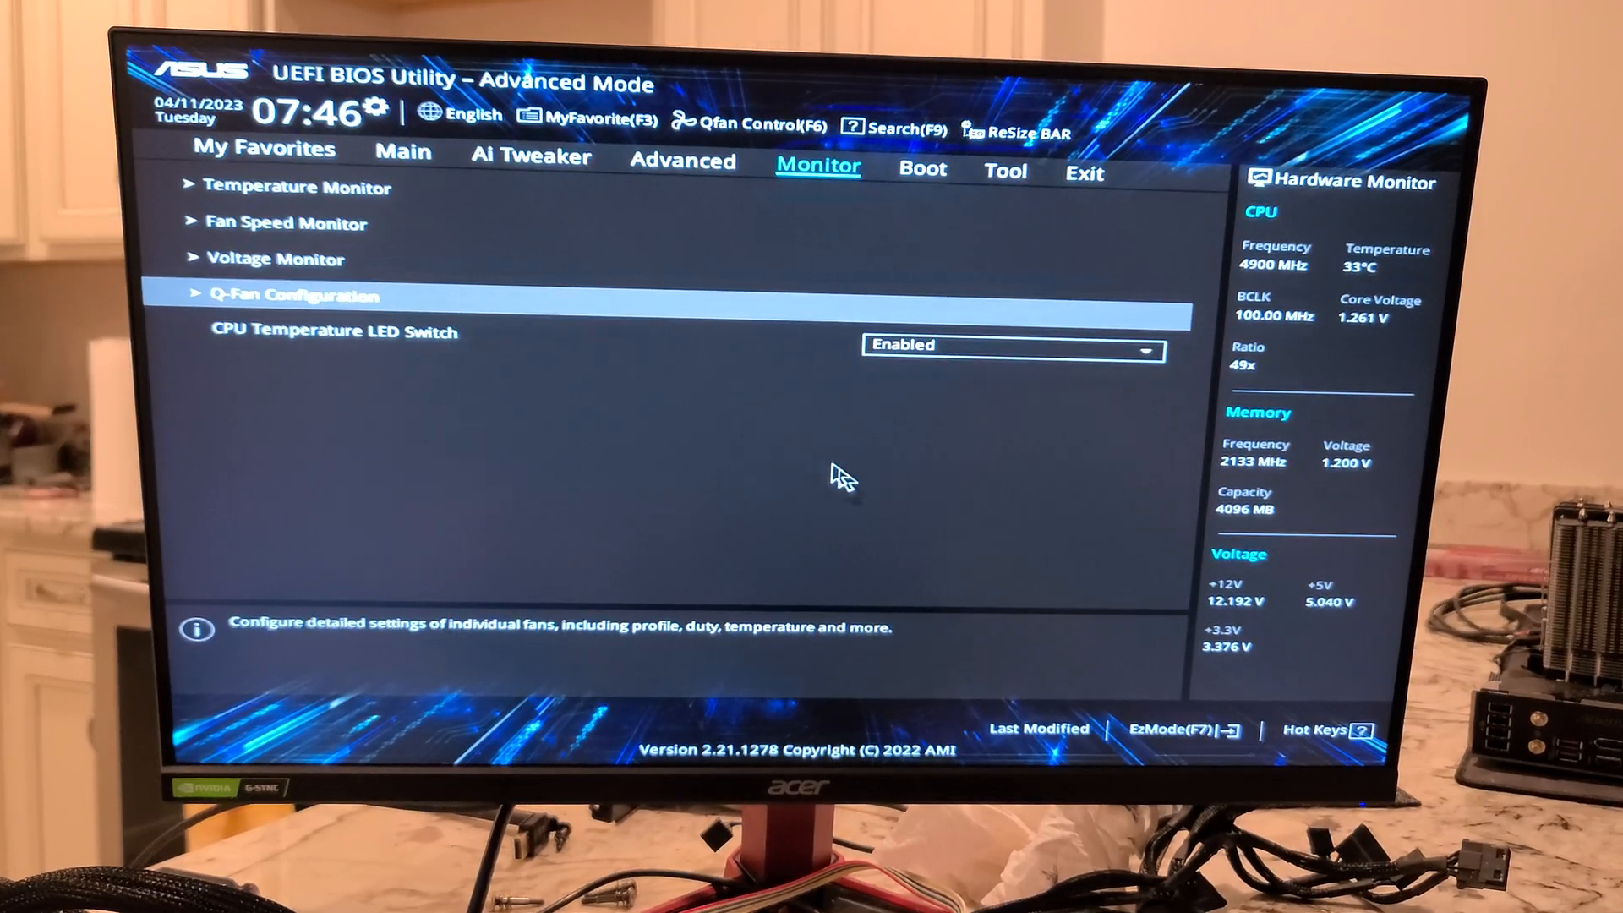
mouse_move(921, 172)
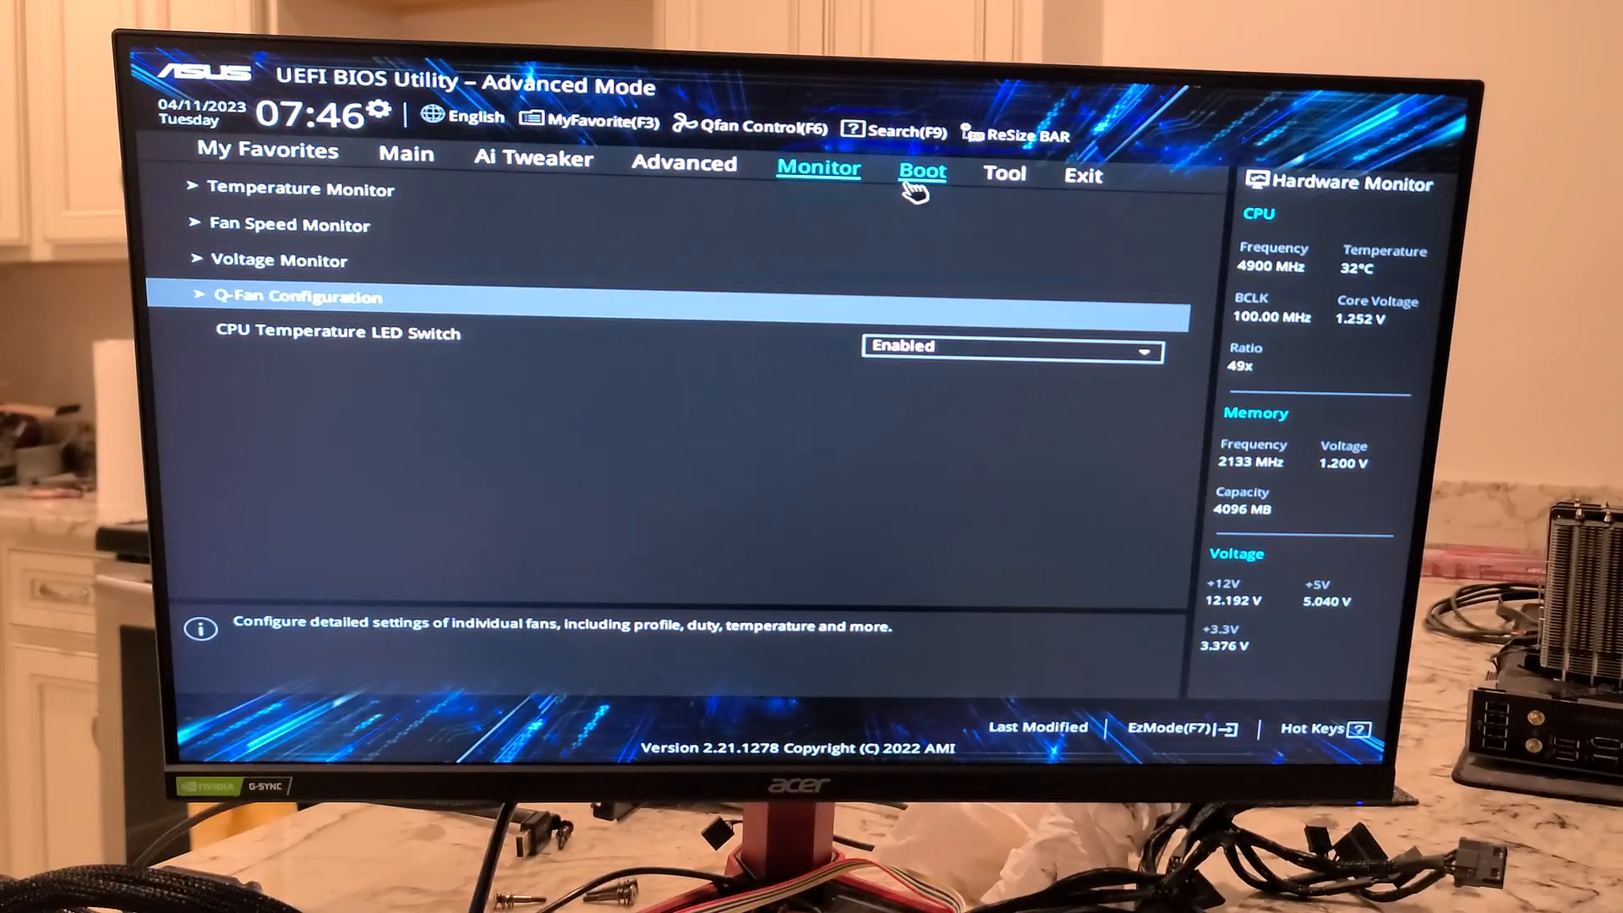
Step: Check Fast Boot is enabled under Boot Configuration, then return to the Boot list
left_click(922, 171)
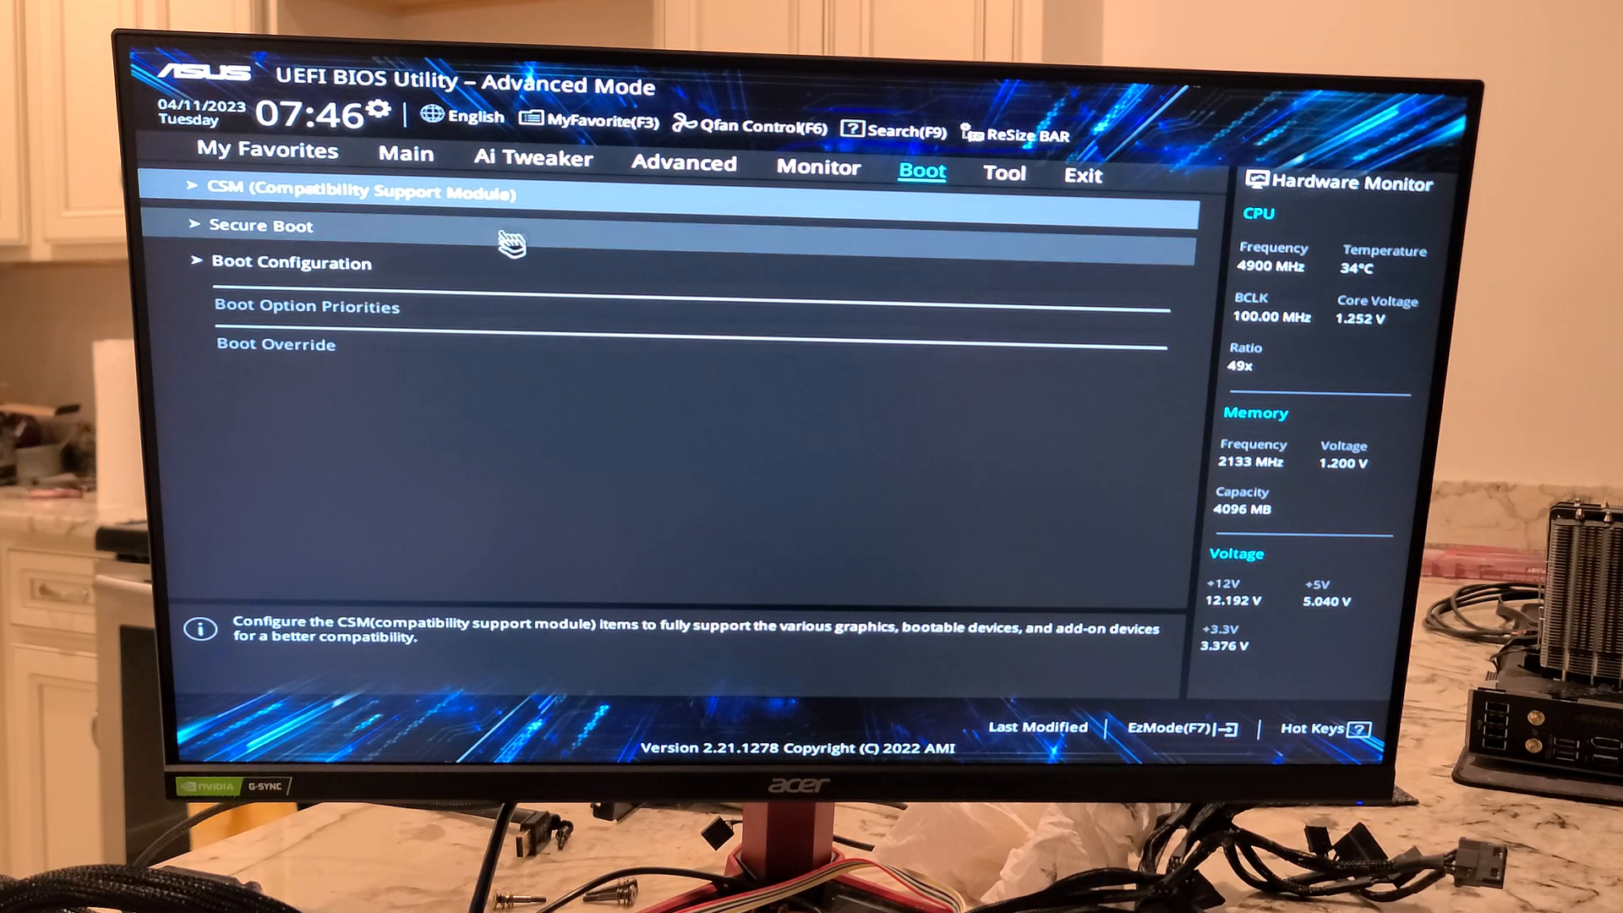
left_click(264, 224)
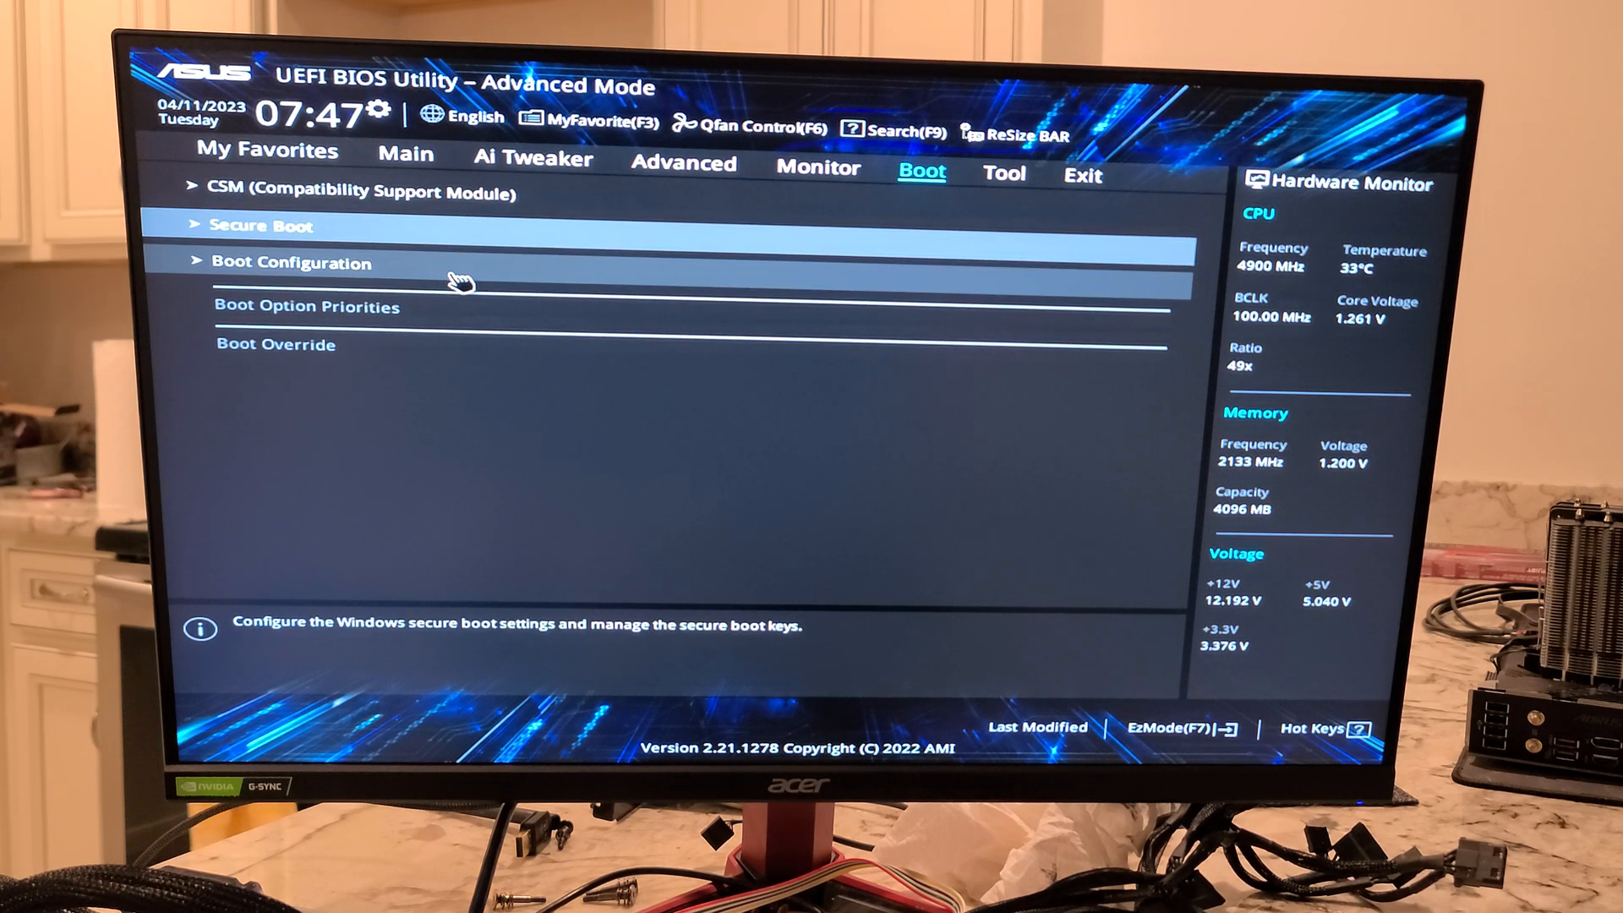
left_click(290, 262)
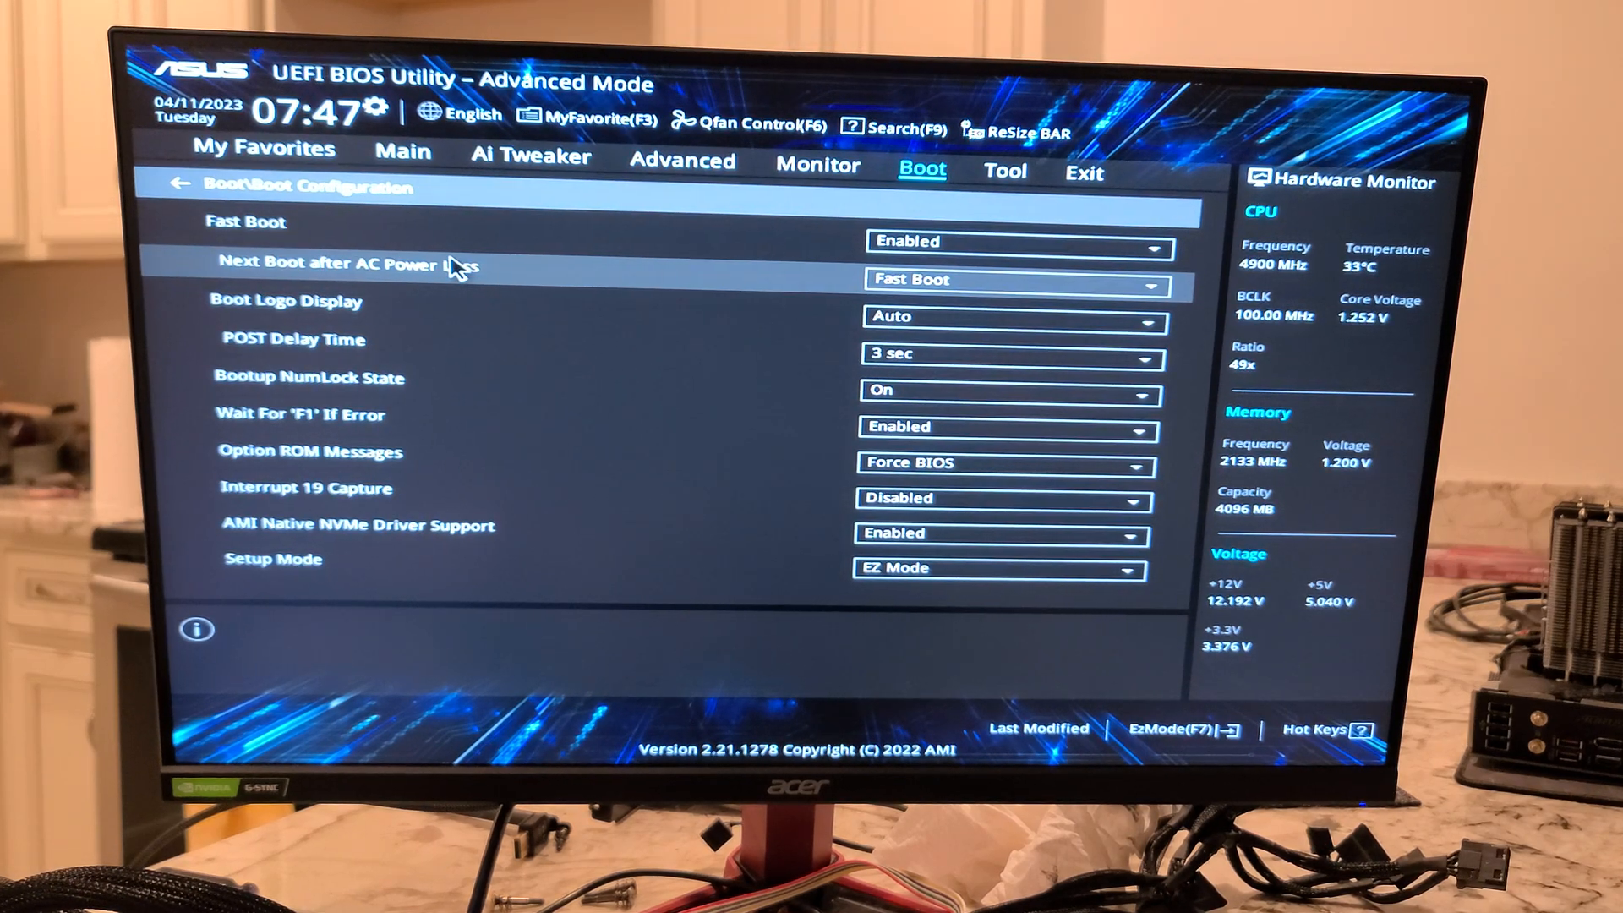
left_click(1003, 172)
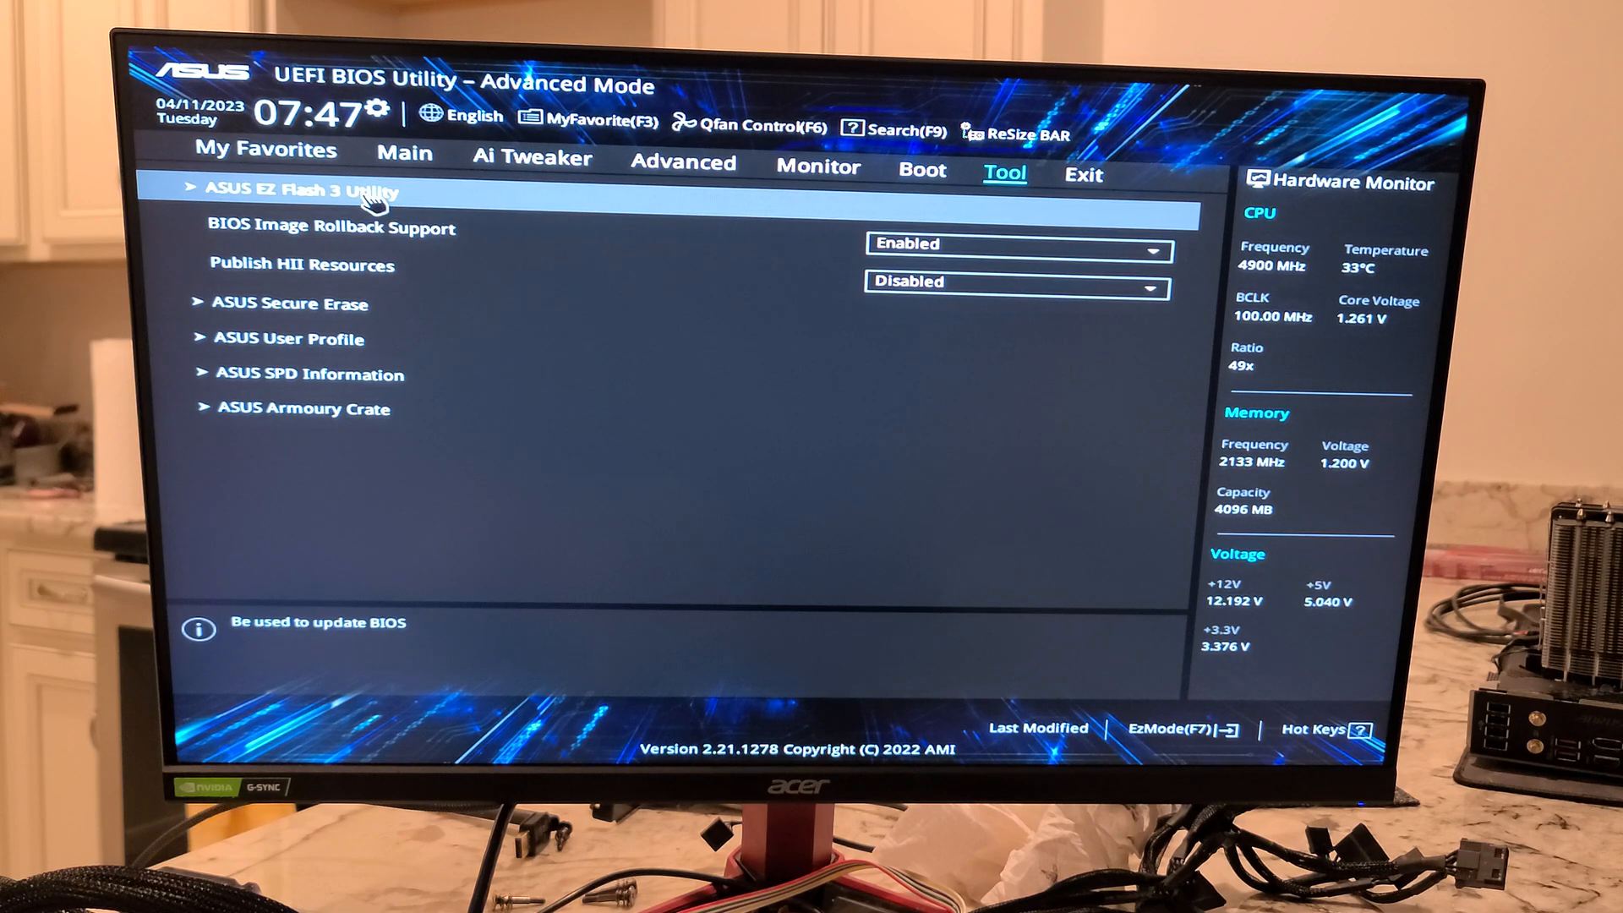
mouse_move(500, 352)
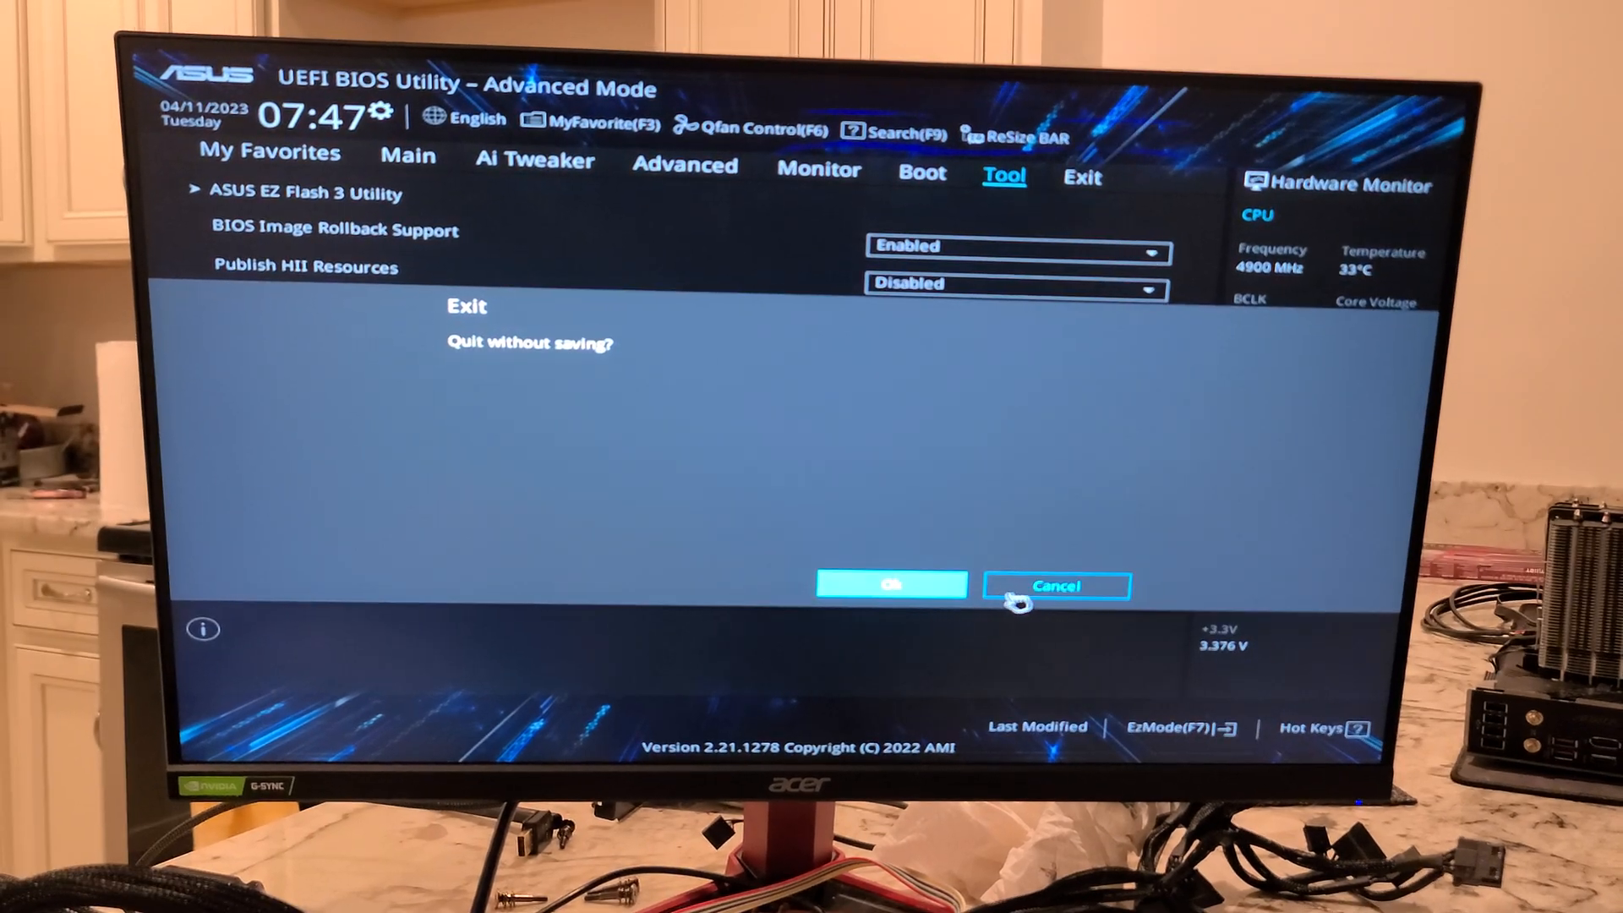
Step: Cancel the 'Quit without saving?' prompt to stay on the Tool tab
left_click(1055, 587)
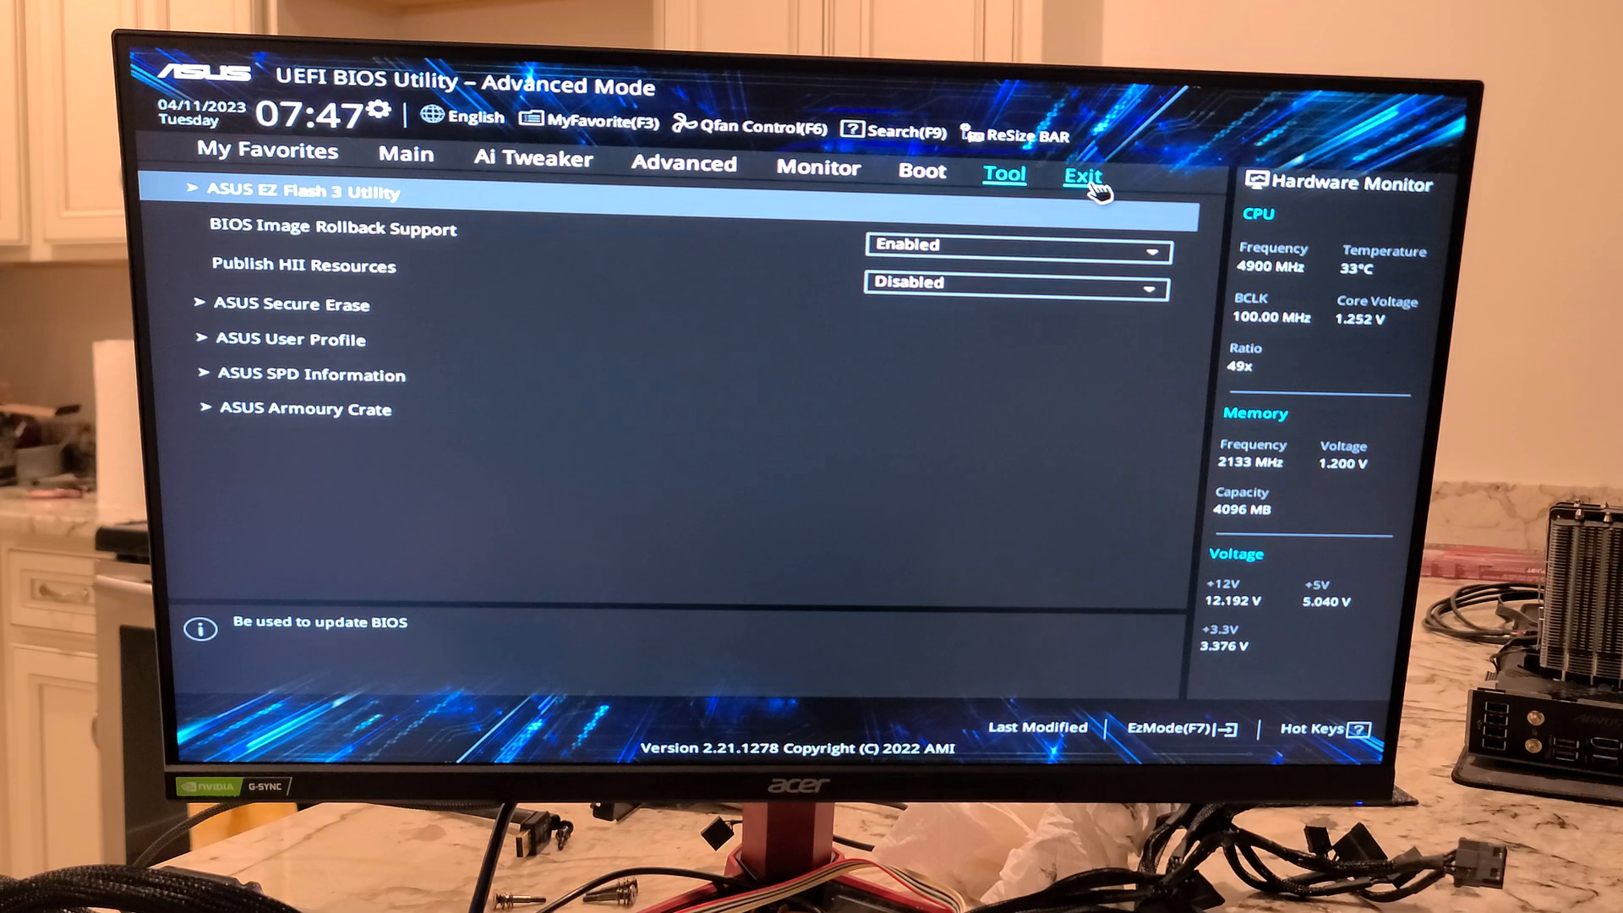
Step: Choose Save Changes & Reset on the Exit tab to list the XMP I, DDR4-3000MHz, 1.35V changes
left_click(1083, 171)
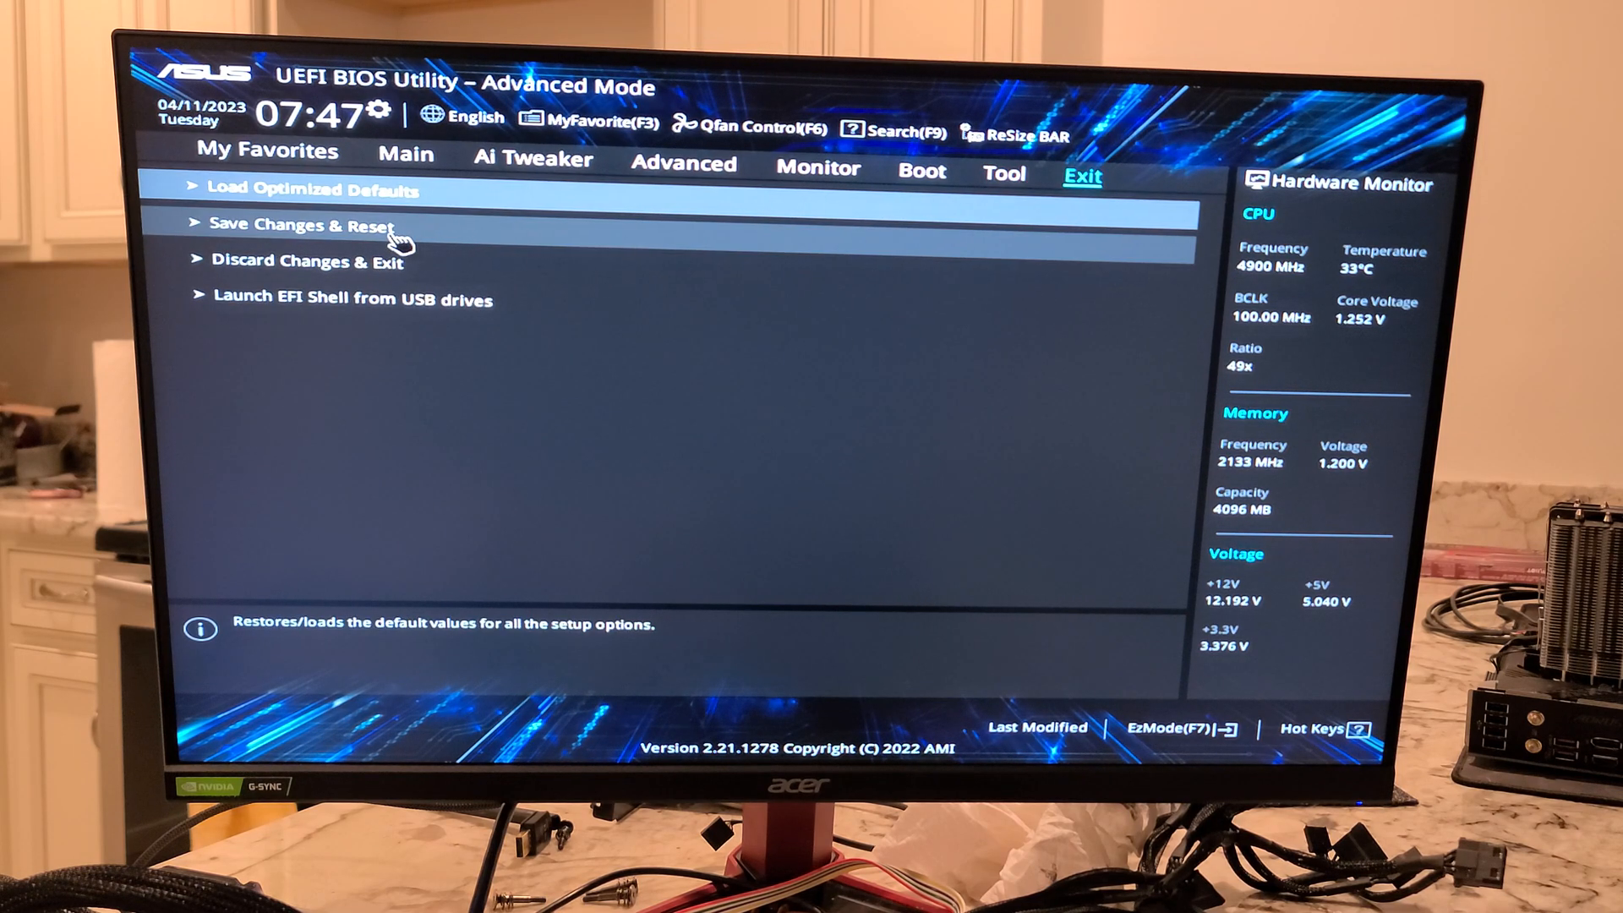
left_click(306, 225)
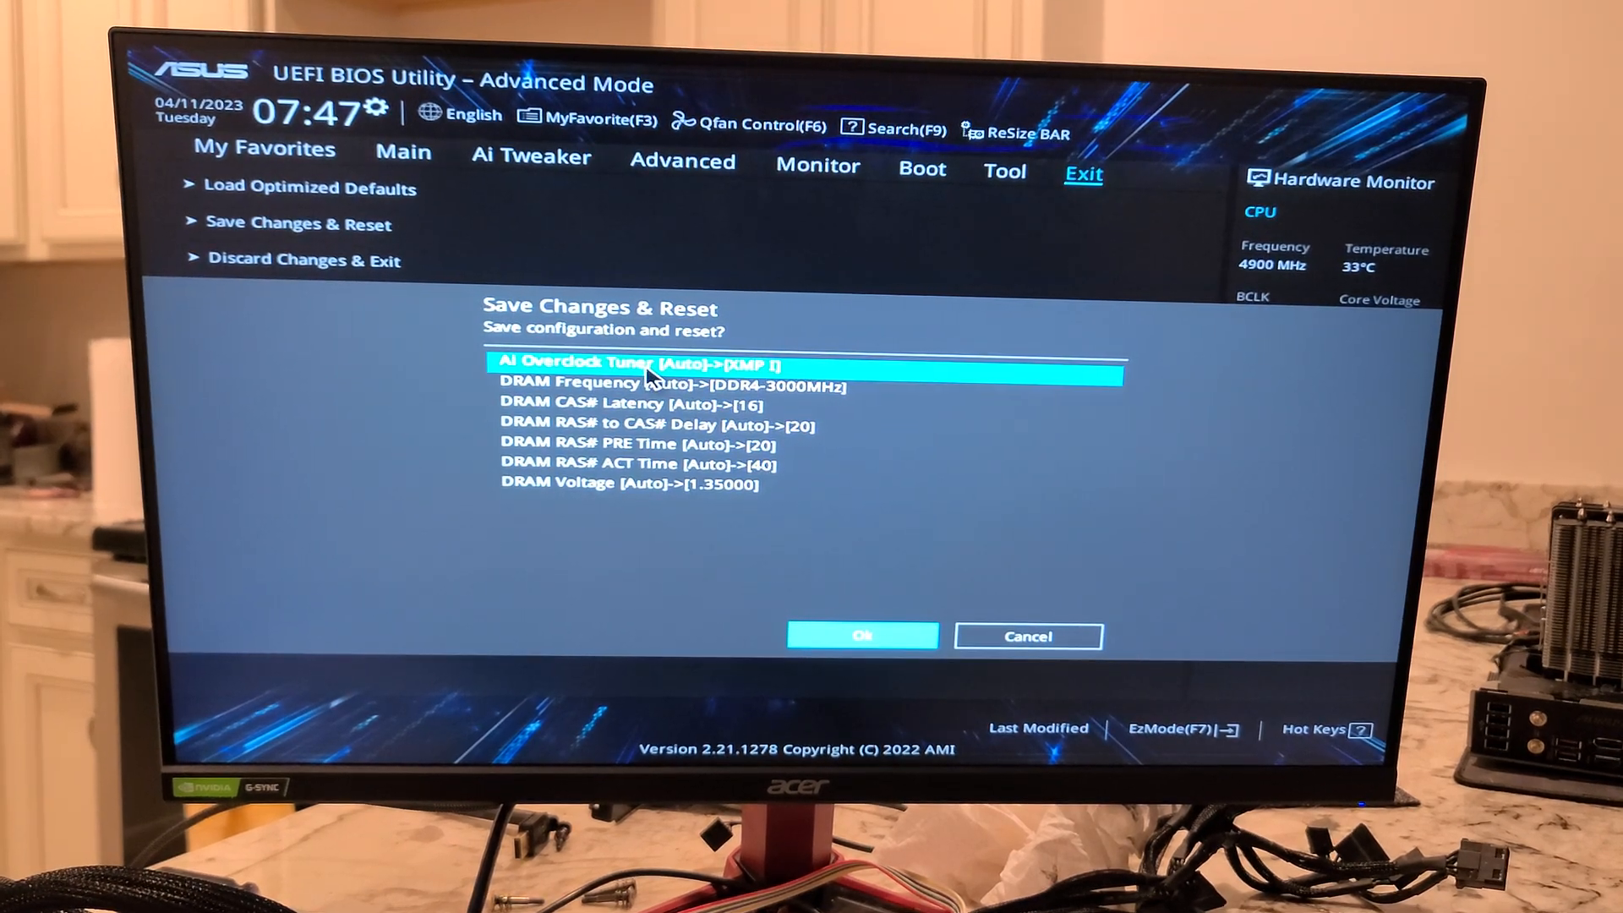